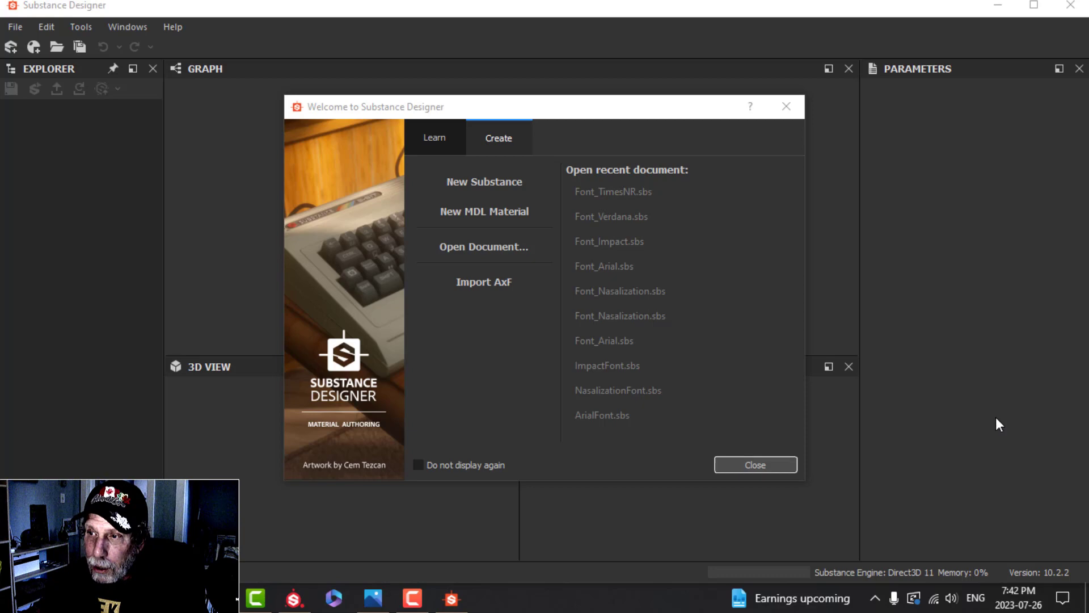
pyautogui.moveTo(755, 352)
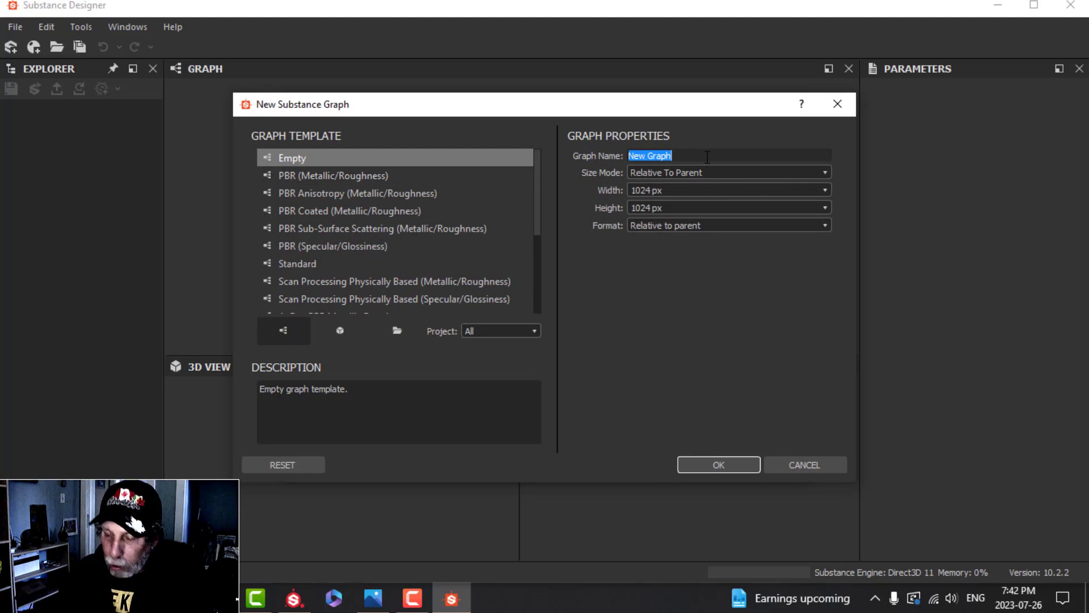
# Create a new empty substance graph named Arial Font from the Empty template.
pyautogui.write('Arial Font')
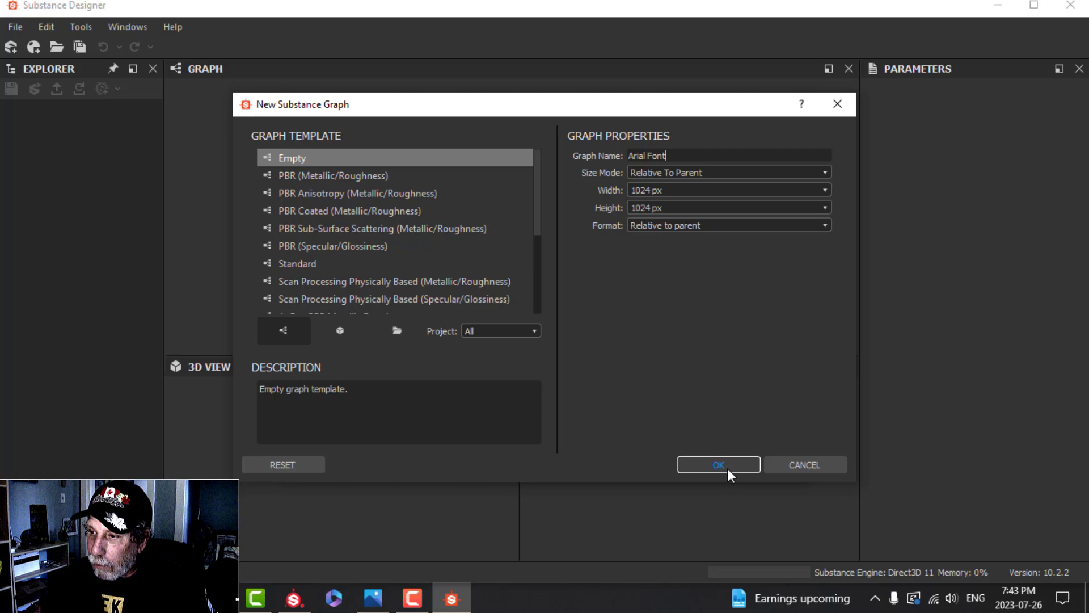
pyautogui.click(719, 465)
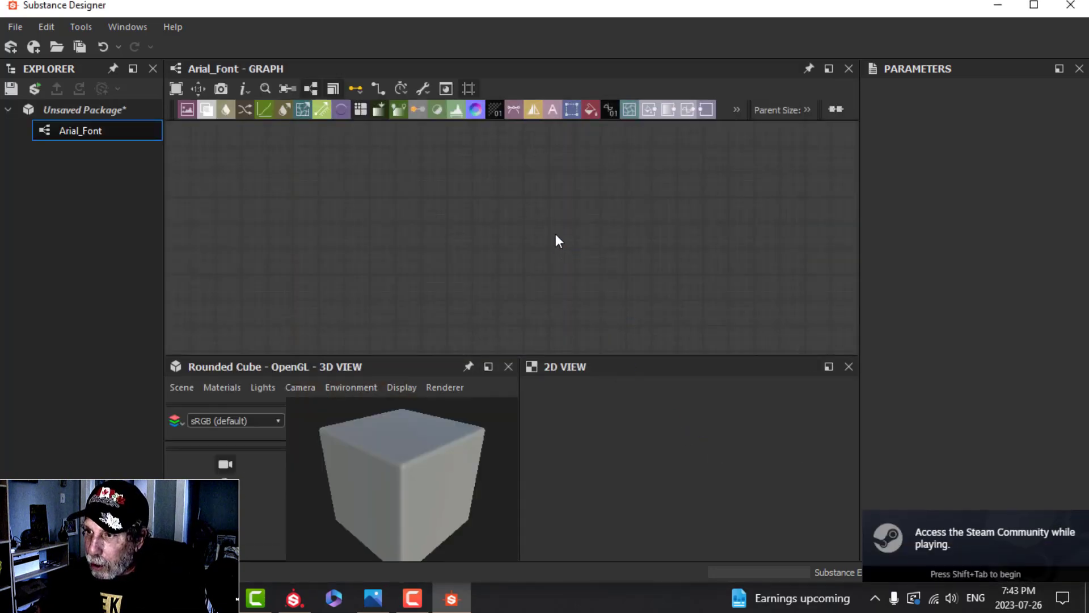
# Add an Output node and assign it an RGBA diffuse usage entry.
pyautogui.write('outp')
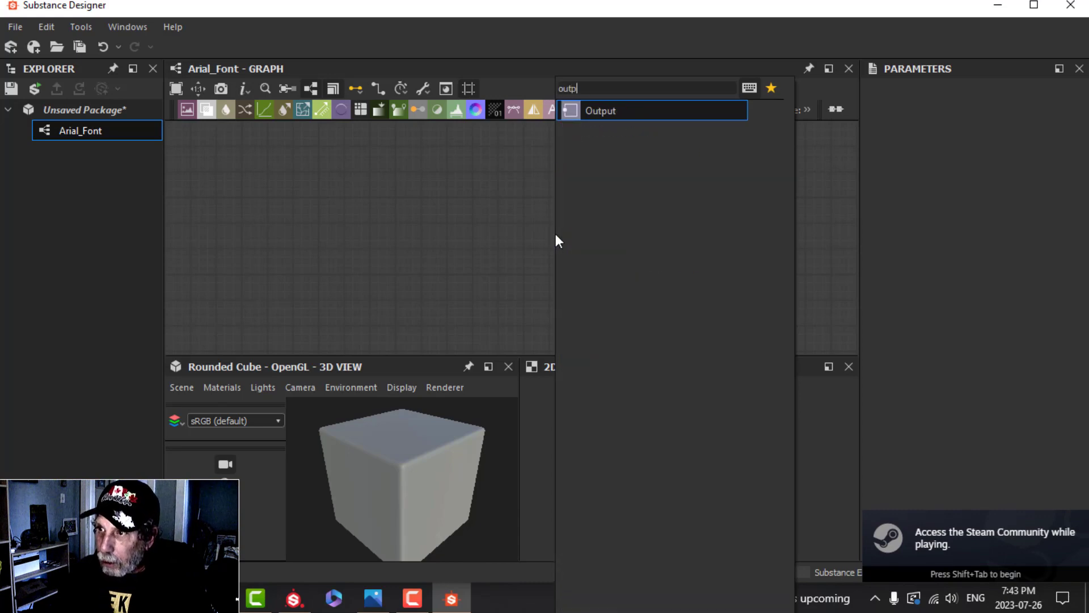
pyautogui.click(602, 110)
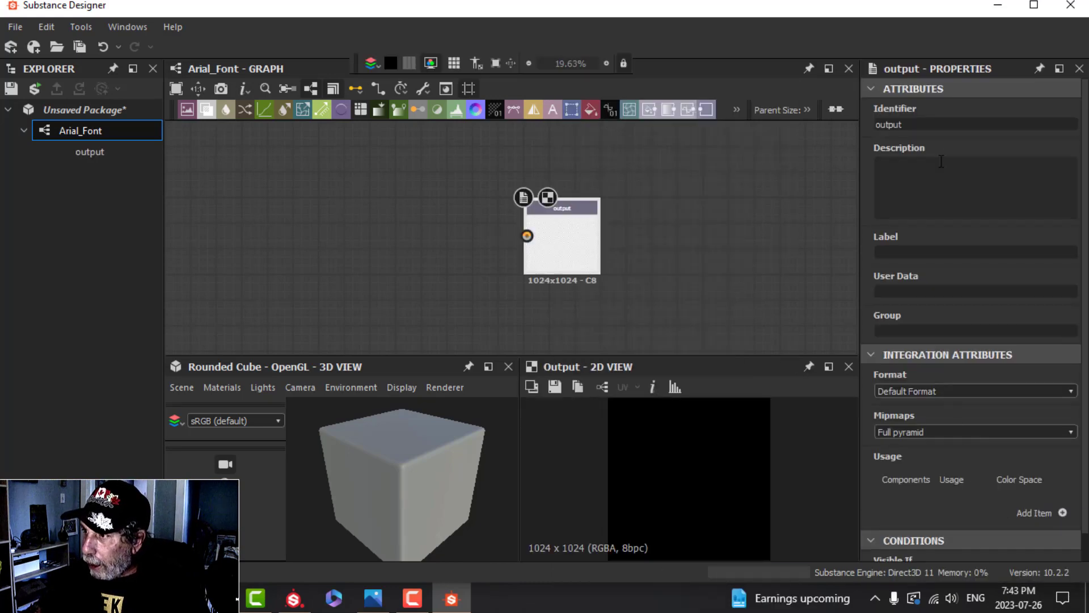
pyautogui.scroll(-3)
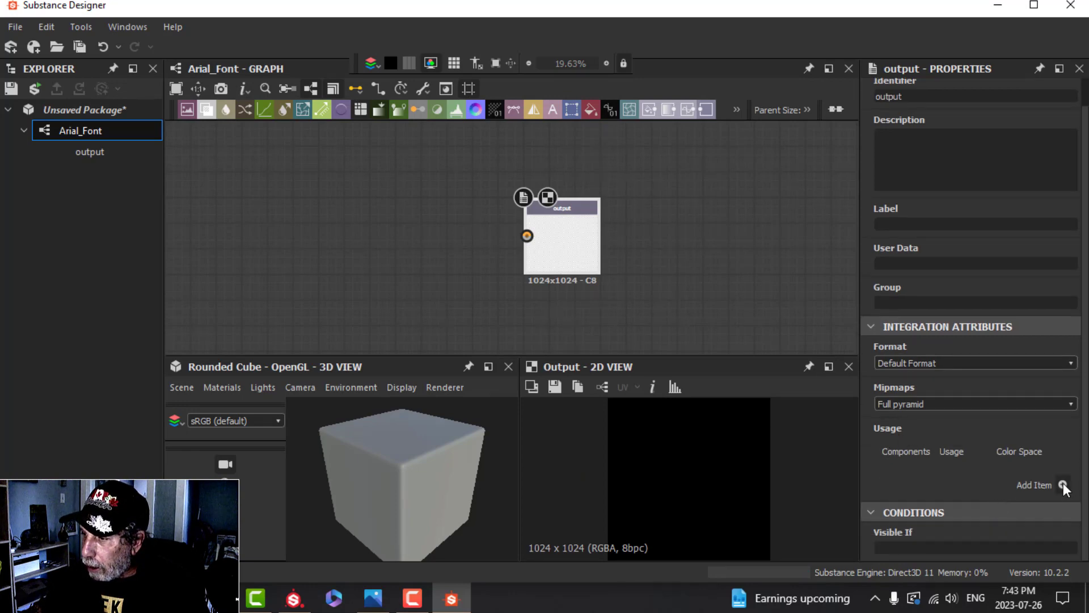
pyautogui.click(1063, 486)
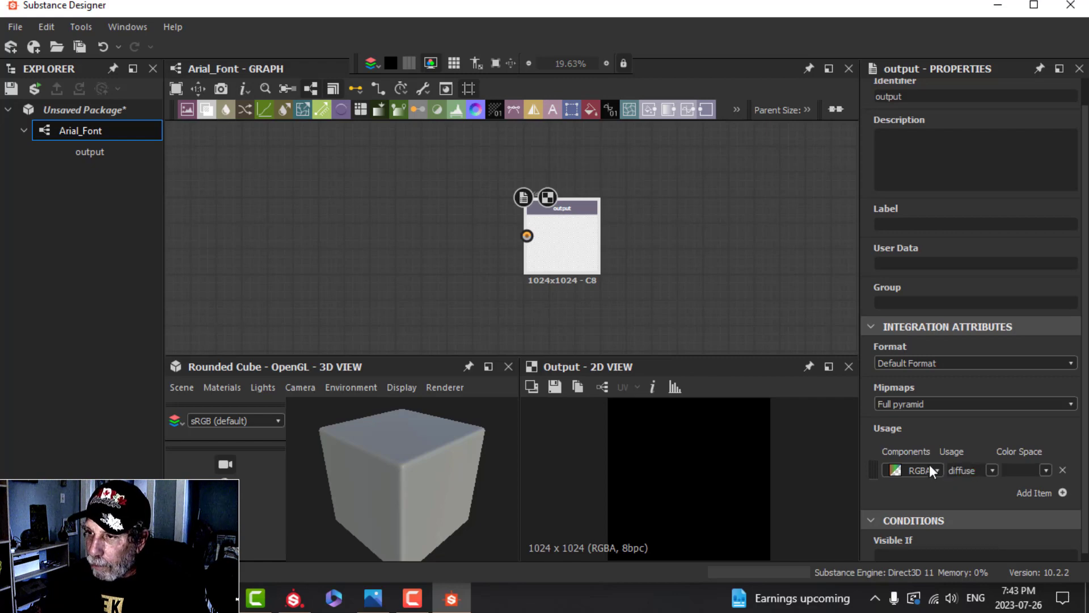
pyautogui.moveTo(561, 232); pyautogui.dragTo(650, 222)
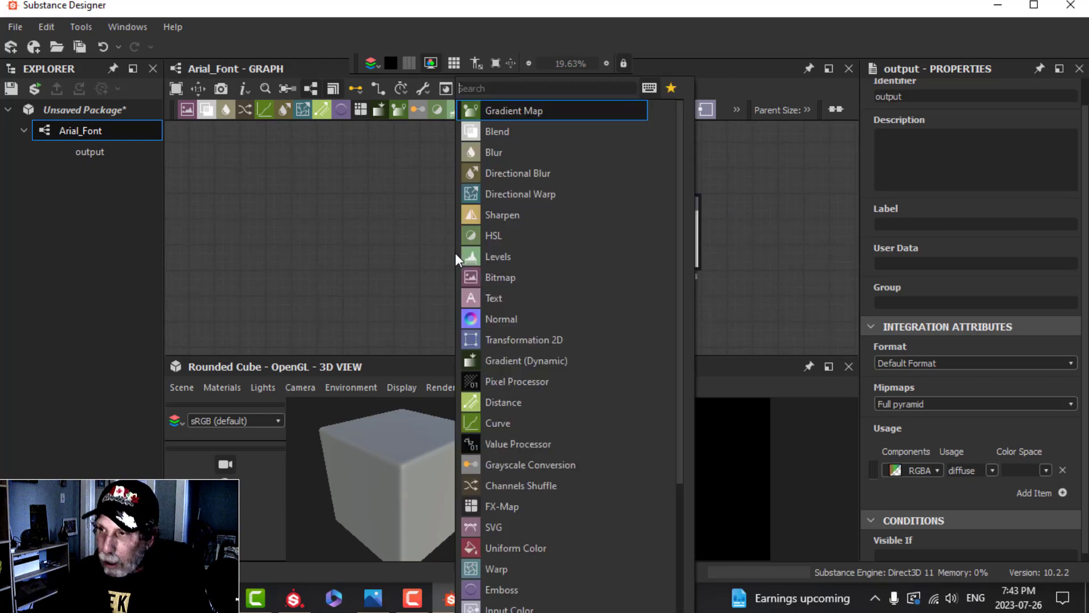
# Add a Text node reading 'Arial' and lower its background alpha.
pyautogui.write('tex')
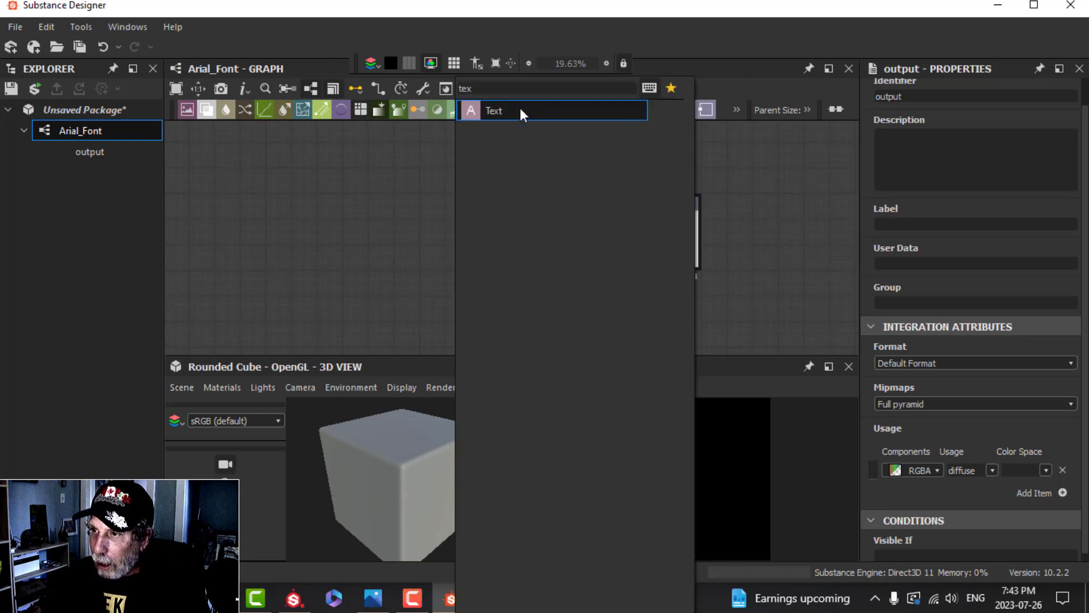
pyautogui.click(494, 111)
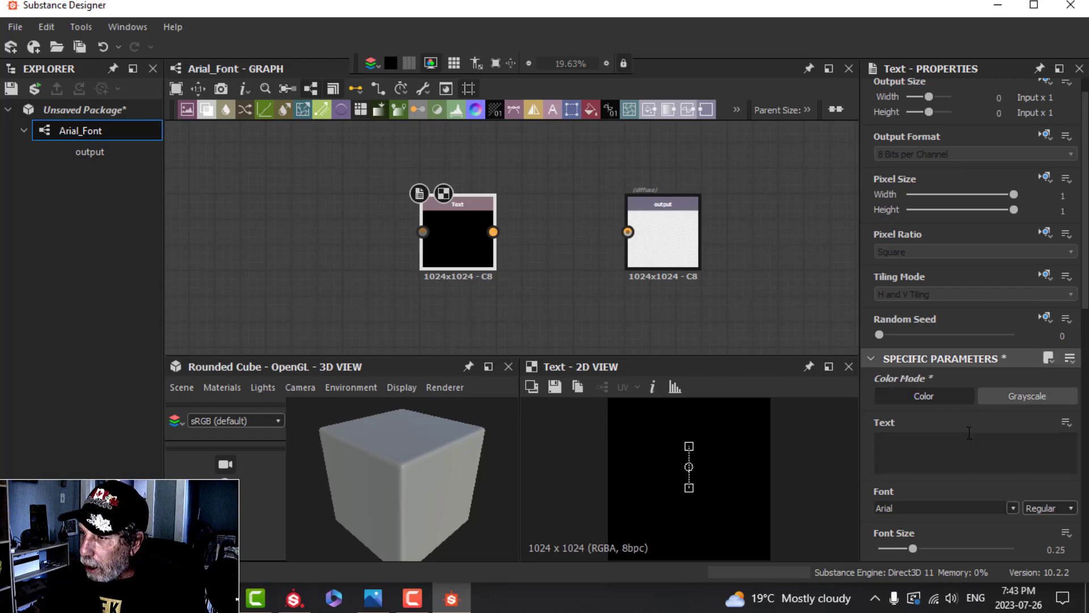
pyautogui.click(969, 453)
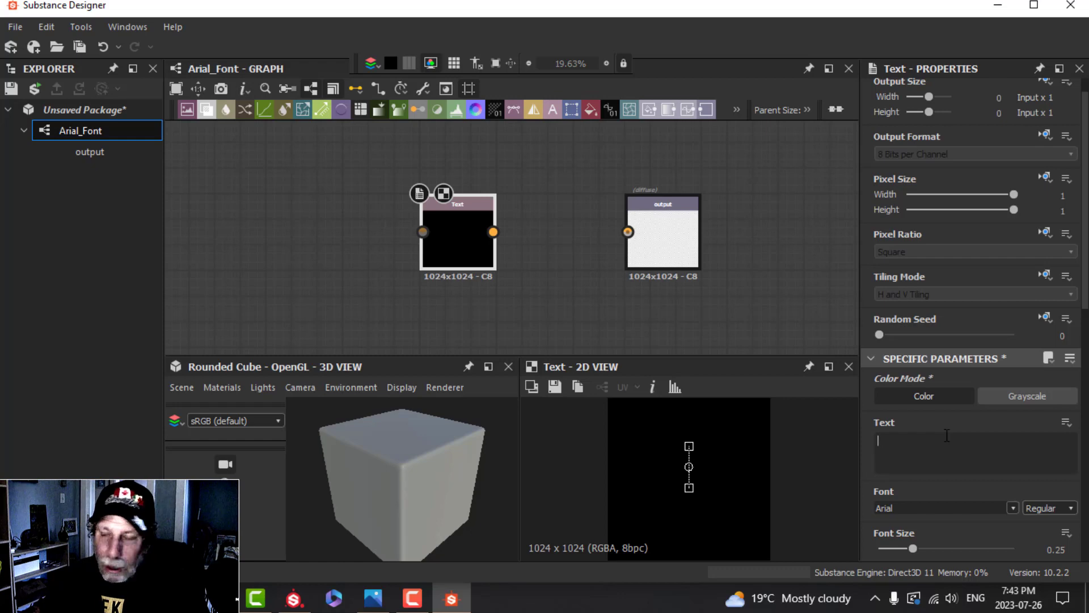
pyautogui.write('Arial')
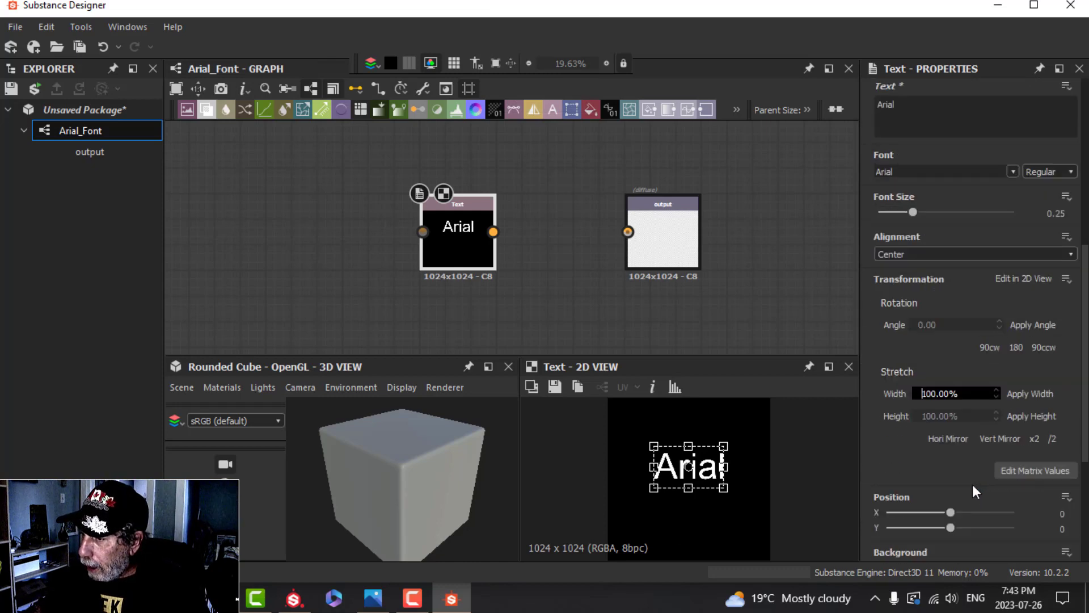
pyautogui.scroll(-3)
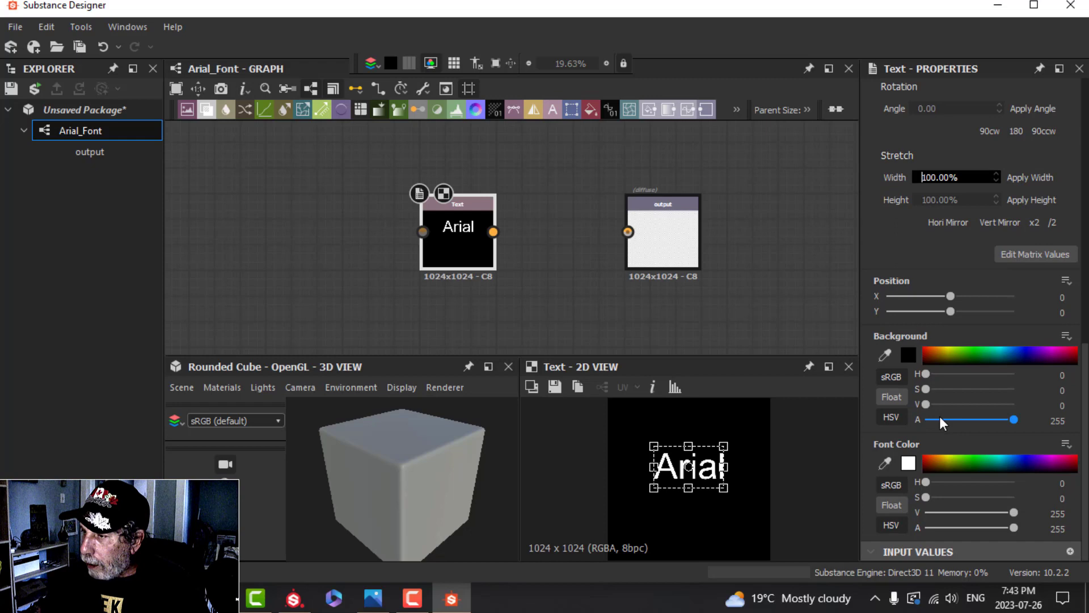
pyautogui.moveTo(916, 417)
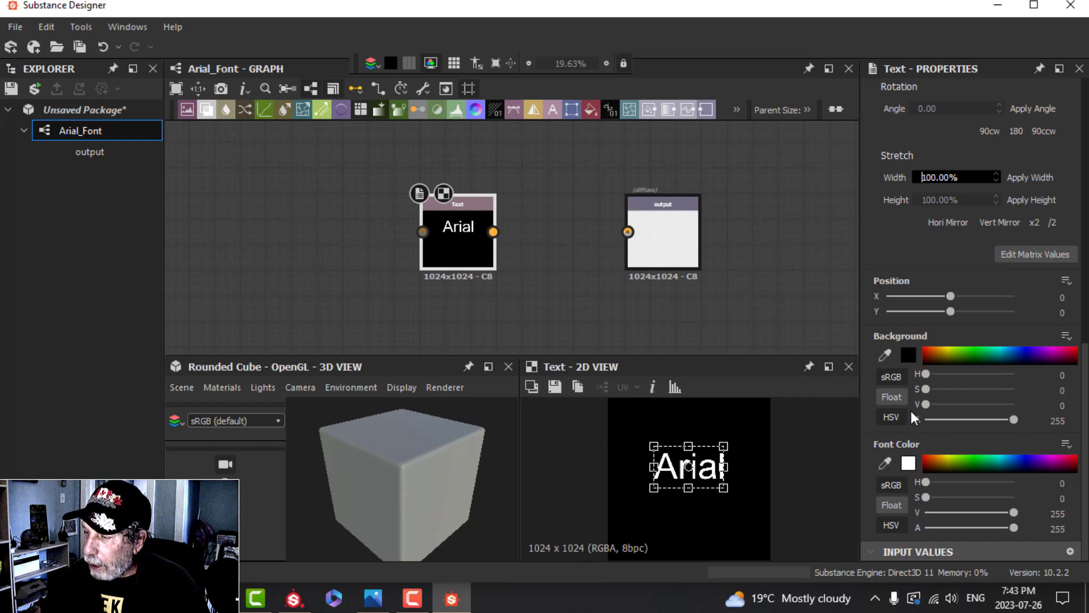
pyautogui.moveTo(1012, 420); pyautogui.dragTo(934, 420)
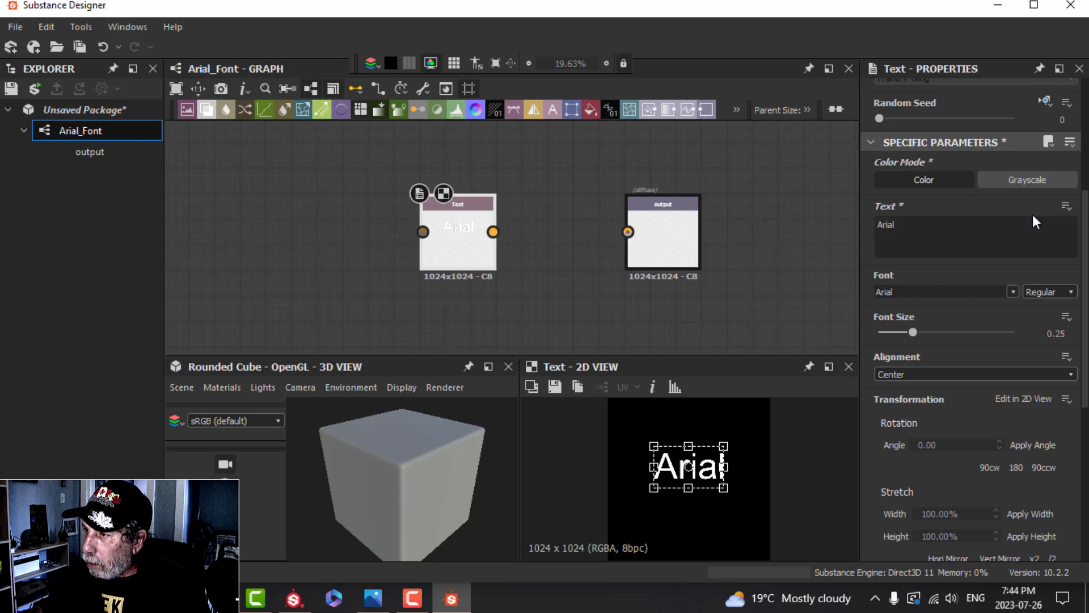
pyautogui.moveTo(909, 321)
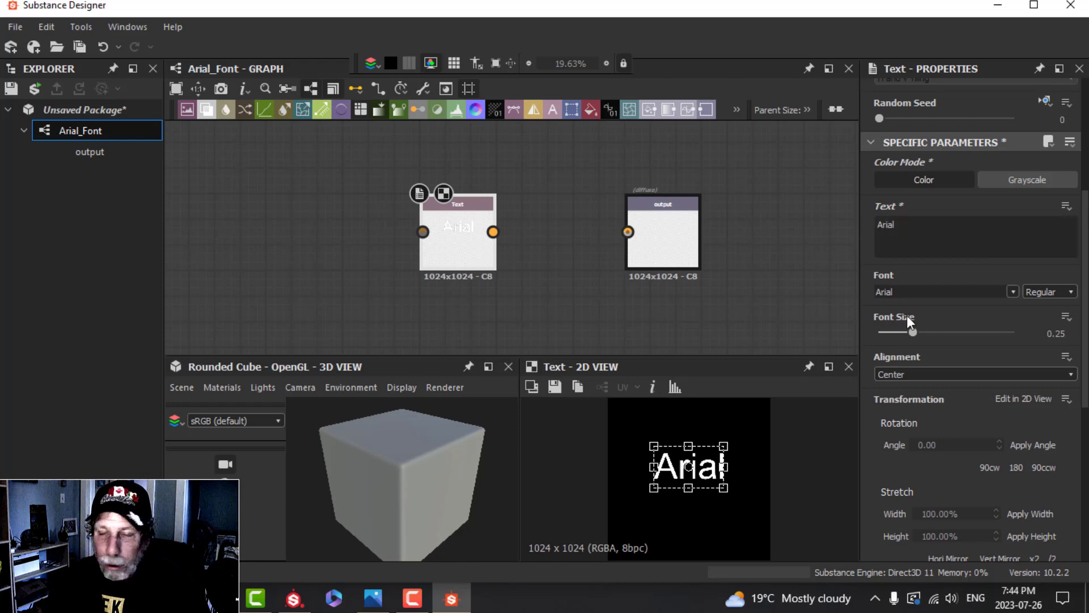
# Expose the Text and Font Size parameters as graph inputs and connect Text to Output.
pyautogui.click(906, 226)
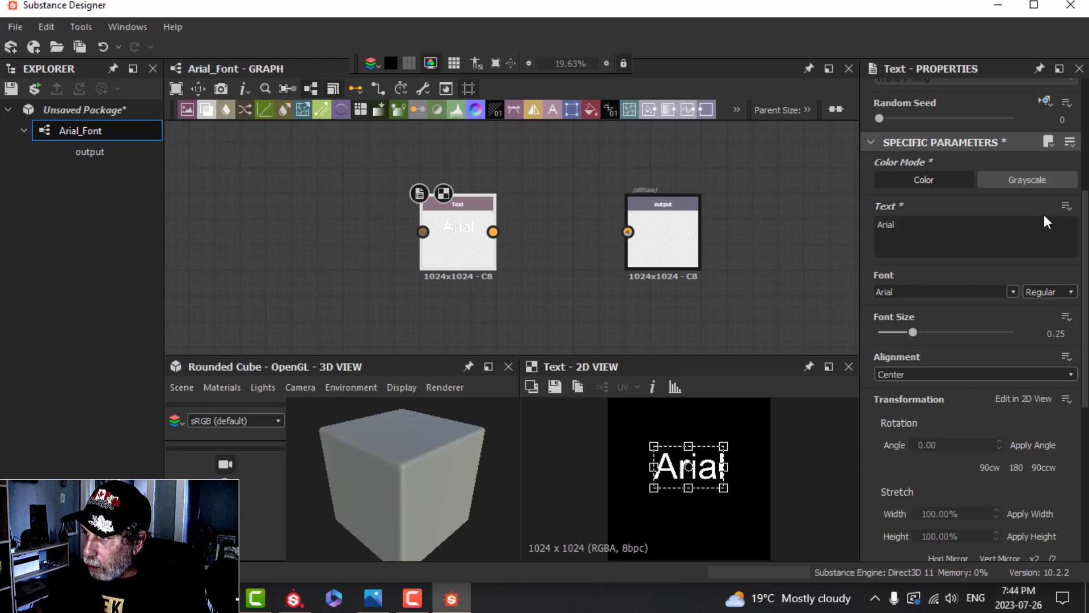
pyautogui.click(1066, 204)
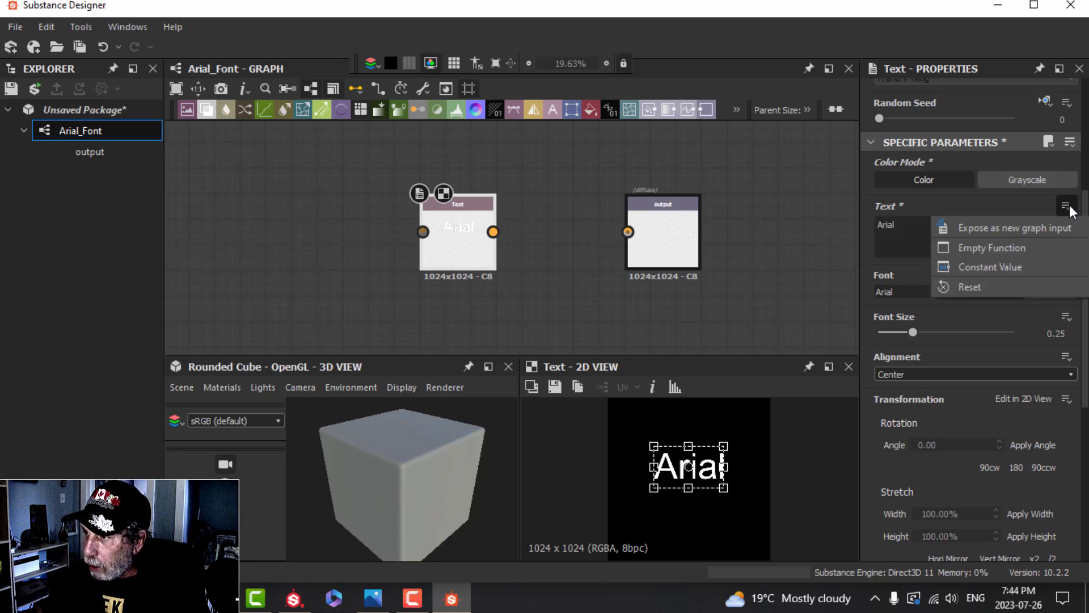
pyautogui.click(1013, 228)
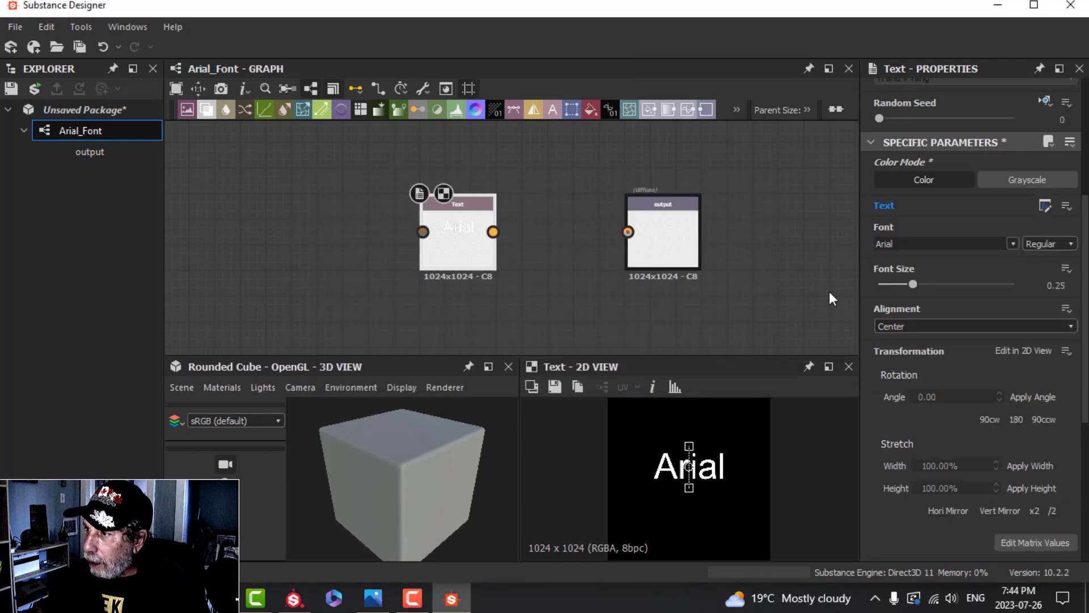
pyautogui.moveTo(949, 221)
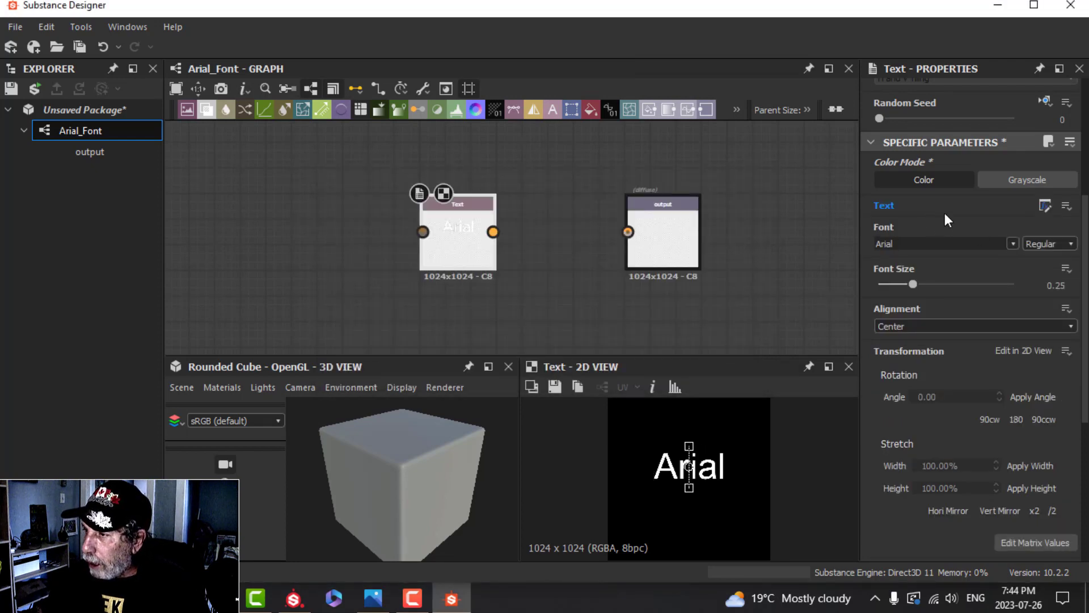
pyautogui.moveTo(952, 274)
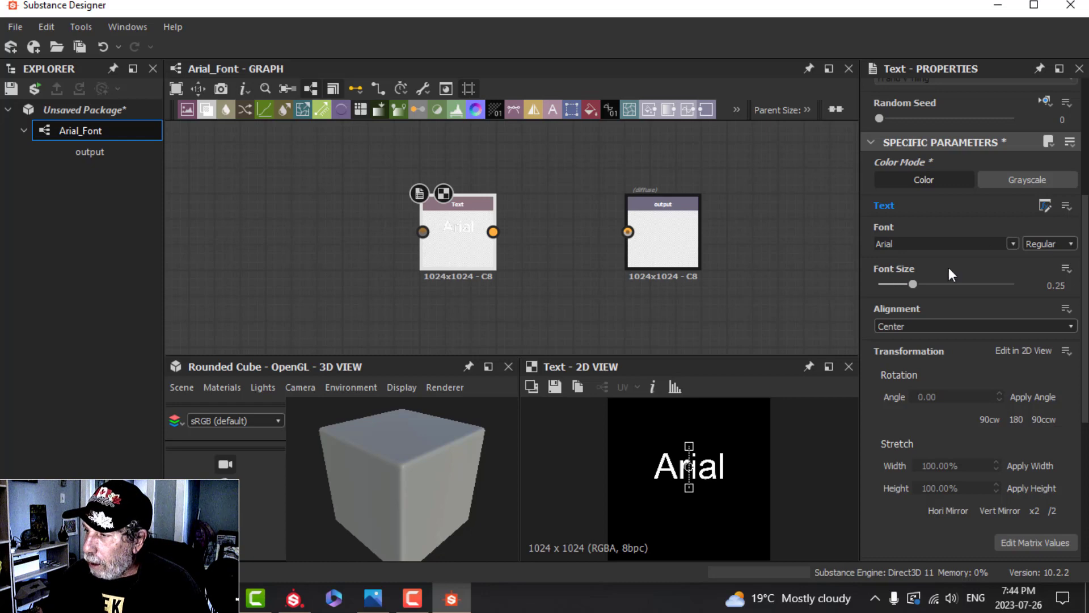
pyautogui.click(1066, 283)
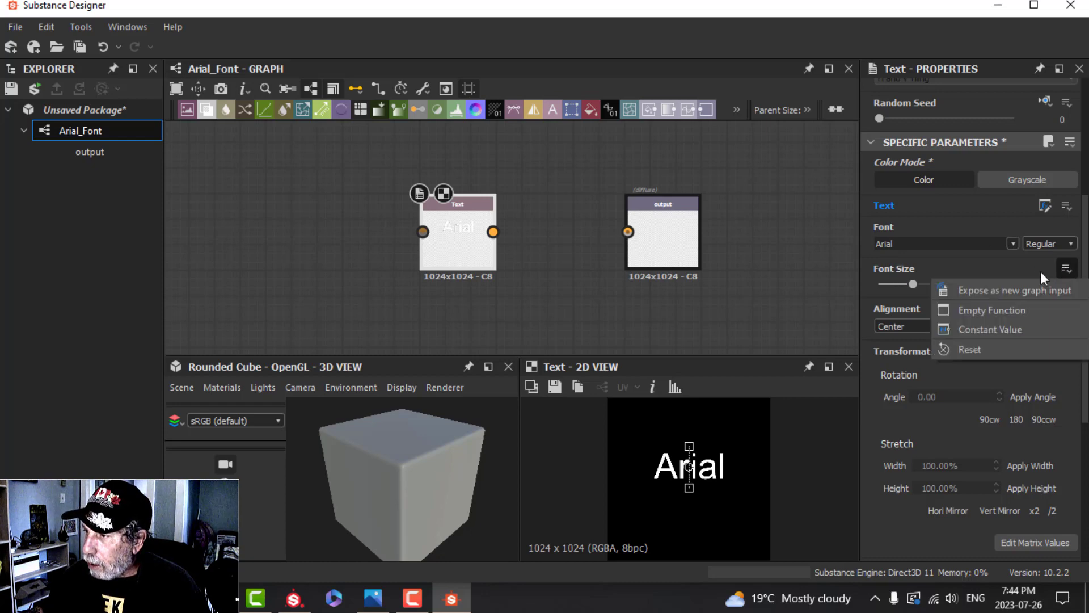
pyautogui.click(1015, 290)
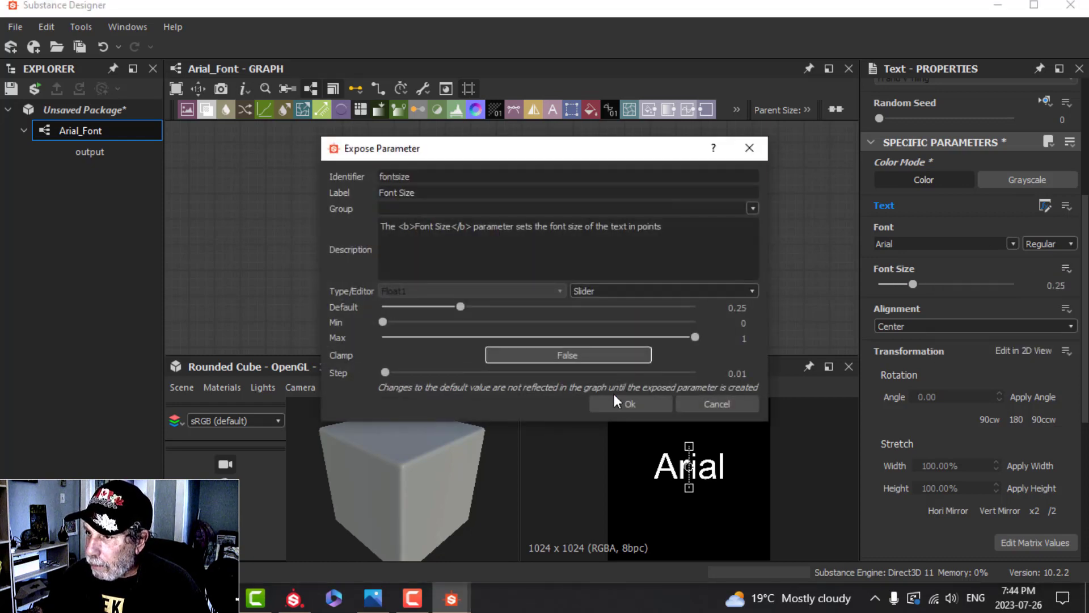
pyautogui.click(630, 403)
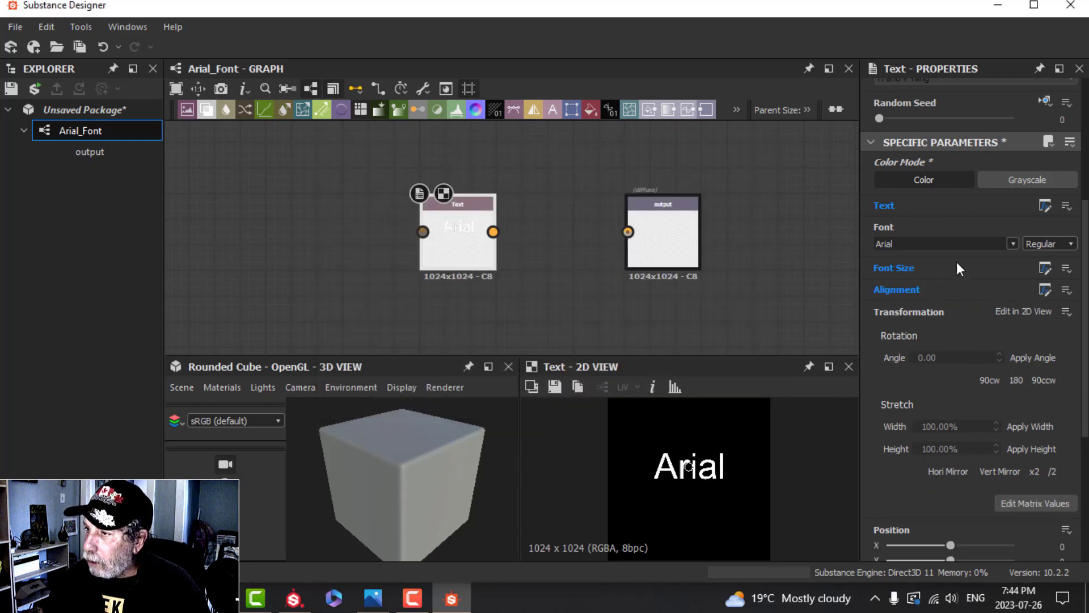
pyautogui.click(937, 243)
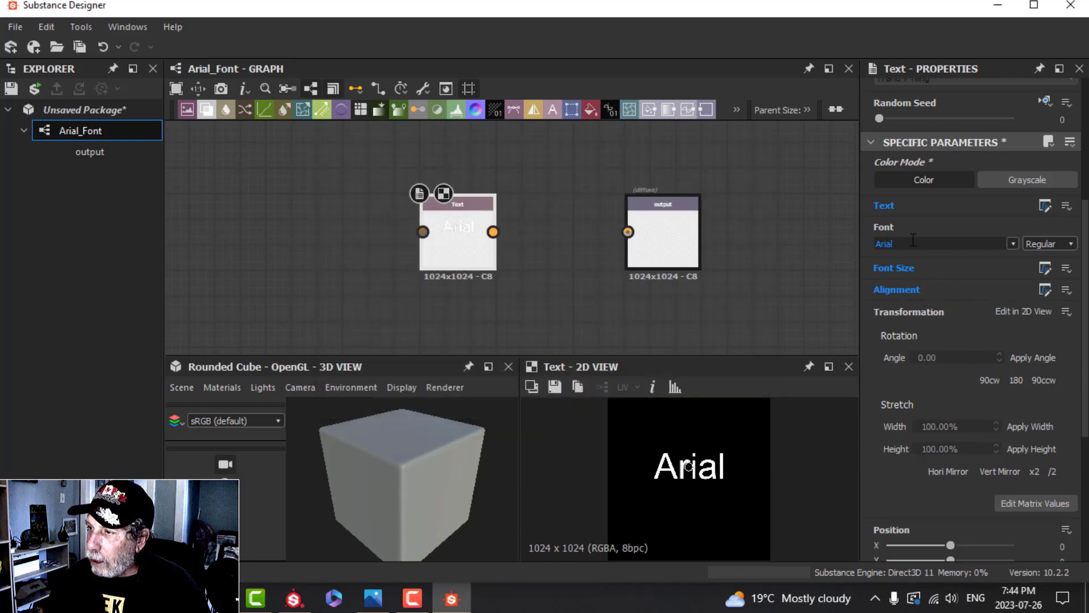
pyautogui.moveTo(911, 256)
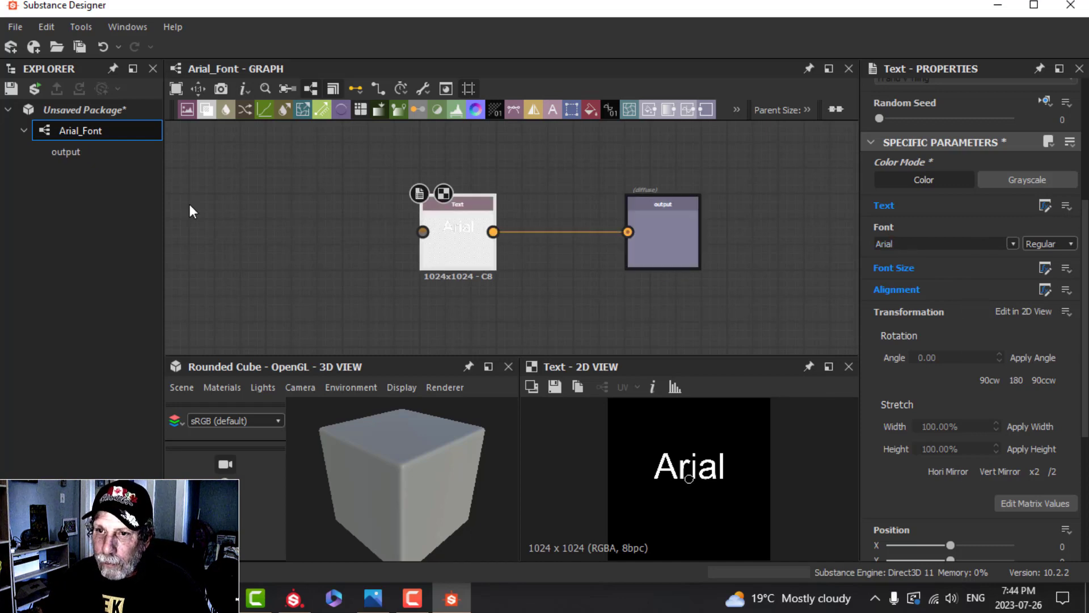
# Rename the Arial_Font graph to Font_Arial.
pyautogui.click(80, 130)
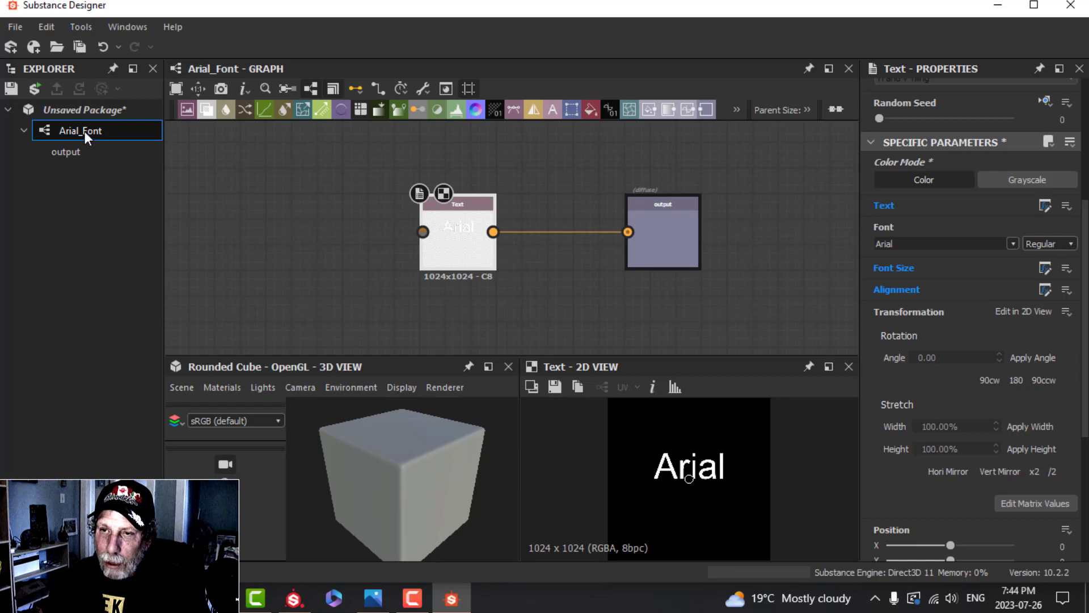
pyautogui.rightClick(80, 131)
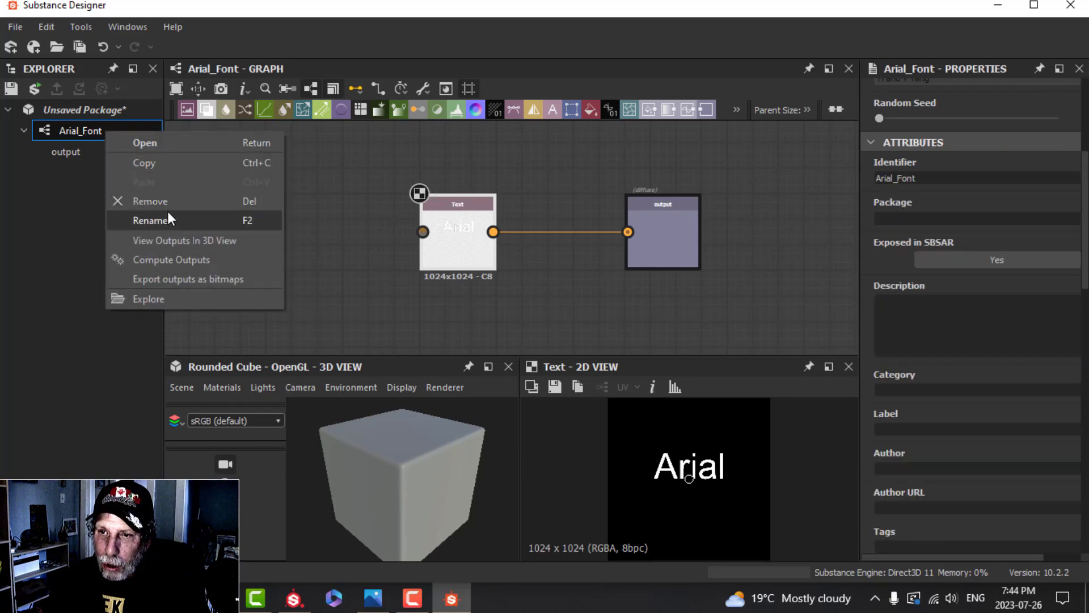
pyautogui.click(150, 220)
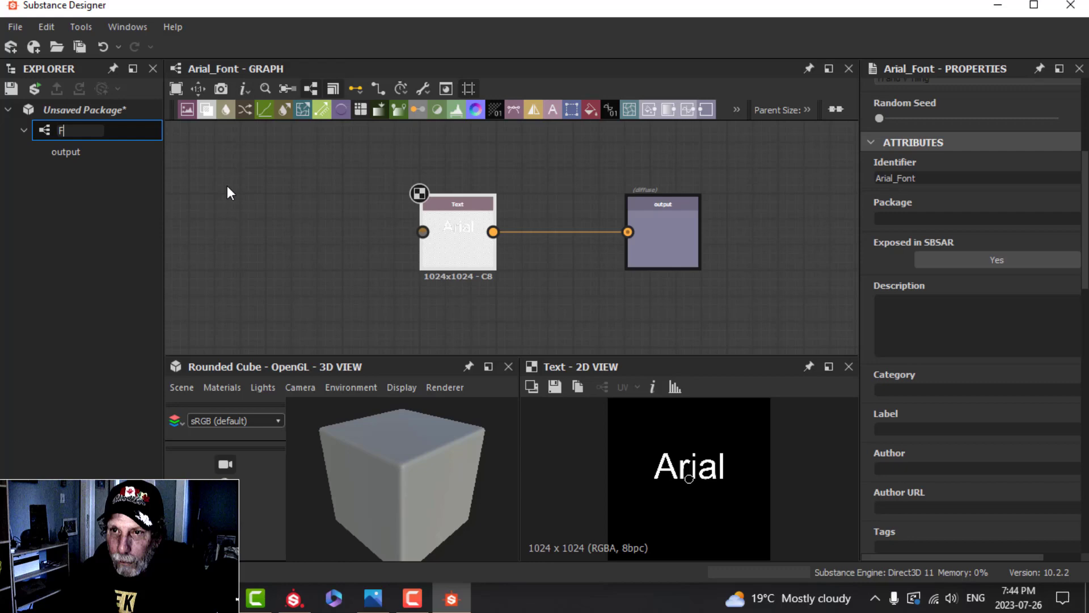
pyautogui.write('Font_Arial')
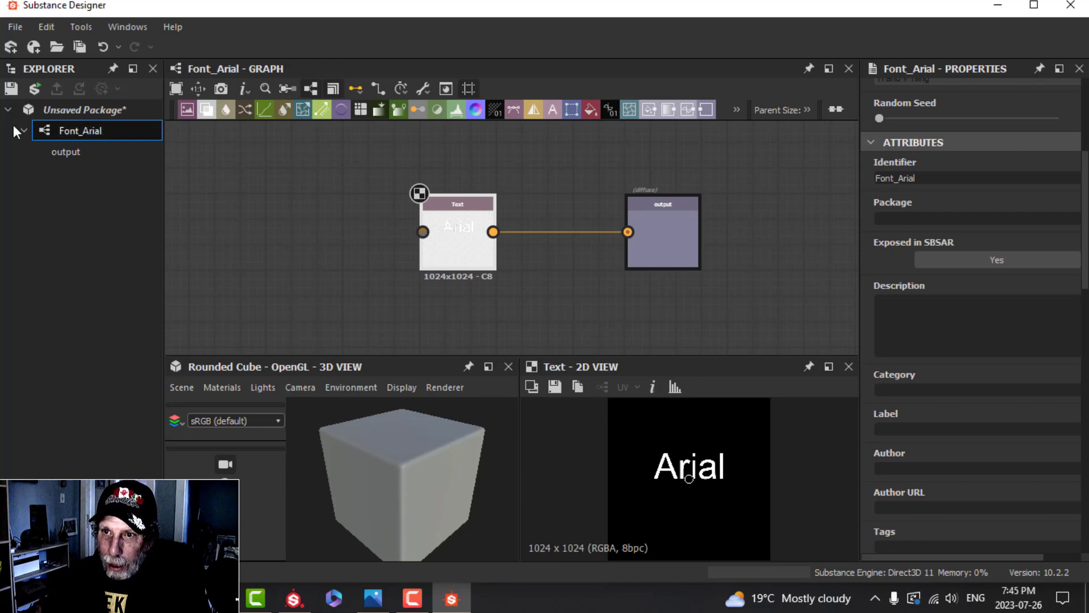
pyautogui.click(85, 109)
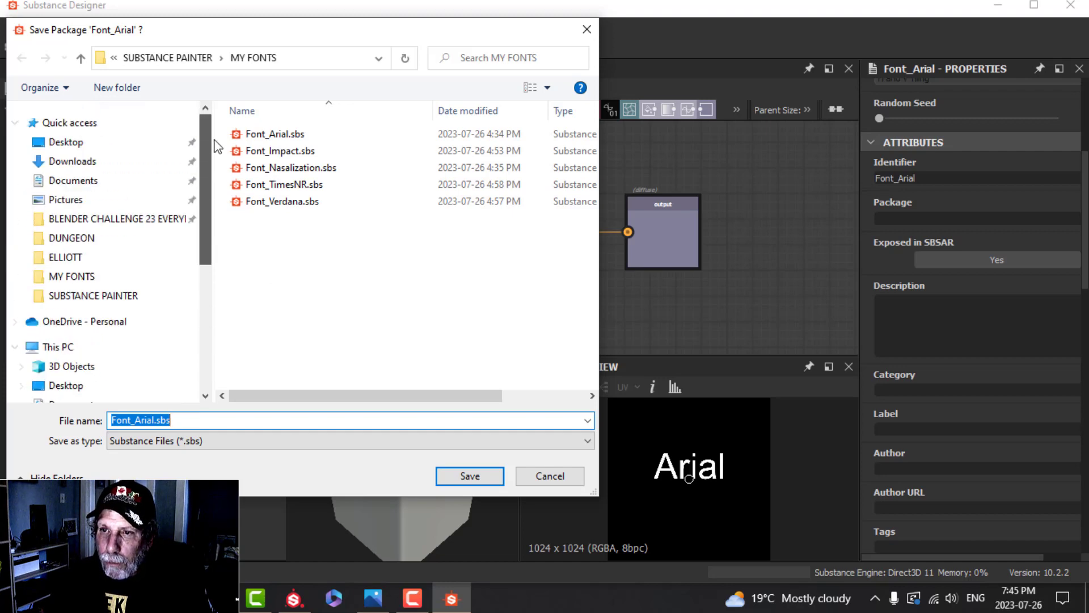
# Save the package as Font_Arial.sbs on the Desktop.
pyautogui.click(64, 142)
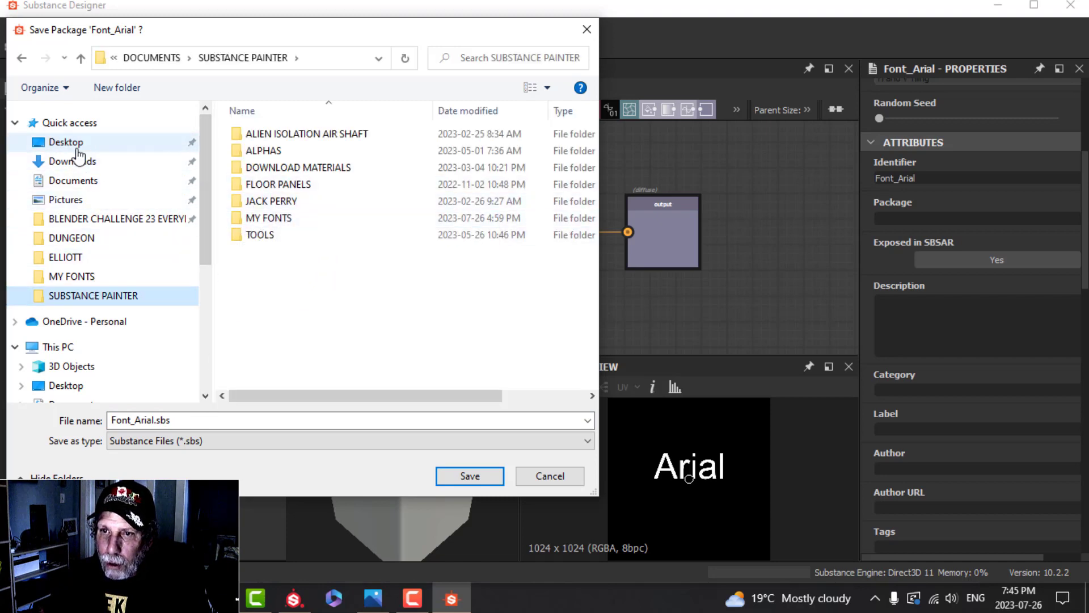
pyautogui.click(66, 141)
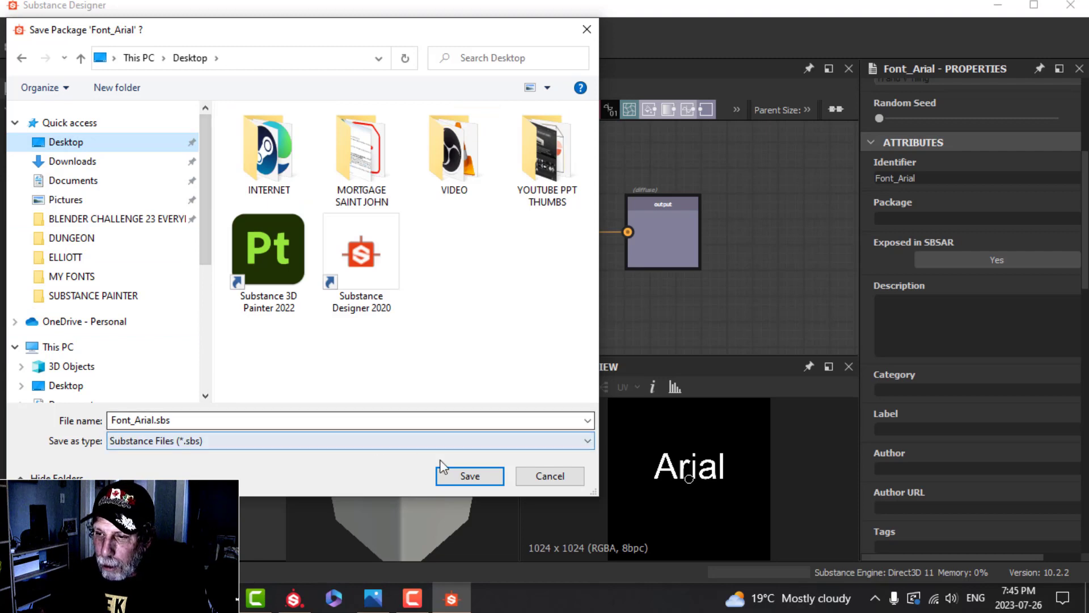
pyautogui.click(470, 476)
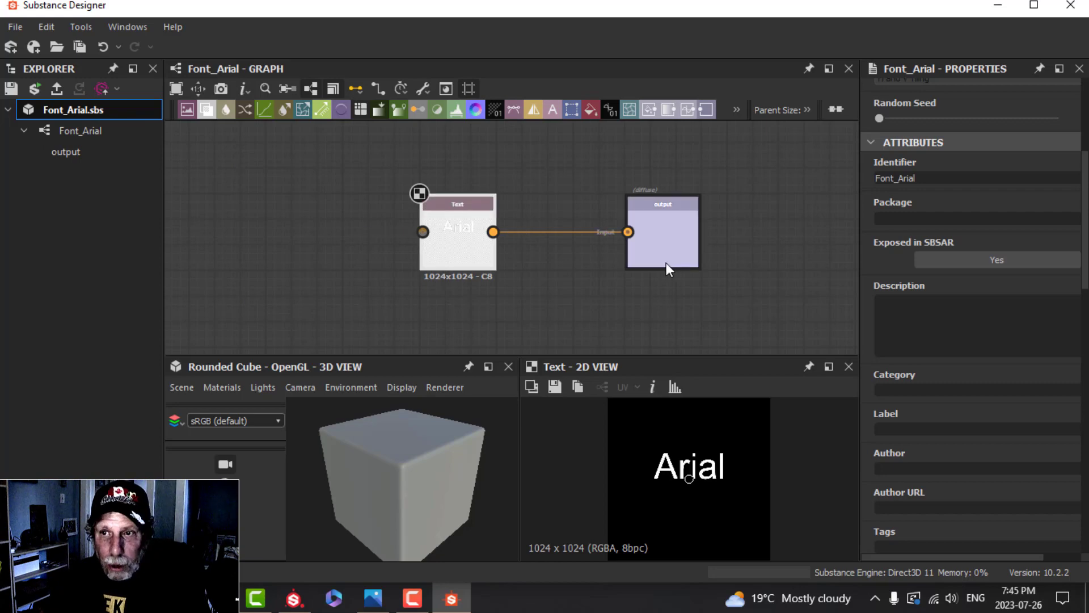
pyautogui.moveTo(93, 114)
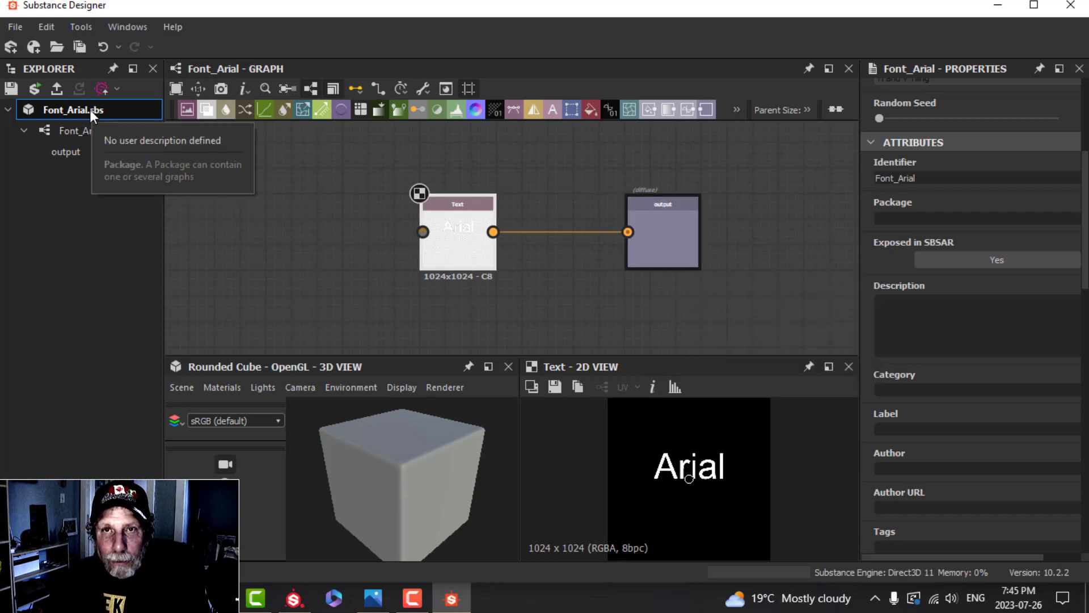
# Publish Font_Arial.sbs as Font_Arial.sbsar to the Desktop with default publish options.
pyautogui.rightClick(89, 110)
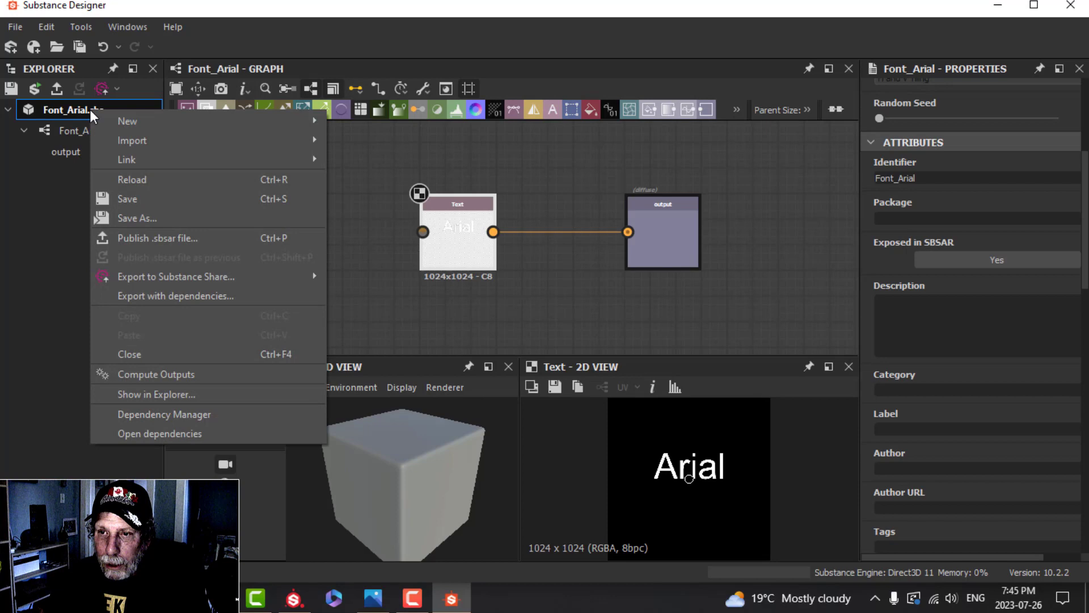
pyautogui.moveTo(174, 246)
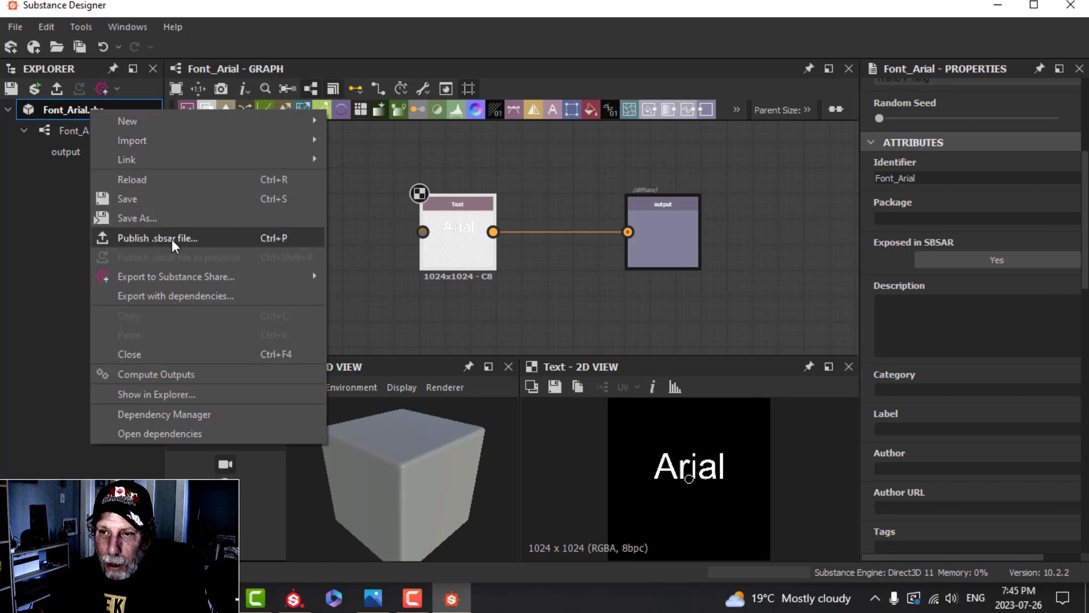
pyautogui.click(157, 238)
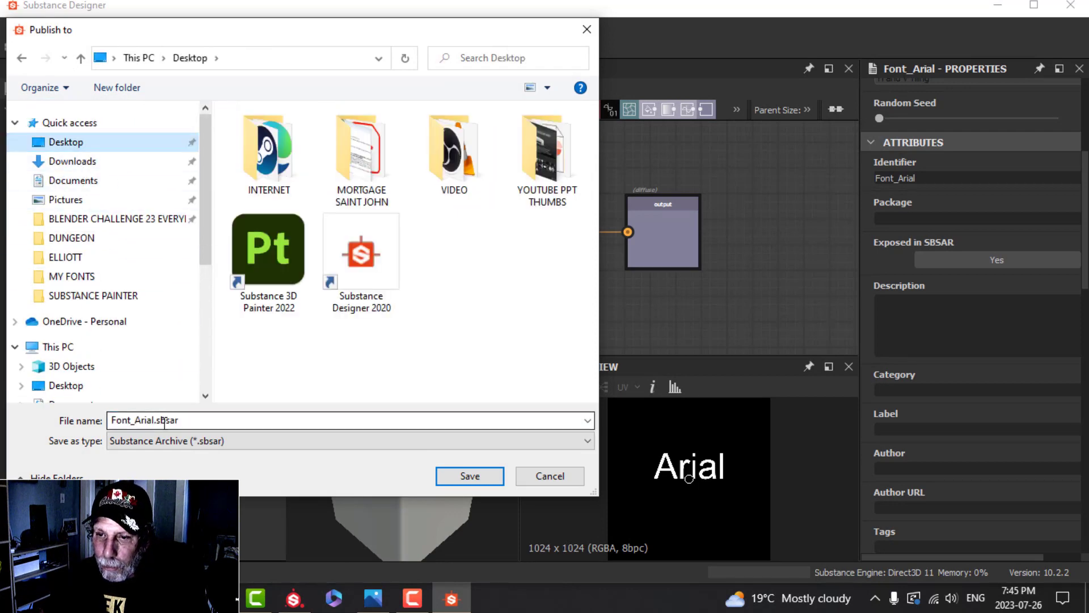
pyautogui.click(469, 476)
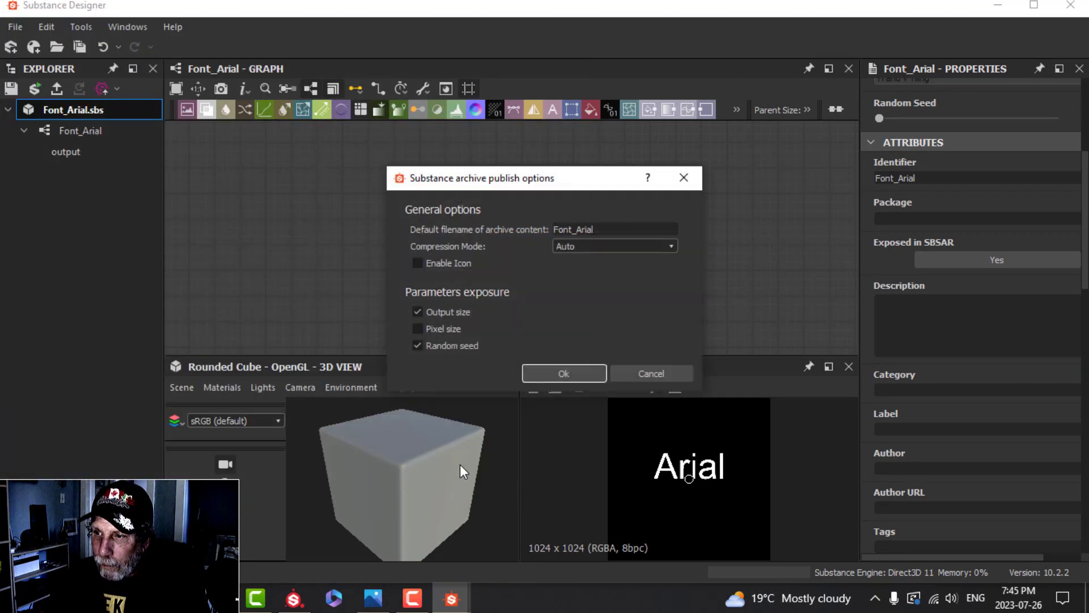
pyautogui.click(563, 374)
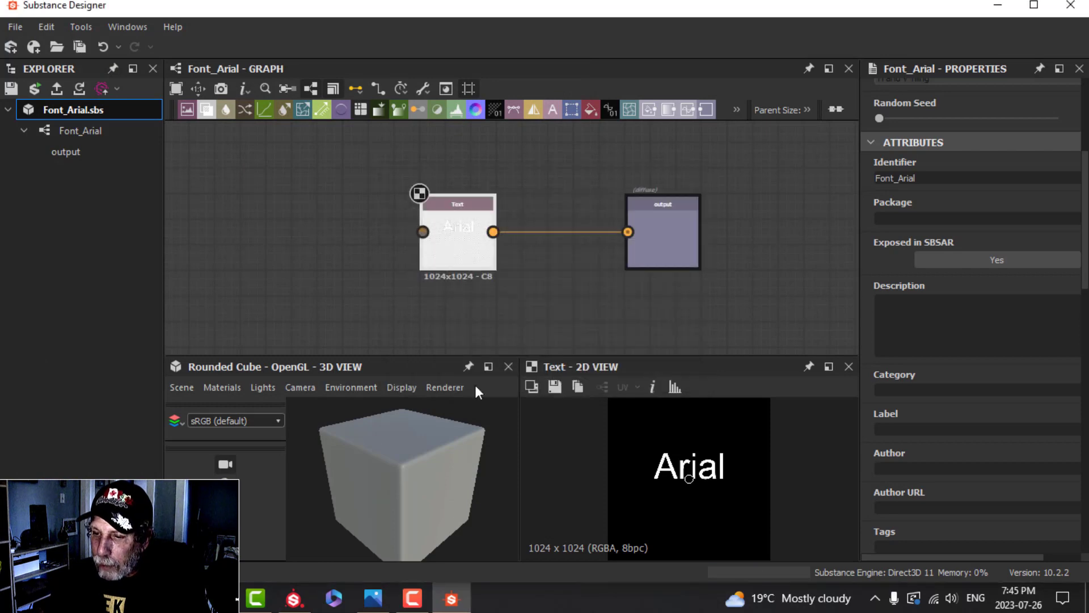
pyautogui.click(292, 598)
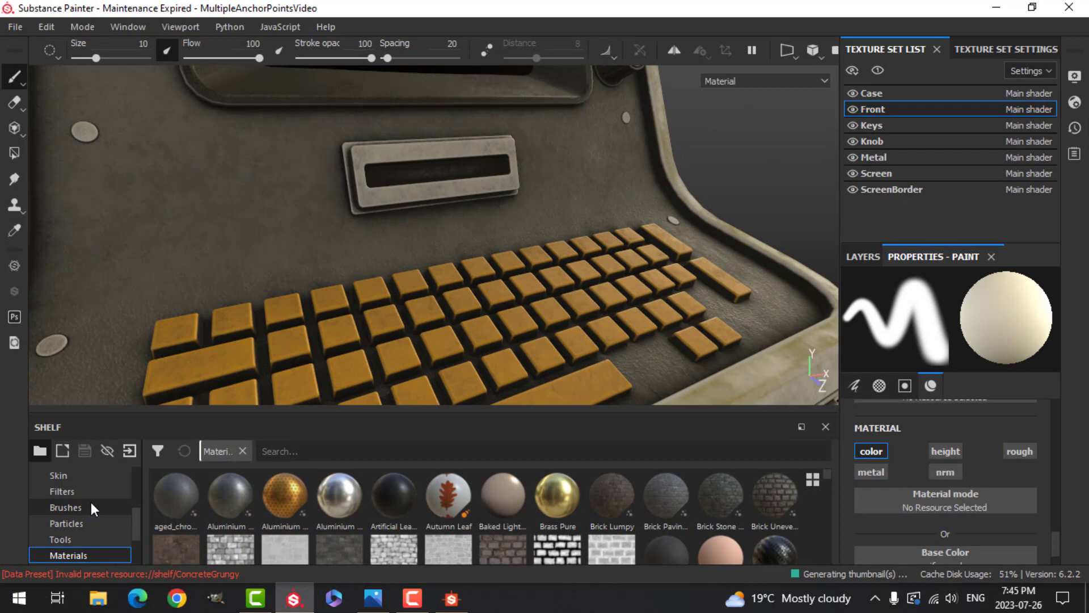
pyautogui.moveTo(172, 413)
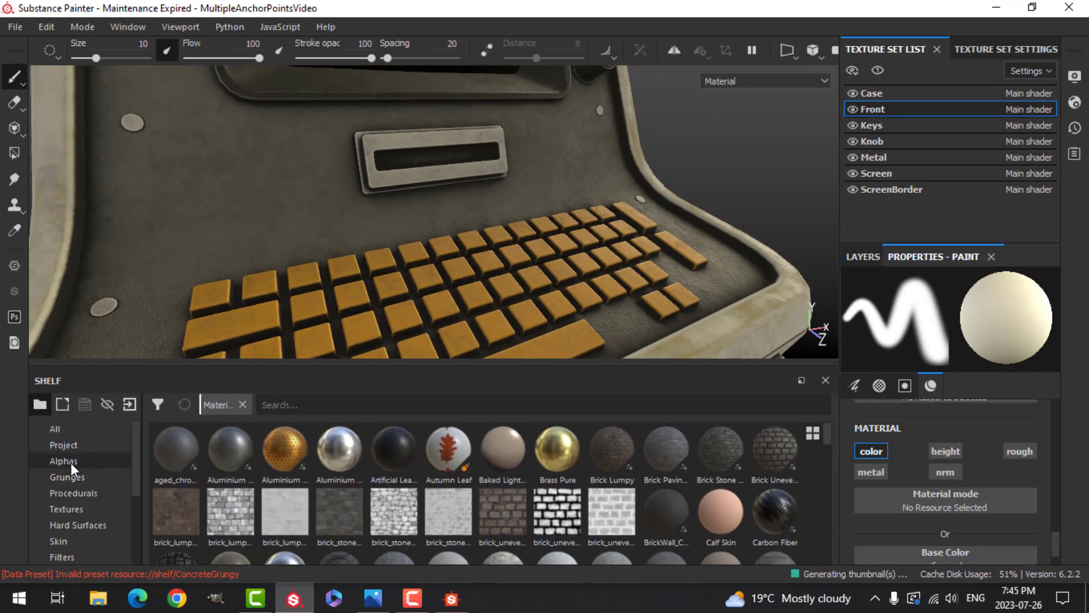
# Filter the shelf's Alphas with the search term 'font'.
pyautogui.write('font')
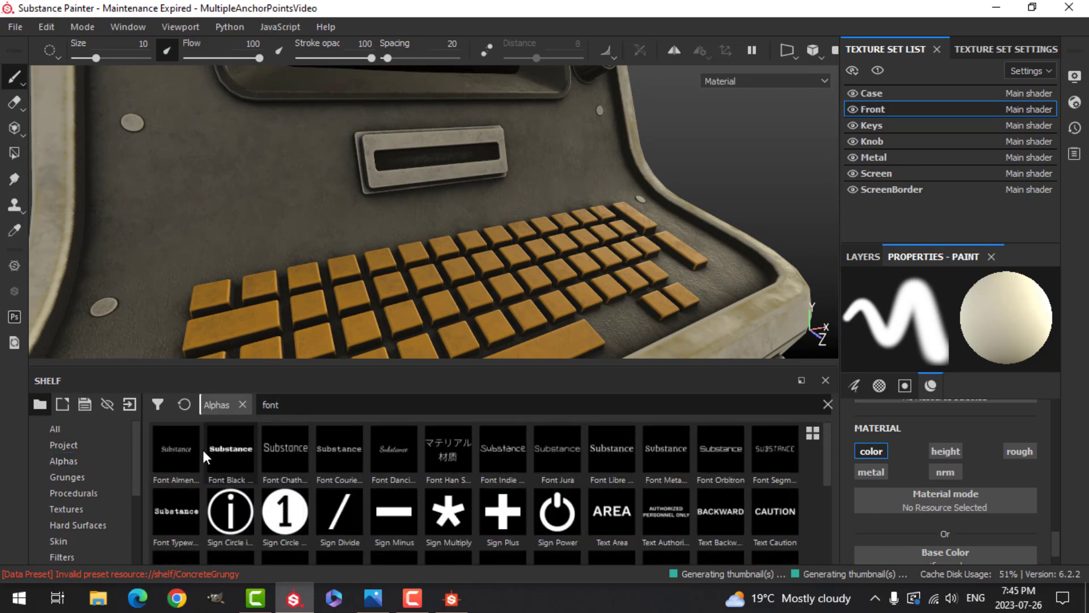
pyautogui.moveTo(802, 459)
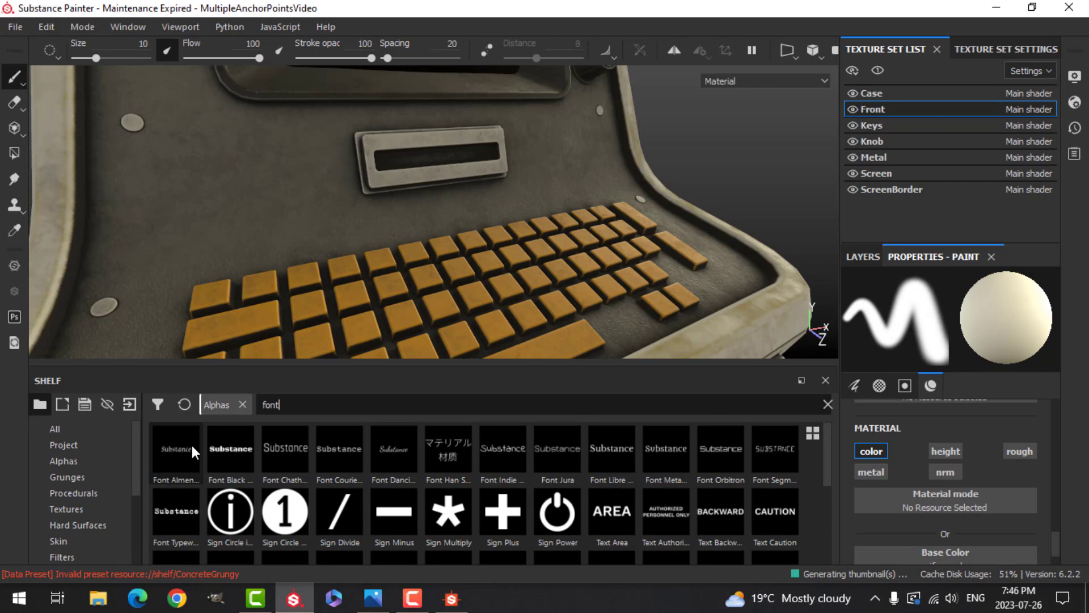
pyautogui.moveTo(189, 522)
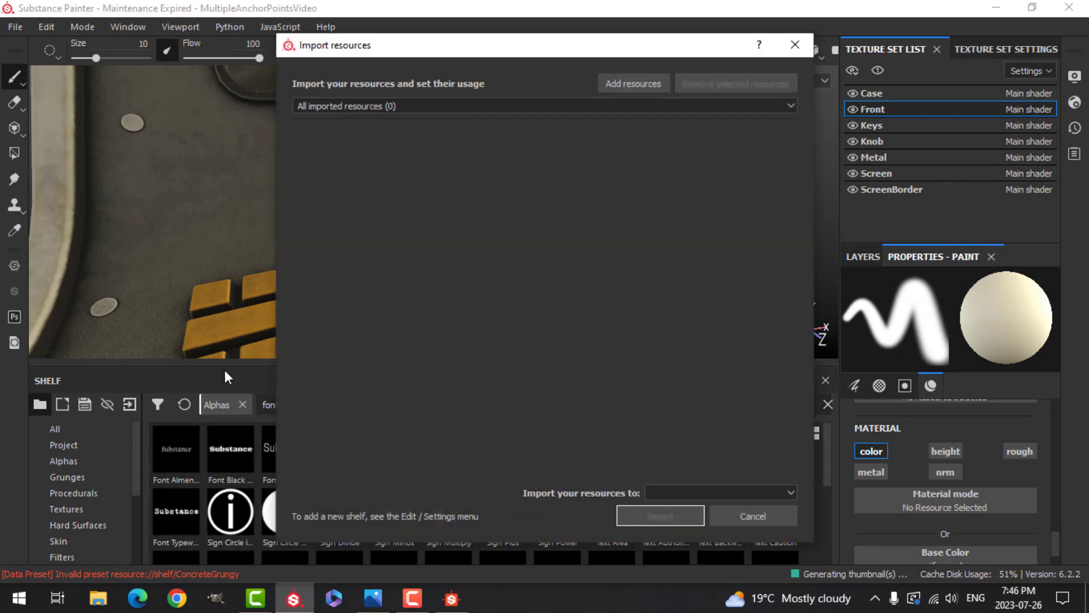
# Import Font_Arial.sbsar into the current project with alpha usage.
pyautogui.click(633, 83)
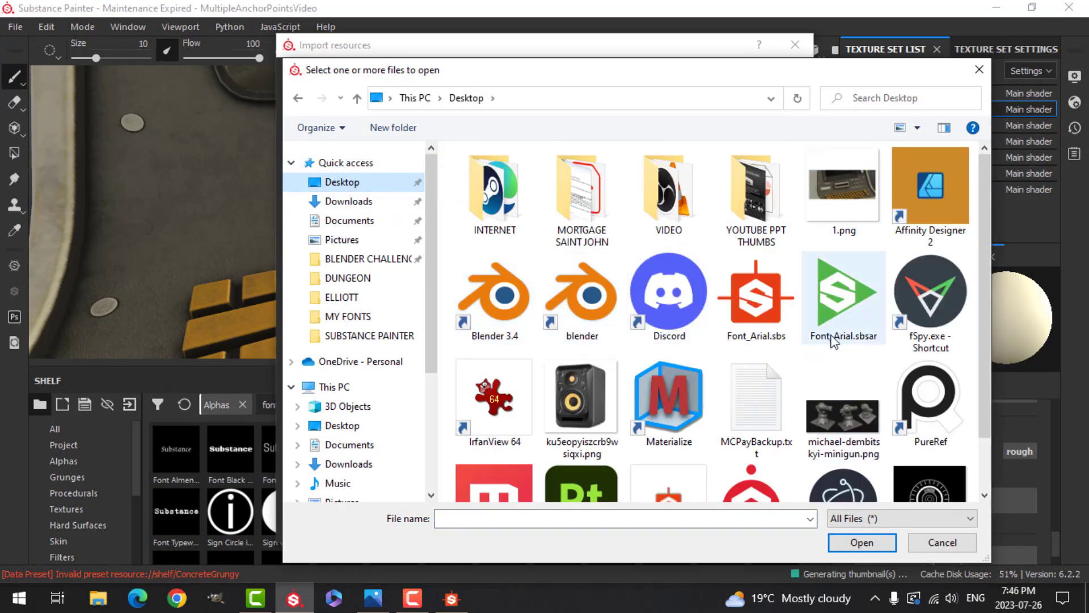
pyautogui.moveTo(865, 350)
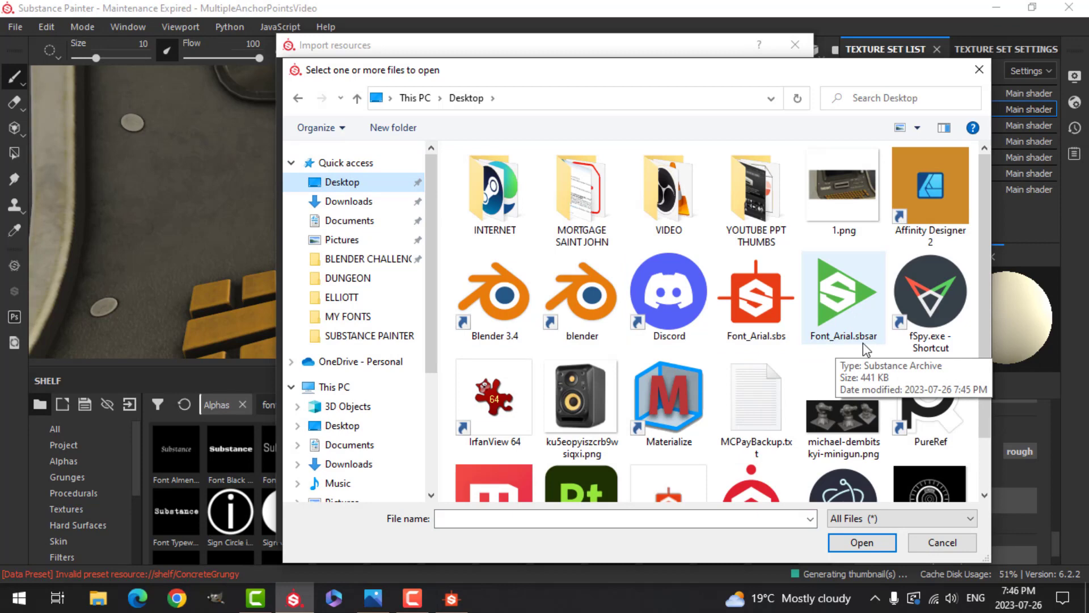
pyautogui.click(843, 296)
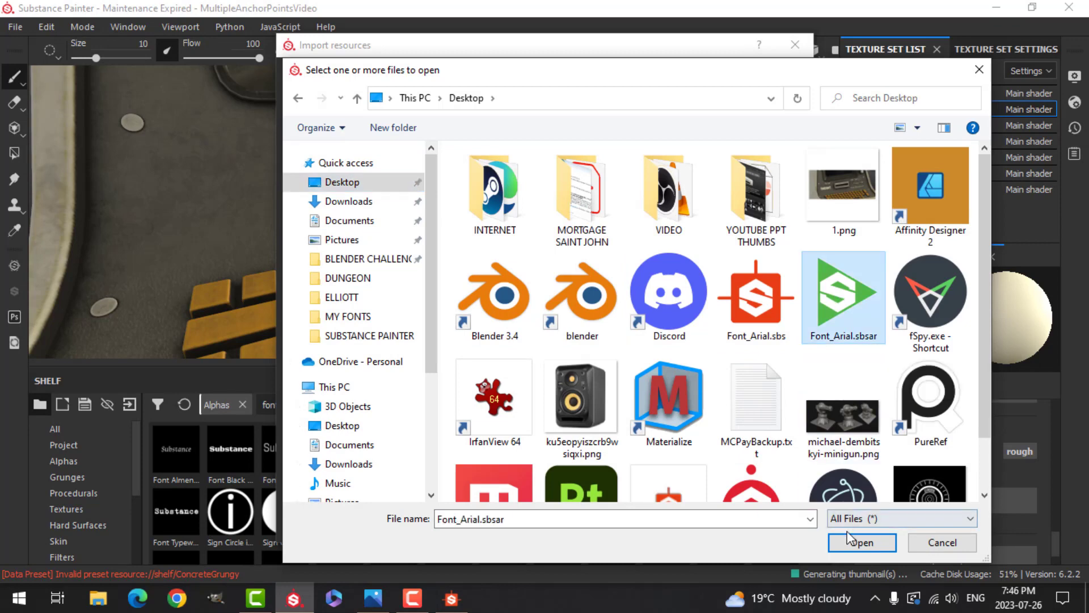
pyautogui.click(862, 542)
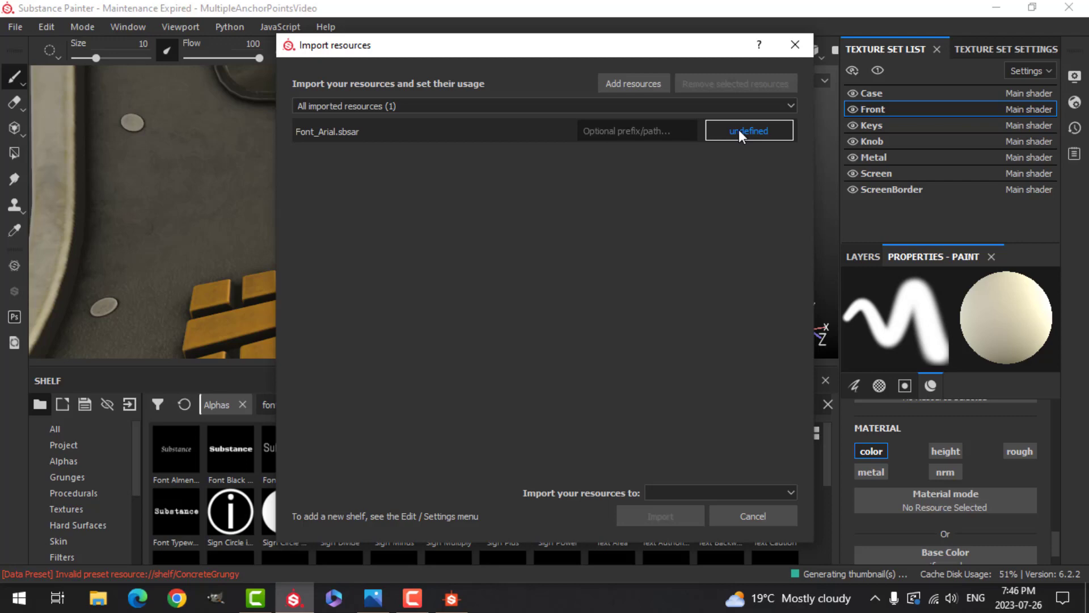
pyautogui.click(749, 131)
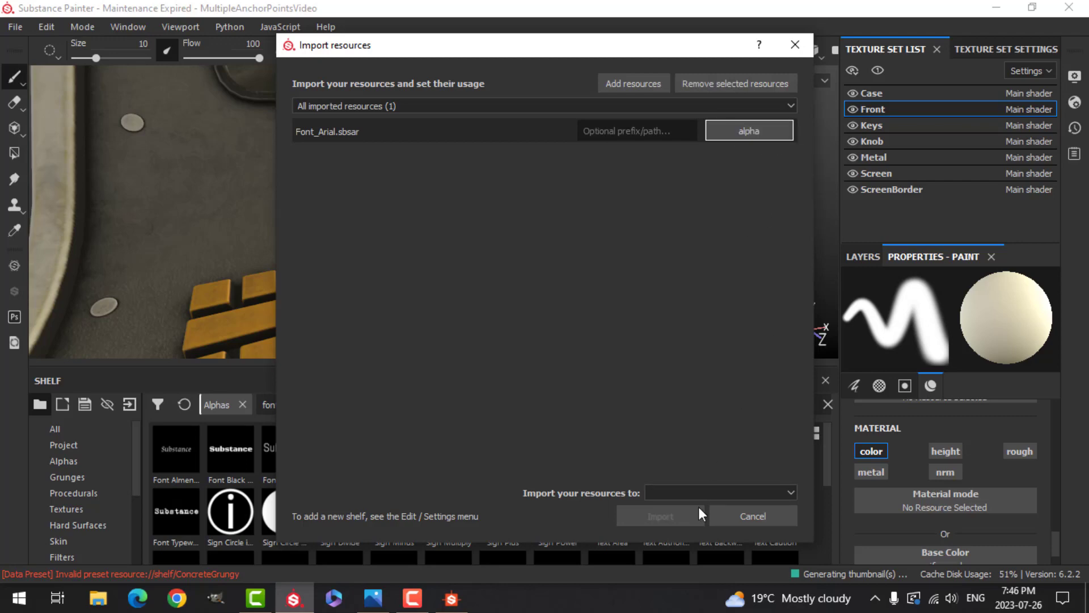
pyautogui.click(721, 493)
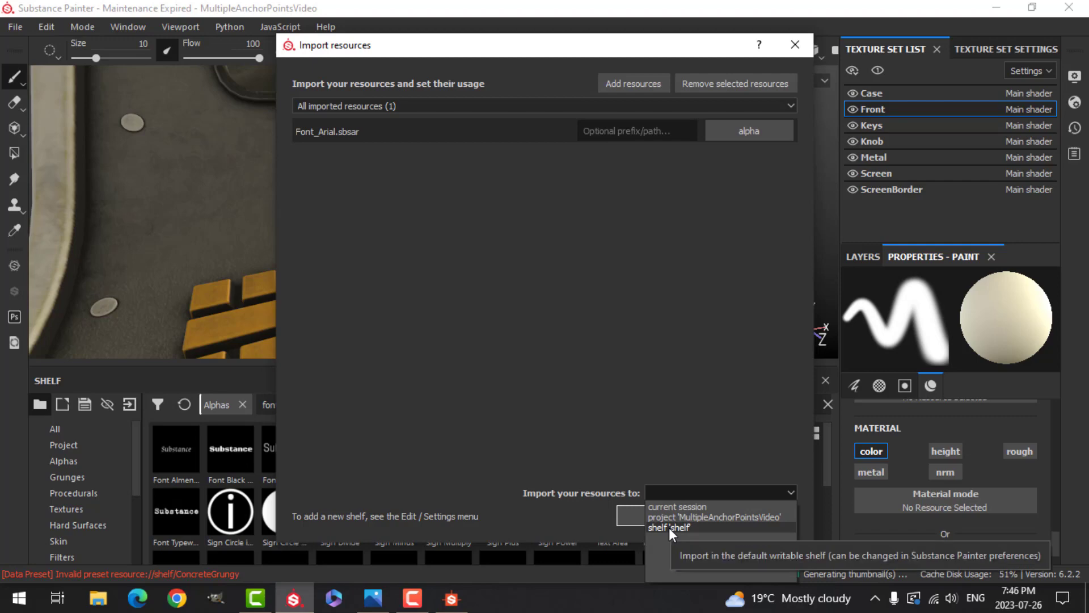
pyautogui.moveTo(669, 513)
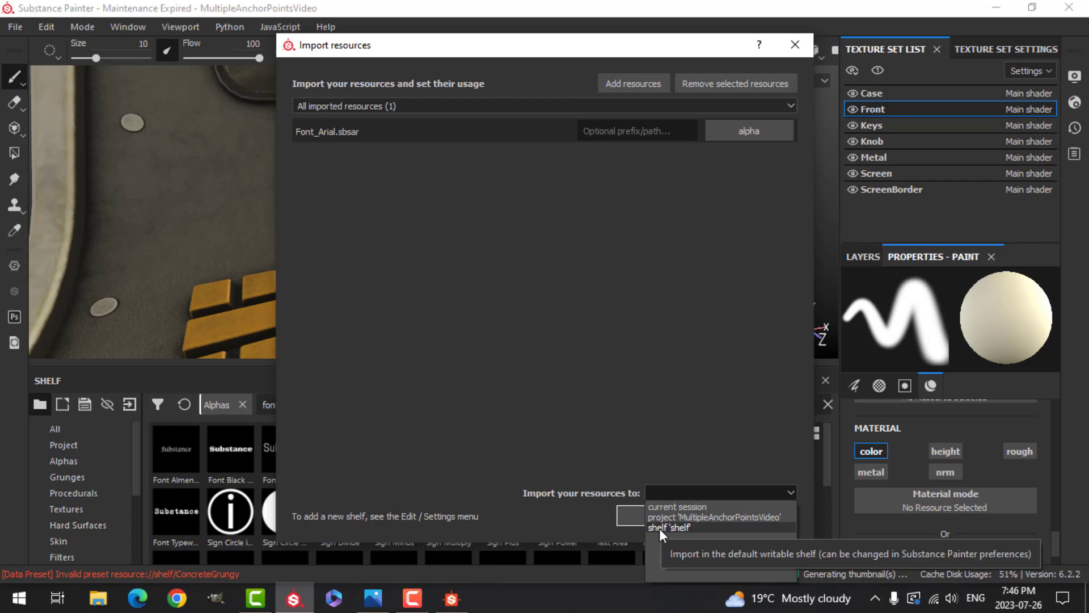
pyautogui.moveTo(672, 516)
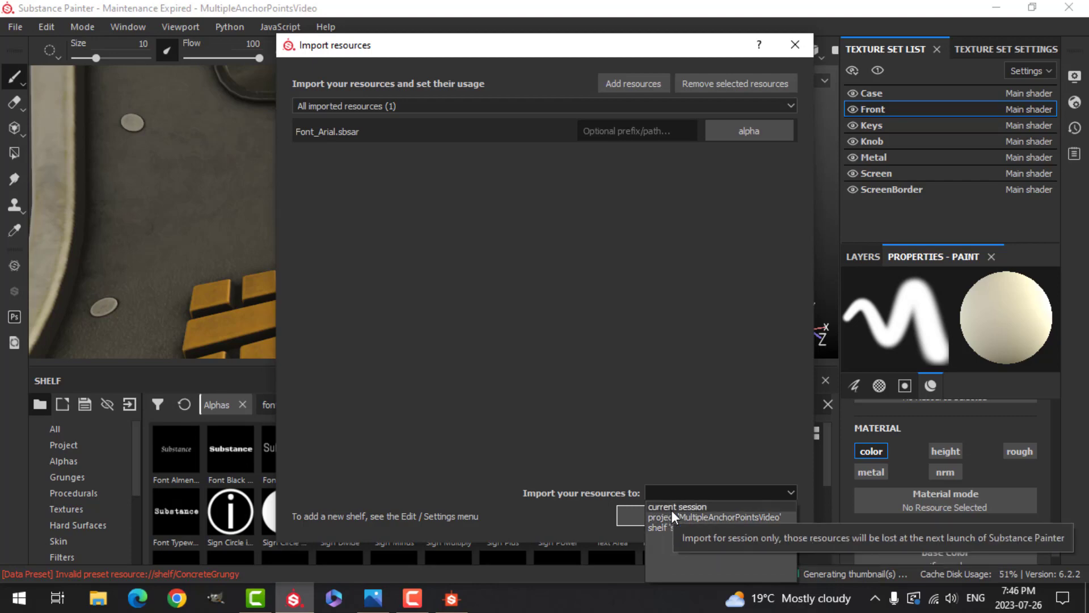
pyautogui.click(677, 507)
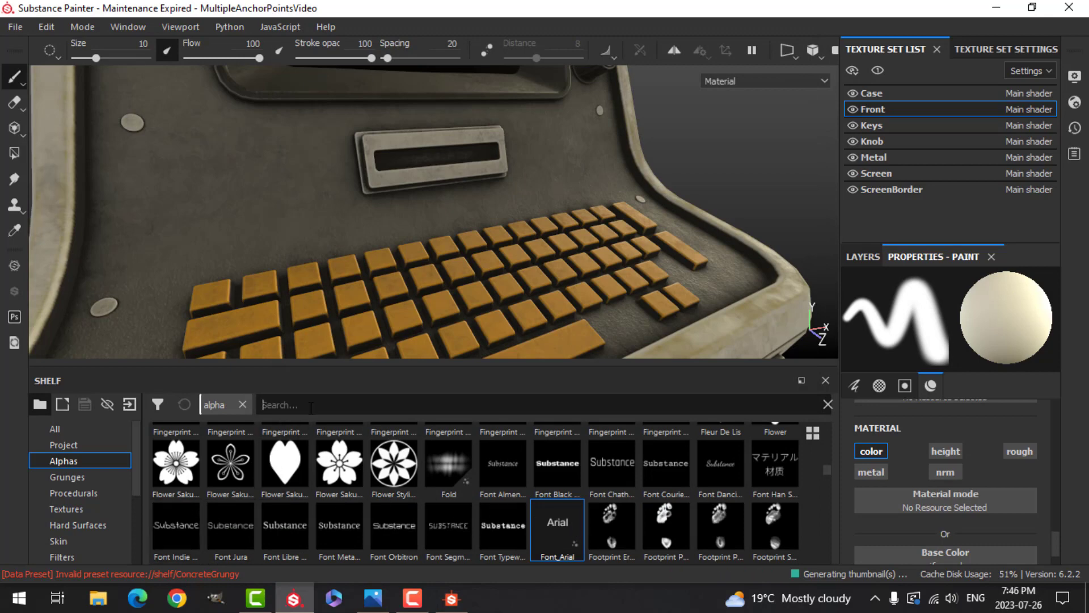
# Set Font_Arial as the brush alpha, switch to orthographic view, and stamp 'Arial'.
pyautogui.write('font')
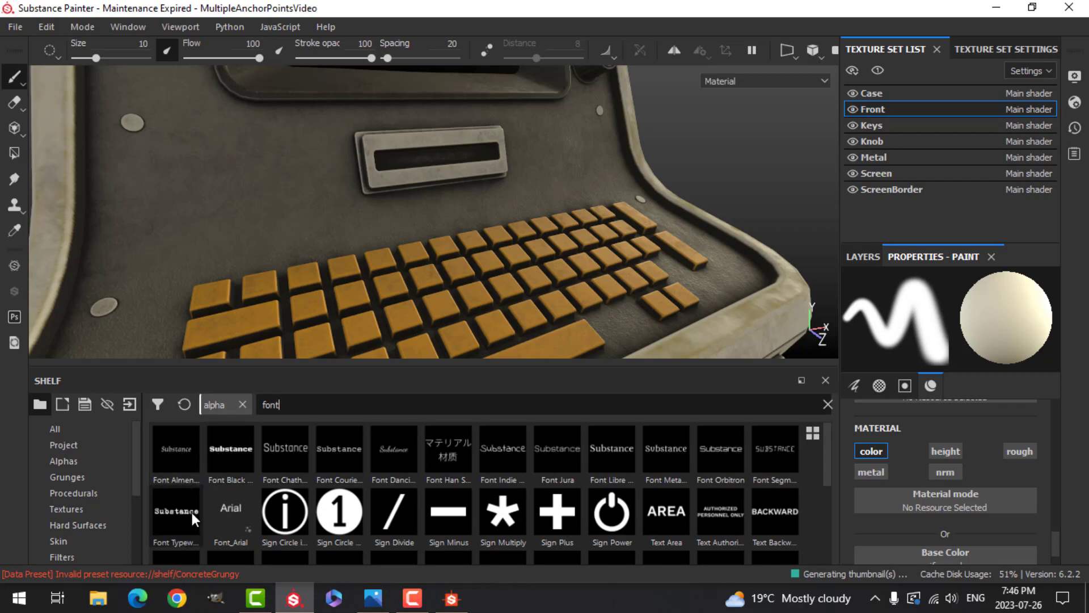
pyautogui.moveTo(231, 457)
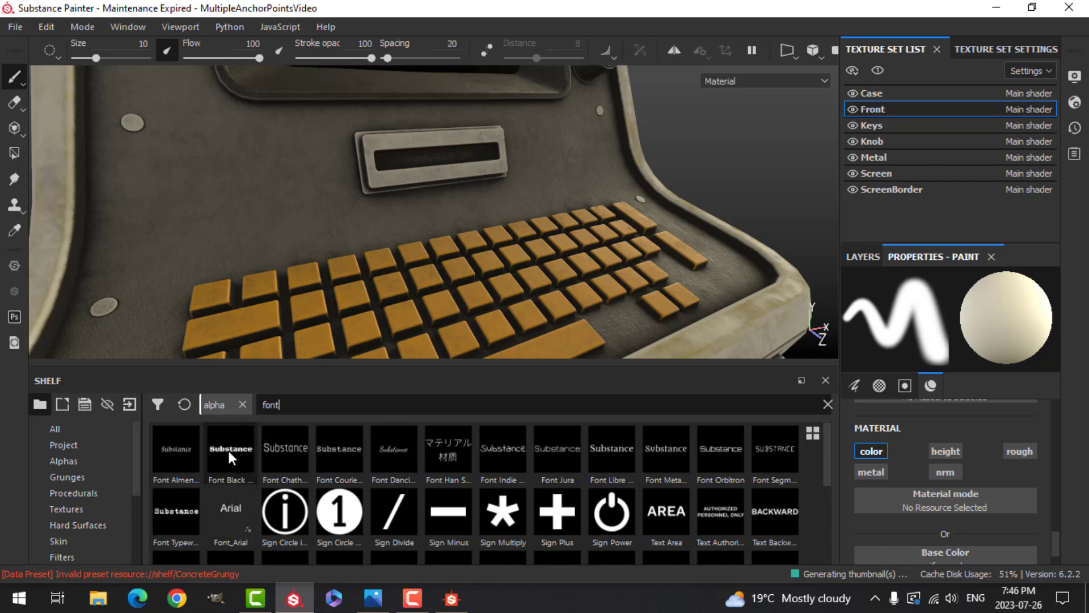
pyautogui.moveTo(547, 454)
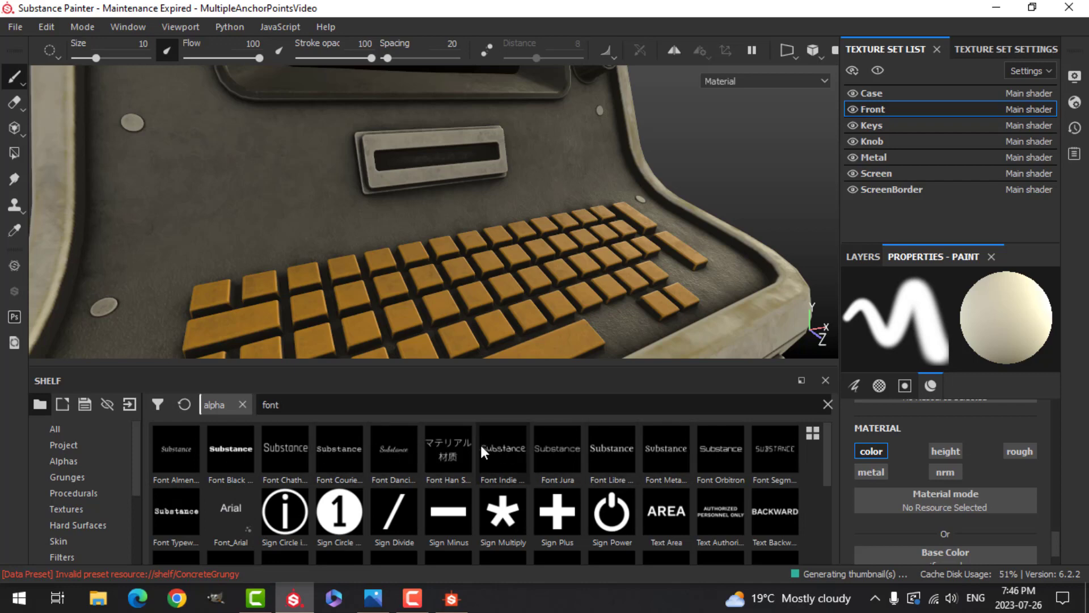
pyautogui.moveTo(165, 525)
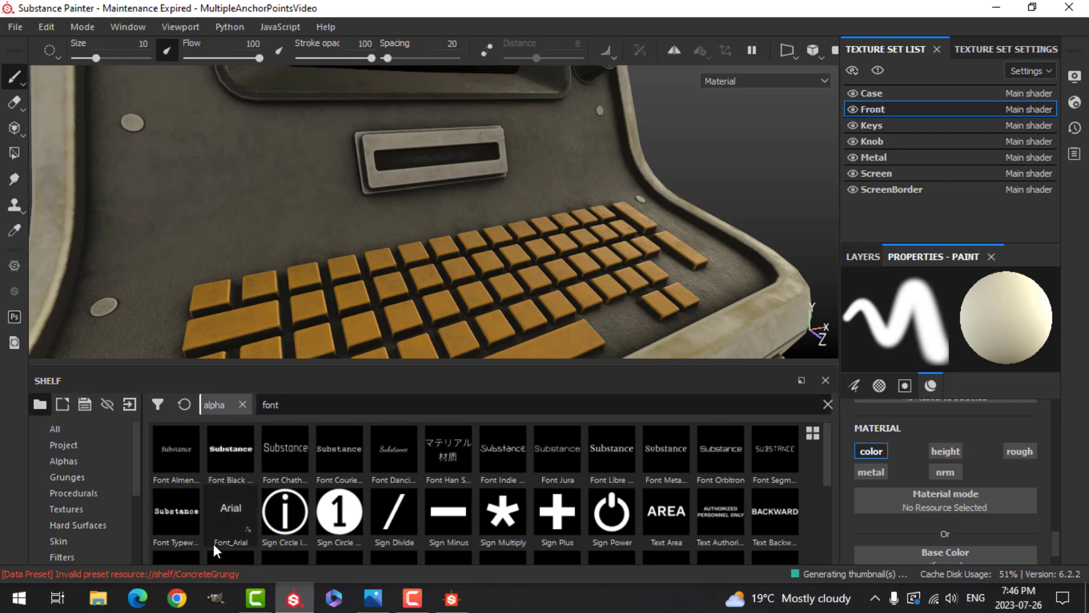
pyautogui.click(231, 512)
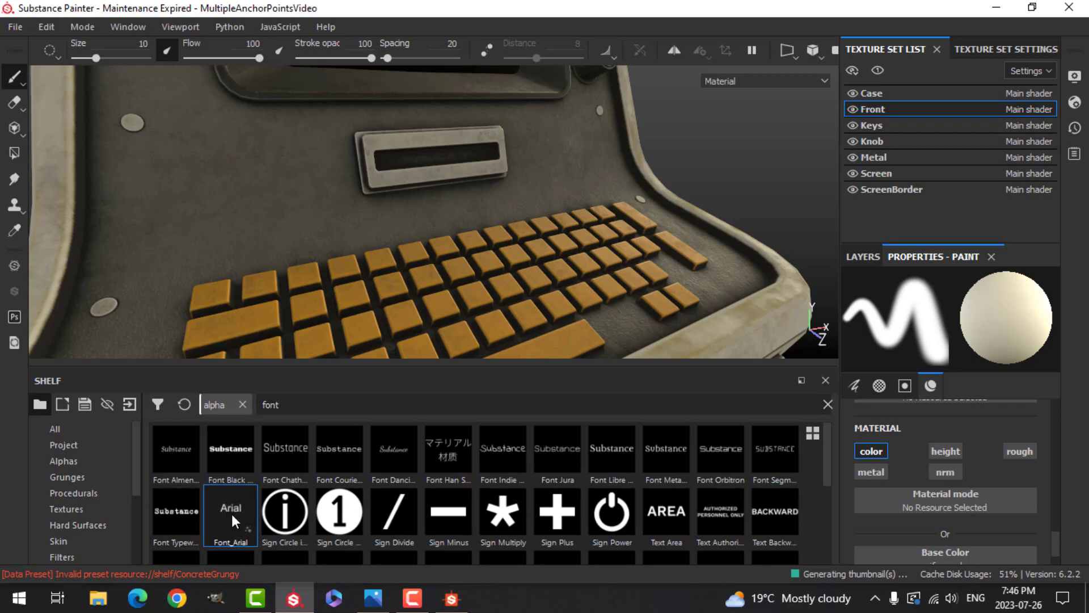
pyautogui.click(811, 50)
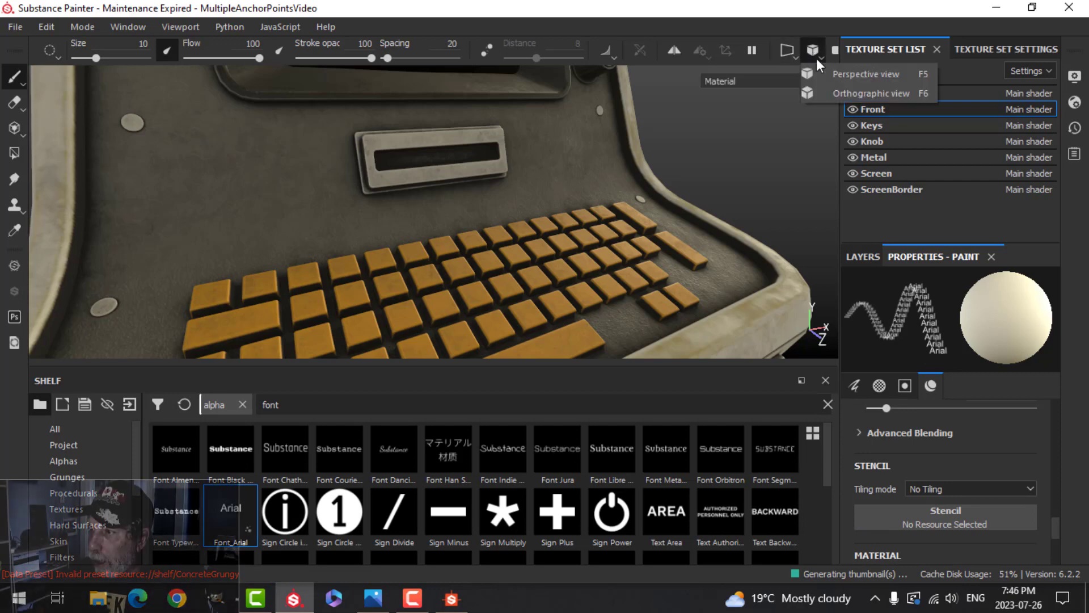
pyautogui.click(871, 93)
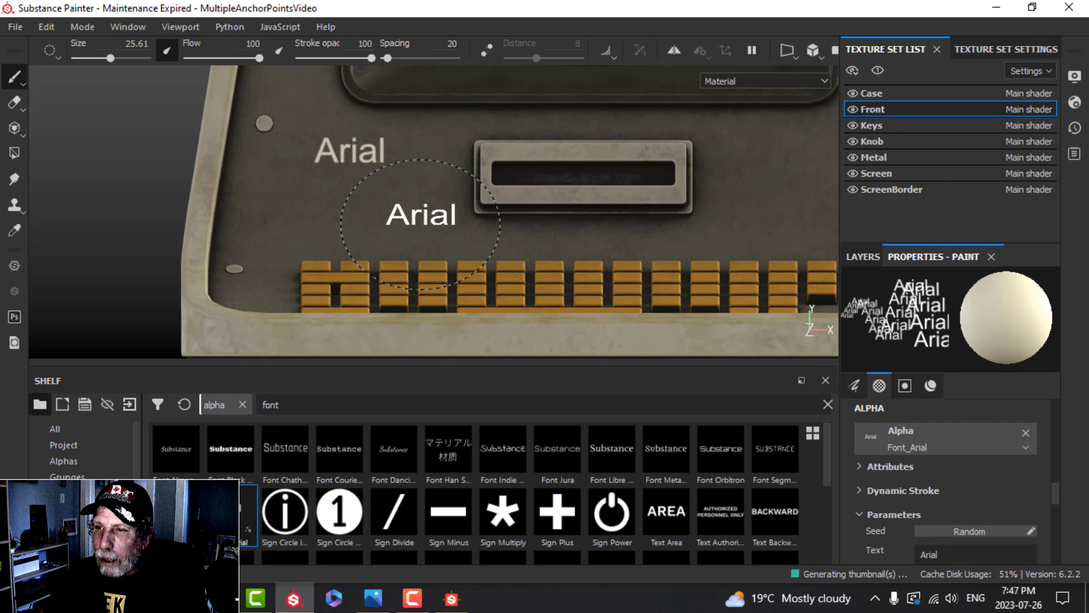
# Add a Glow filter to Layer 1 with dark colour, width 0.21, spread 0.09.
pyautogui.click(863, 257)
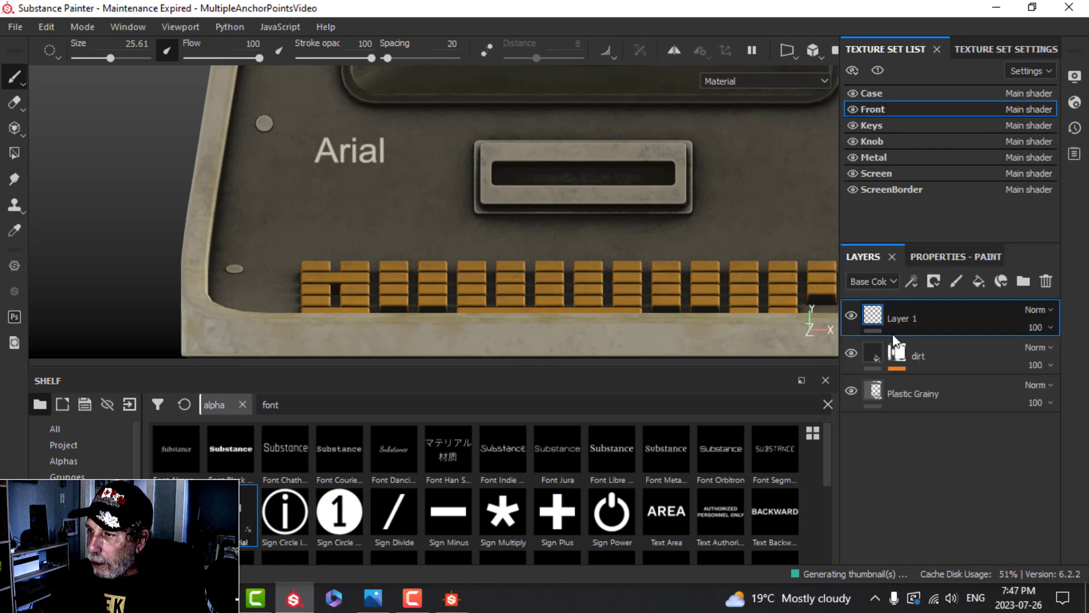
pyautogui.click(912, 281)
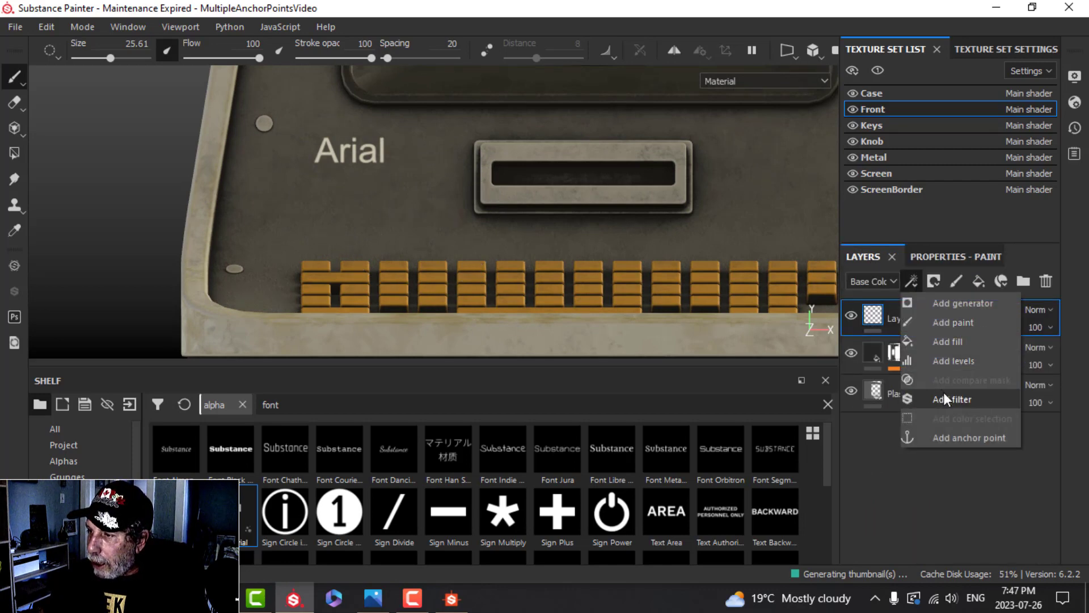
pyautogui.click(952, 399)
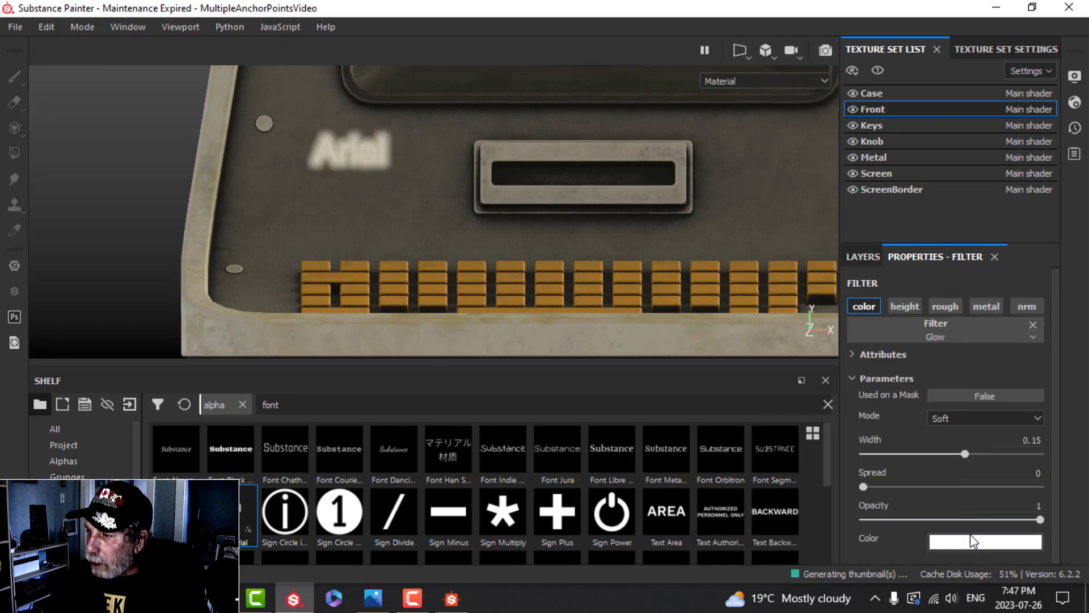
pyautogui.click(986, 542)
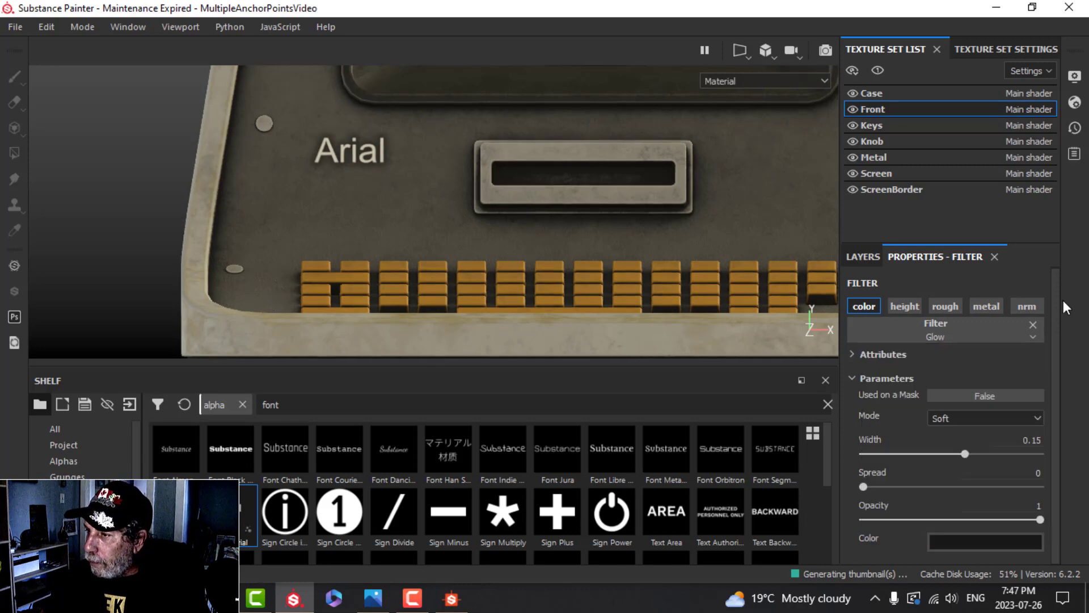
pyautogui.moveTo(963, 454); pyautogui.dragTo(952, 454)
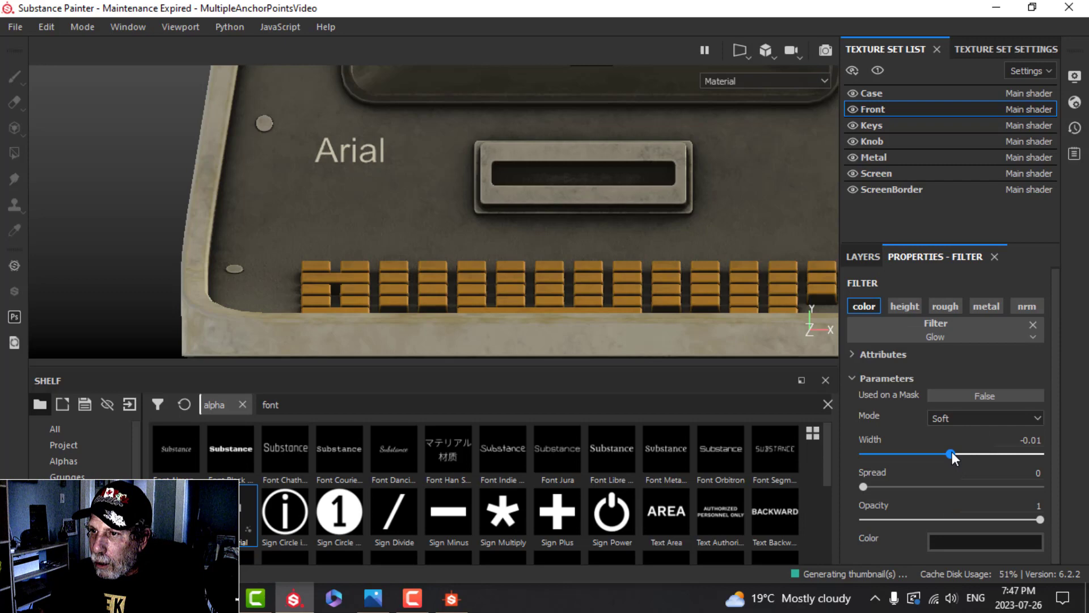
pyautogui.moveTo(953, 454); pyautogui.dragTo(972, 454)
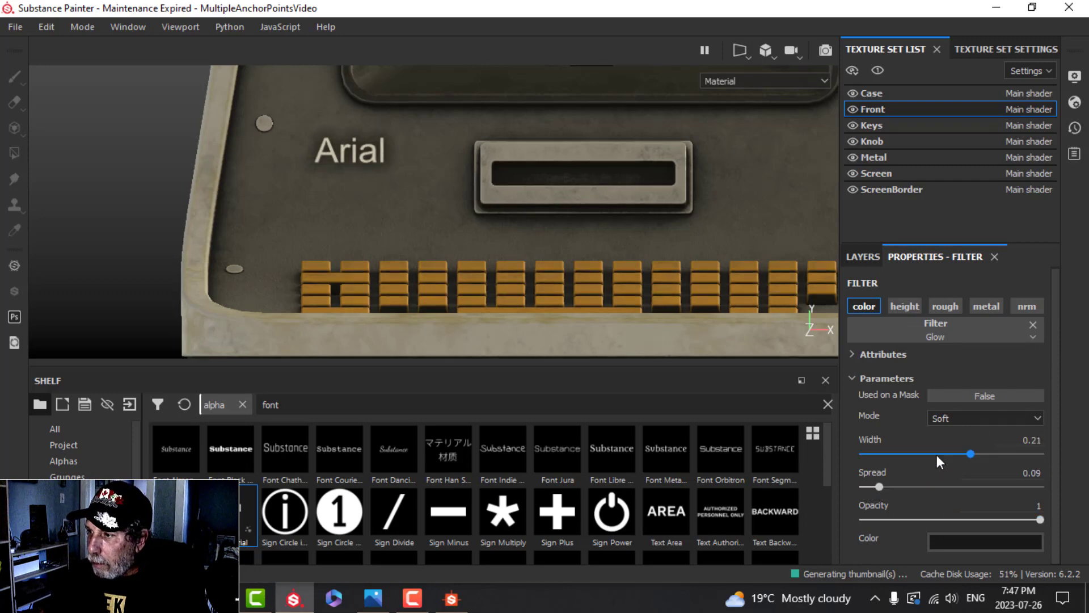
pyautogui.moveTo(971, 454); pyautogui.dragTo(963, 454)
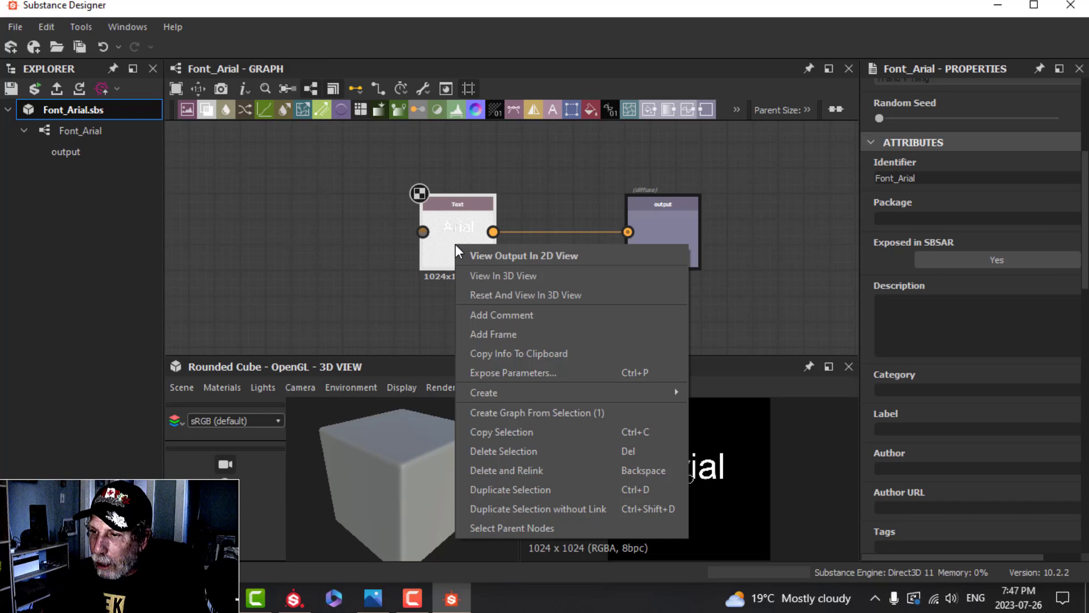
# Change the Text node to read 'Impact' and set its font to Impact.
pyautogui.click(523, 256)
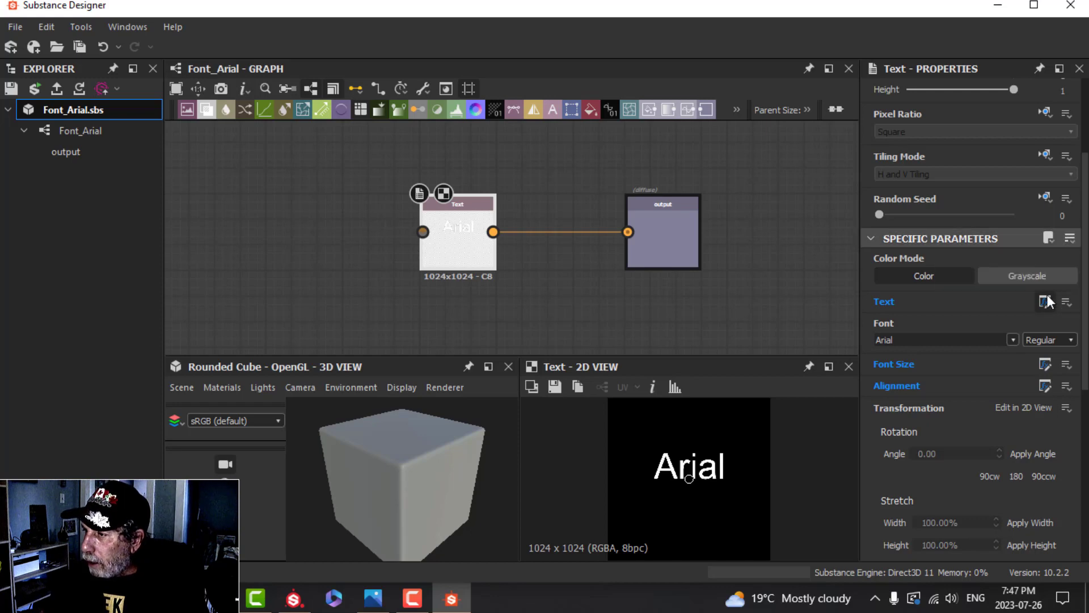
pyautogui.click(1042, 301)
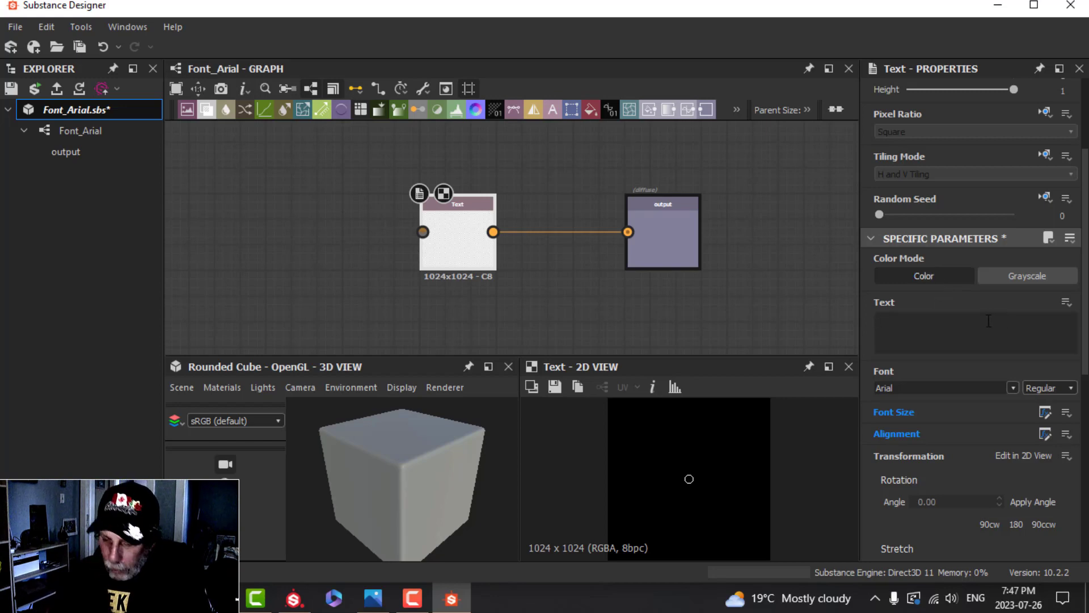
pyautogui.write('Impac')
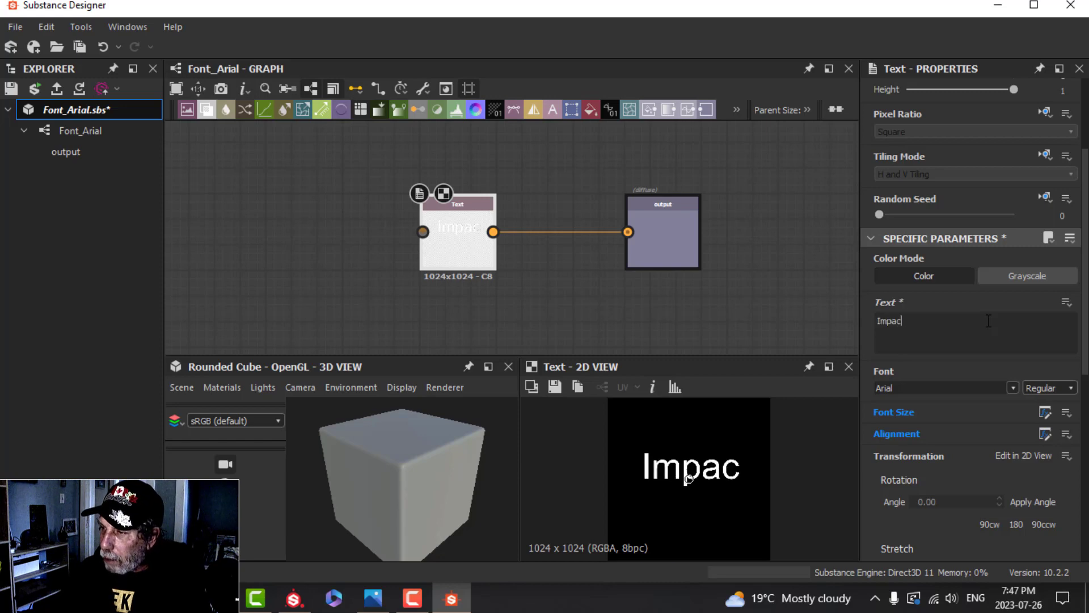
pyautogui.write('t')
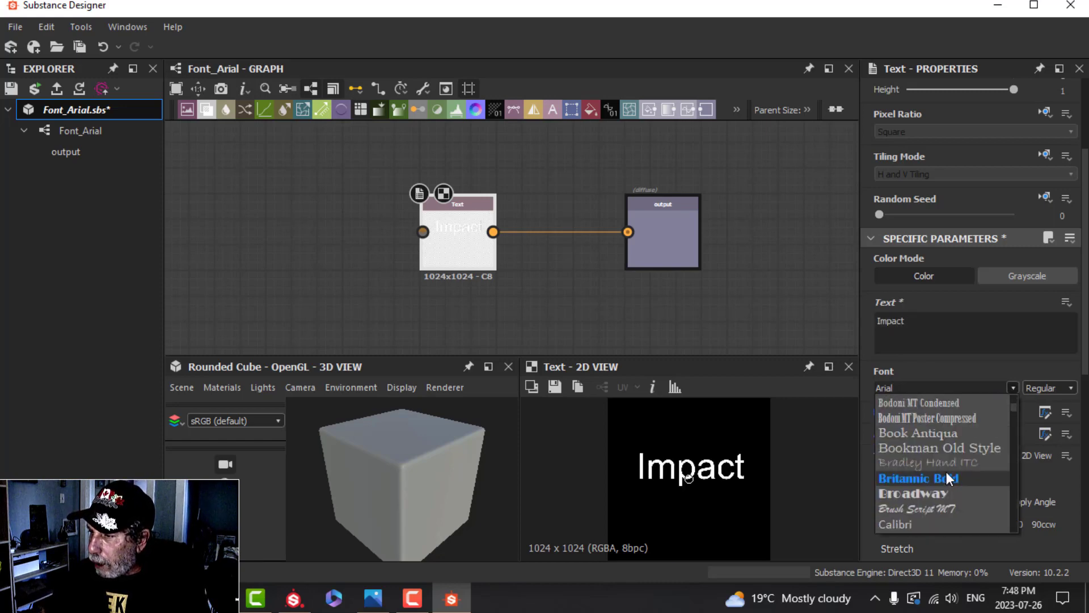
pyautogui.scroll(-3)
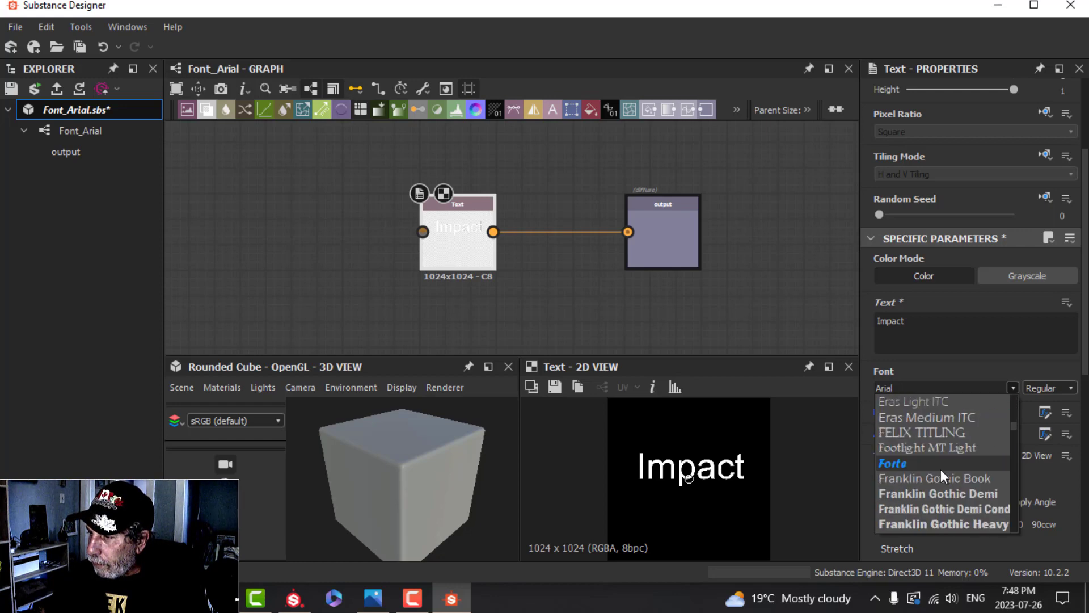
pyautogui.scroll(-3)
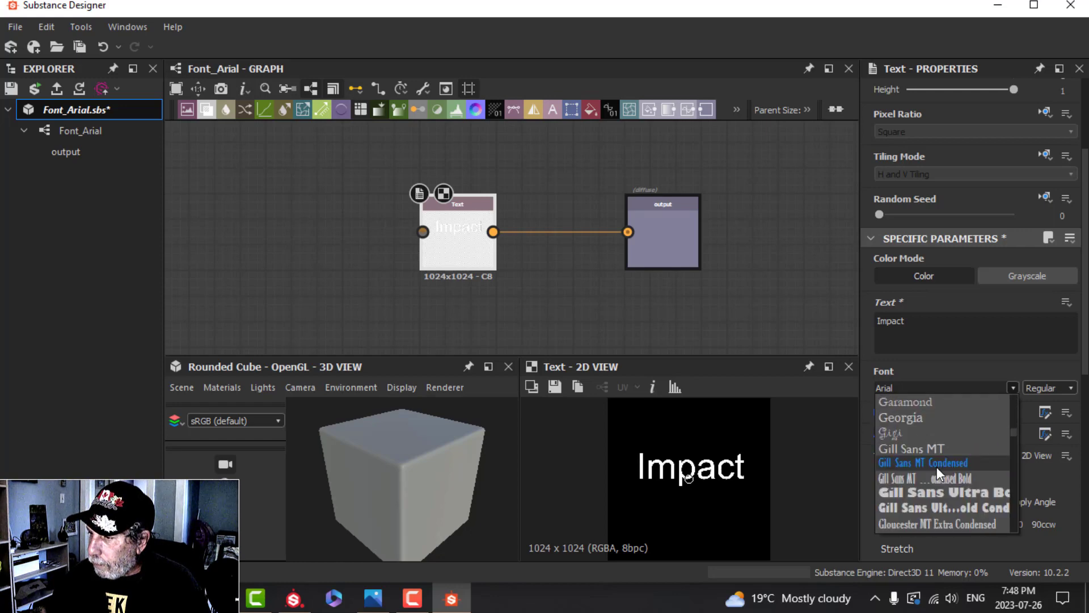
pyautogui.click(922, 463)
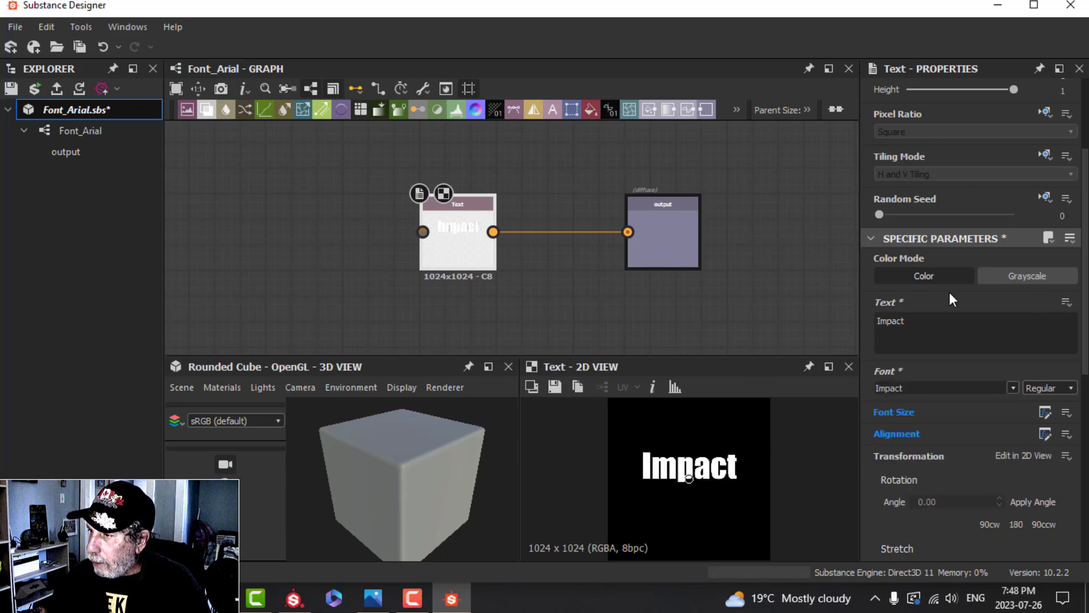
# Expose the Text node's text as a new graph input.
pyautogui.click(1066, 301)
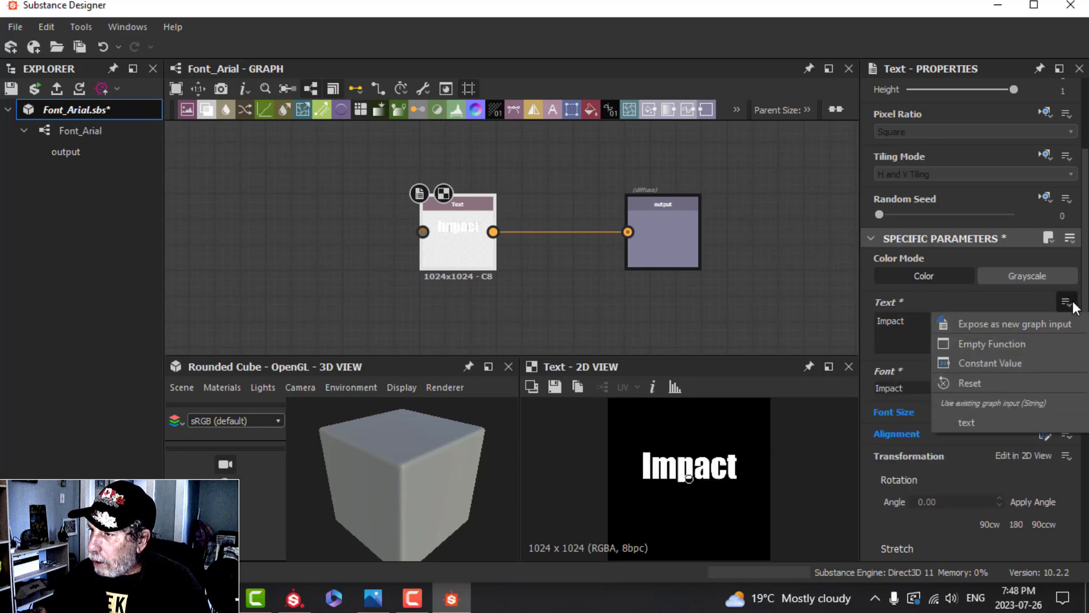
pyautogui.click(1013, 323)
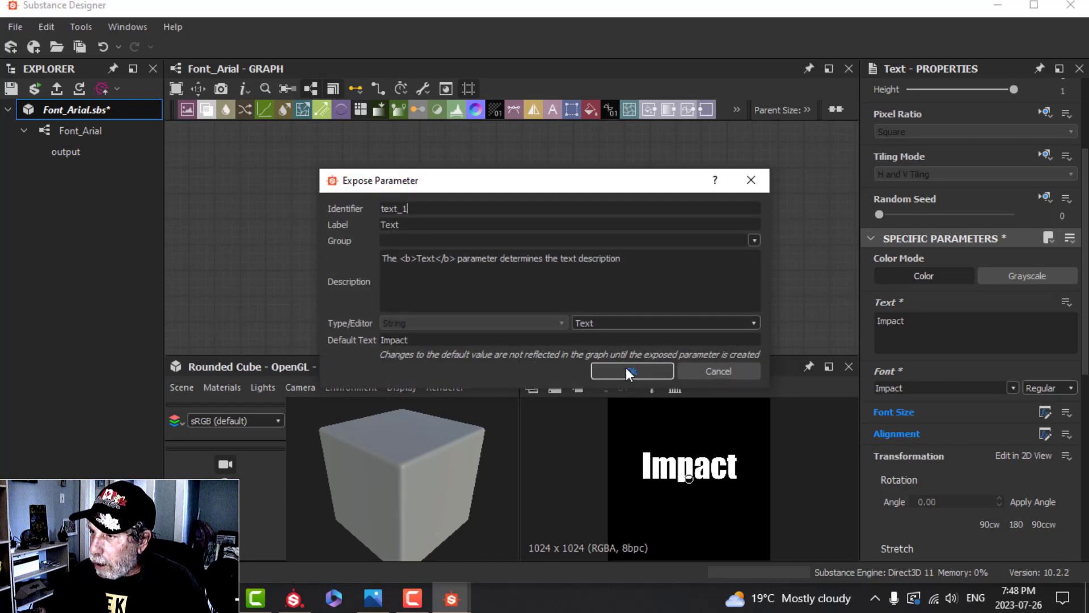
pyautogui.click(632, 371)
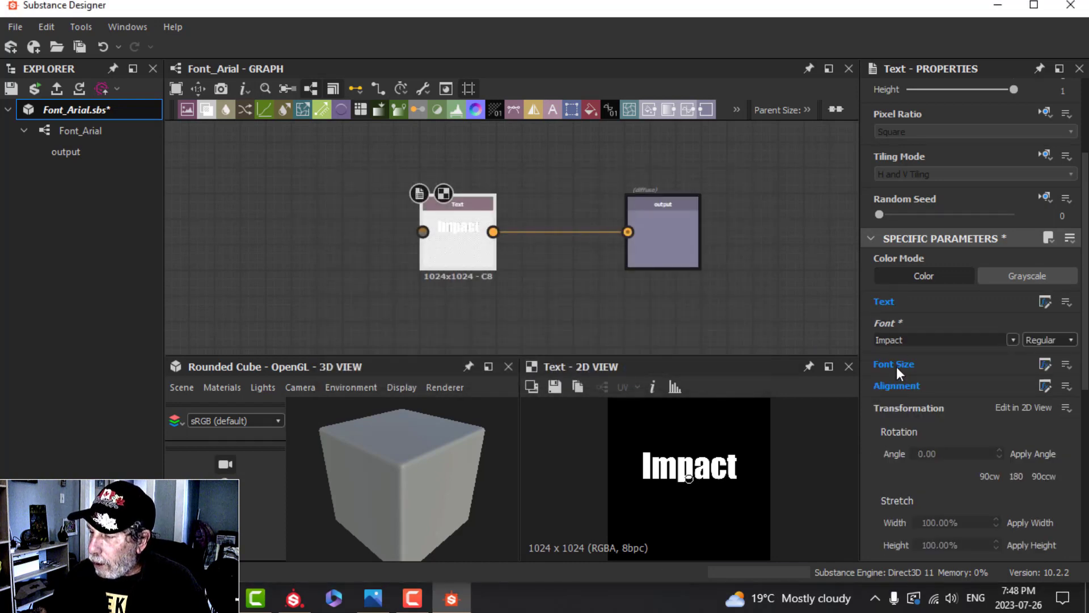
pyautogui.moveTo(115, 191)
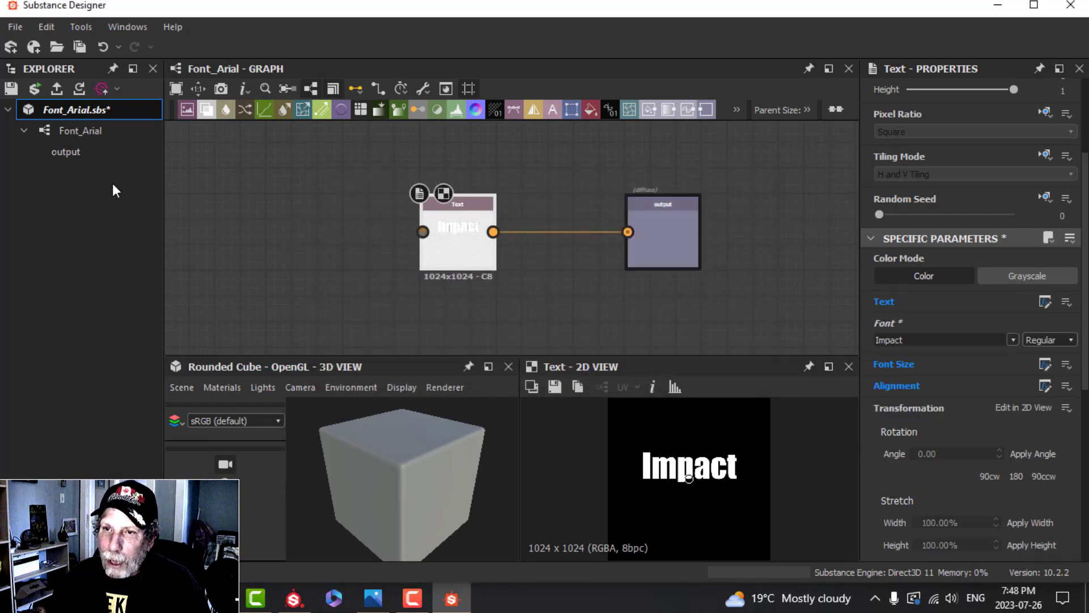
# Rename the graph to Font_Impact and save the package as Font_Impact.sbs.
pyautogui.rightClick(80, 131)
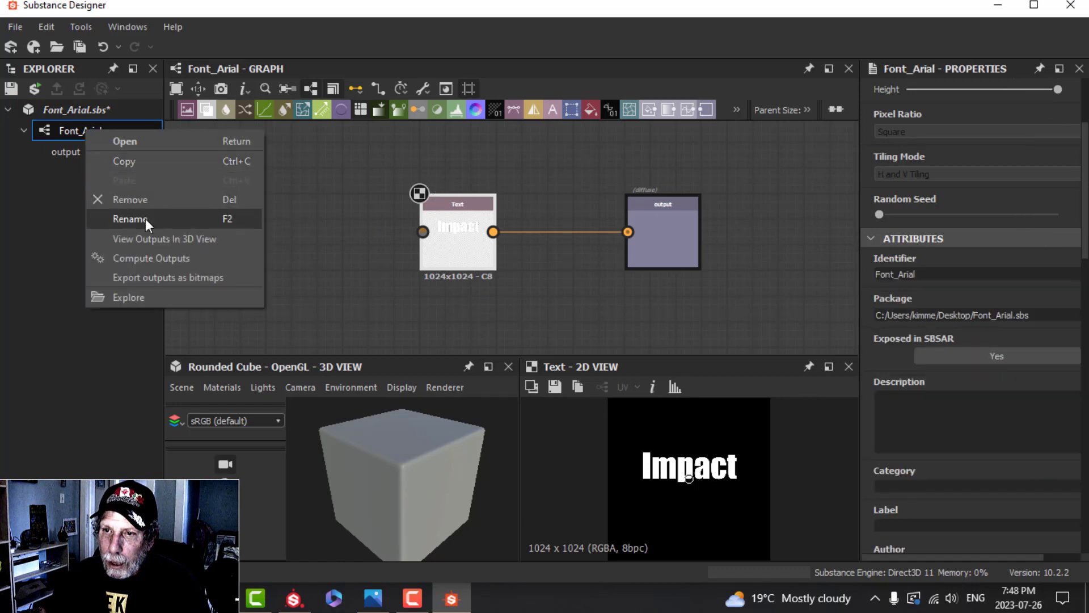
pyautogui.click(130, 218)
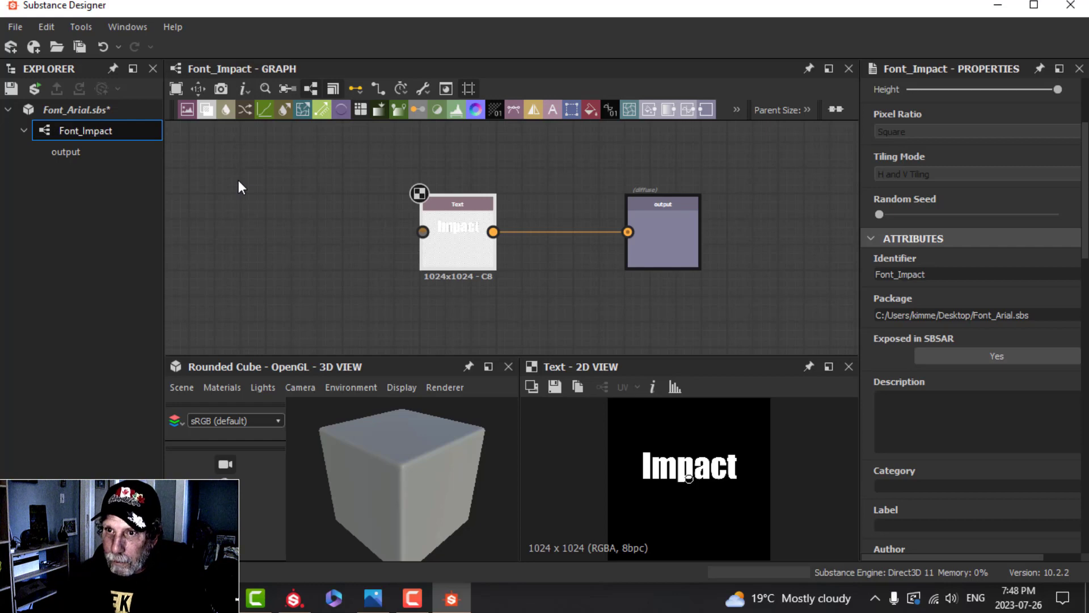
pyautogui.rightClick(73, 110)
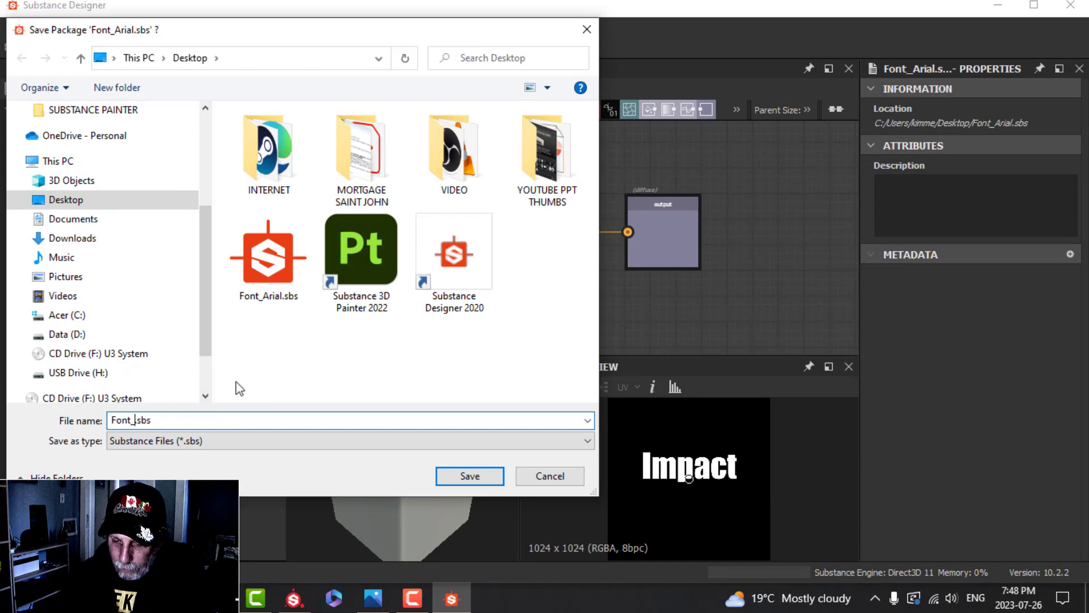
pyautogui.click(470, 476)
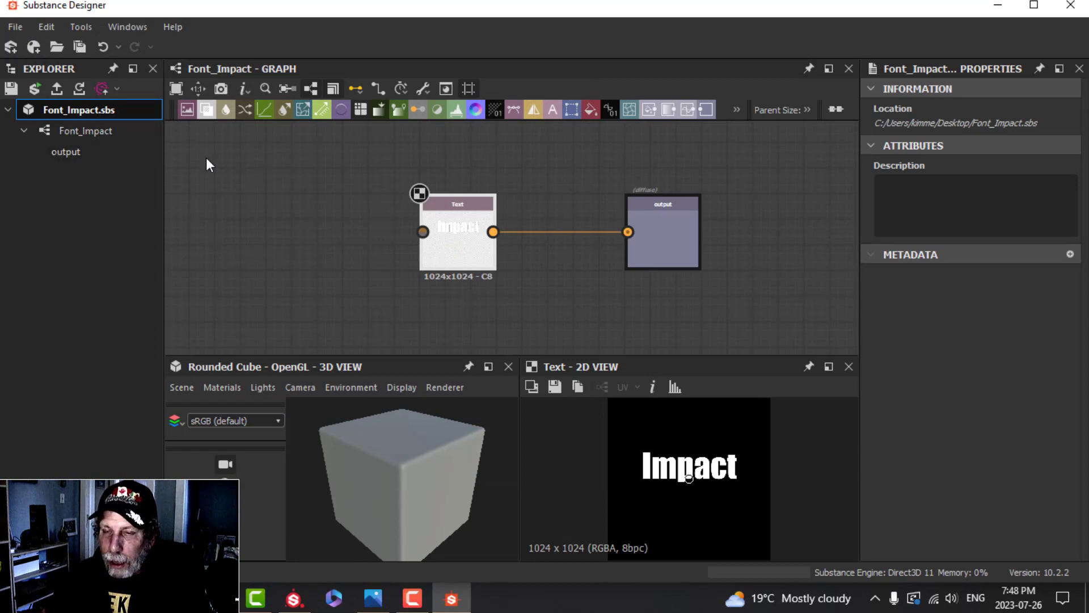
# Publish the Font_Impact package as Font_Impact.sbsar on the Desktop.
pyautogui.rightClick(74, 109)
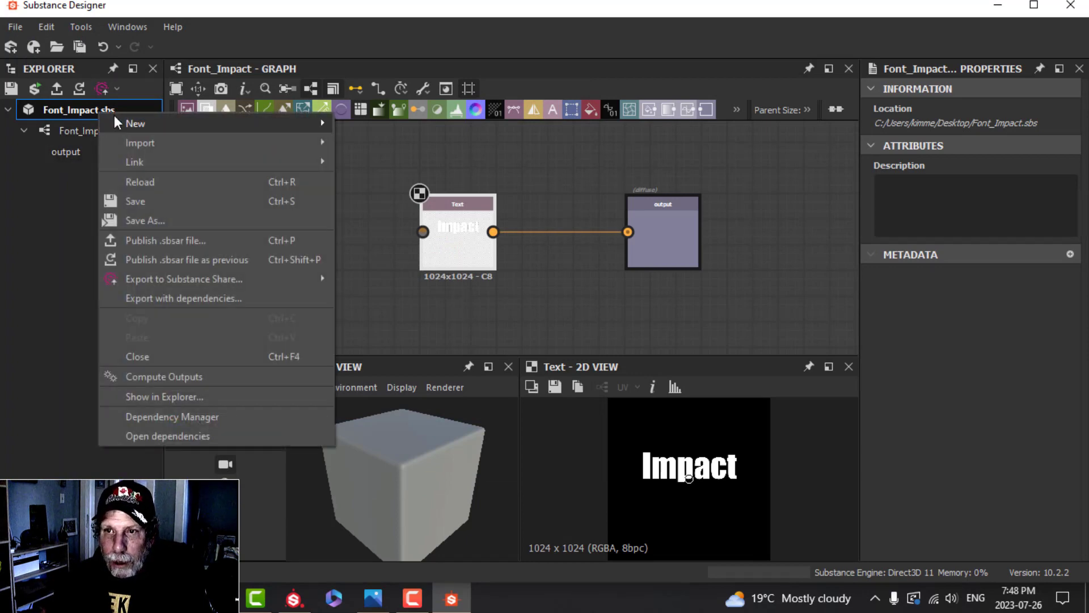
pyautogui.moveTo(186, 248)
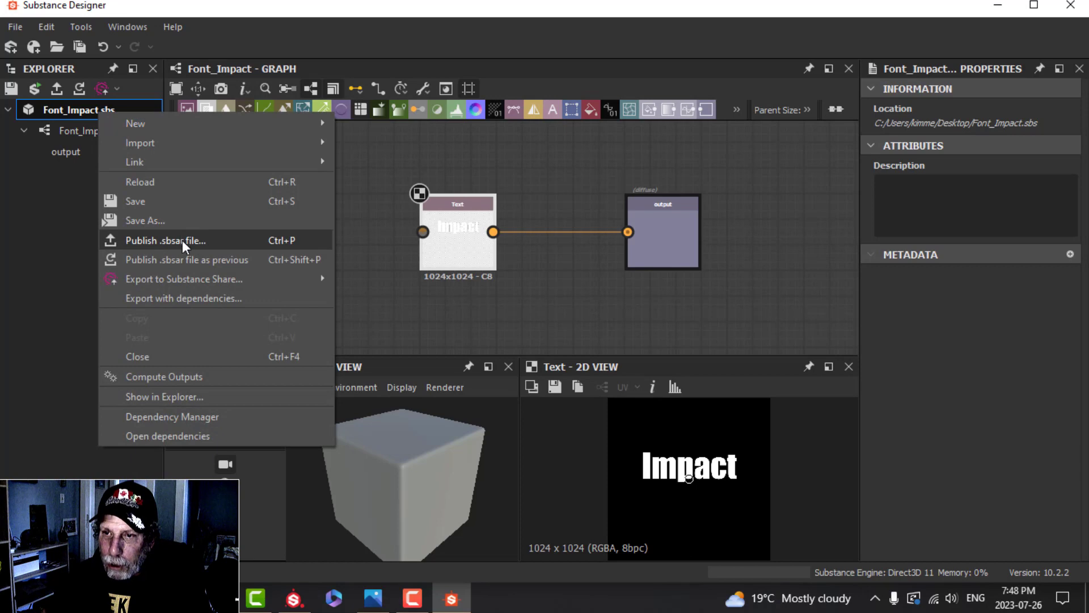
pyautogui.click(165, 241)
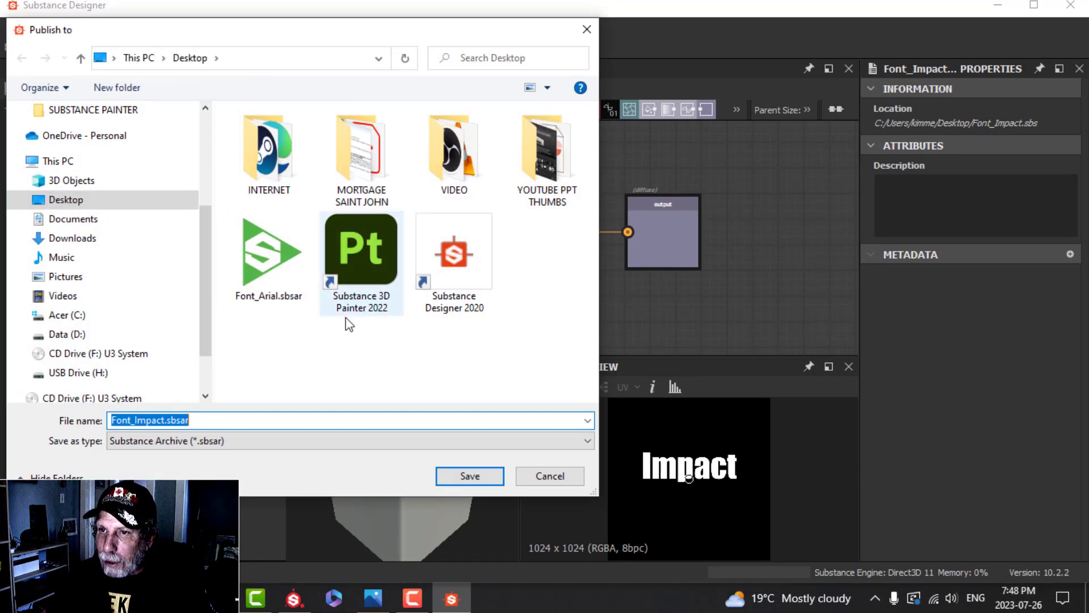
pyautogui.click(470, 476)
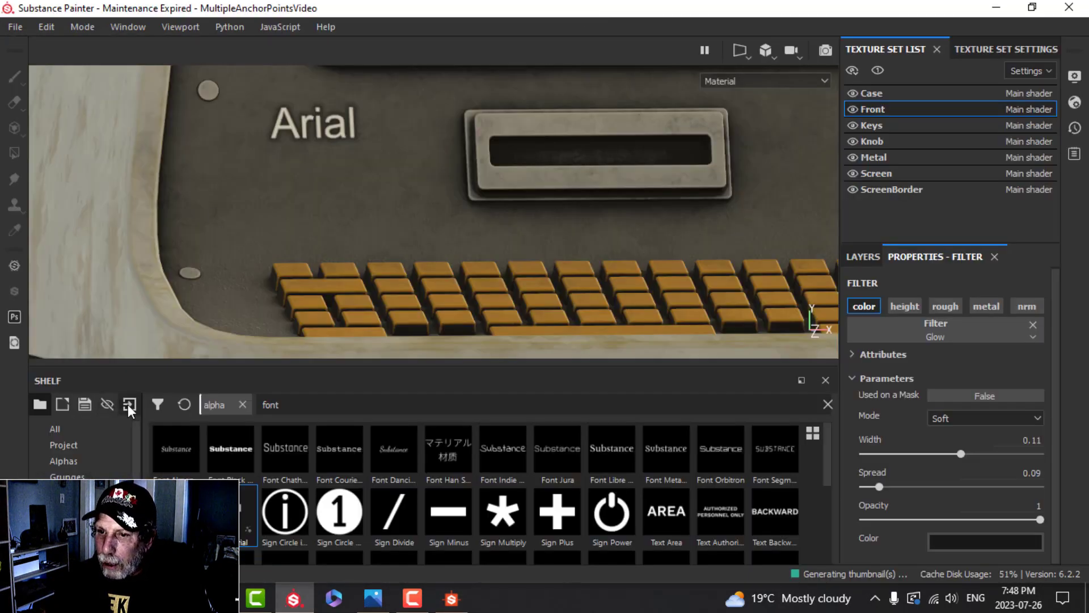
# Import Font_Impact.sbsar from the Desktop into the Painter project's alphas.
pyautogui.click(129, 405)
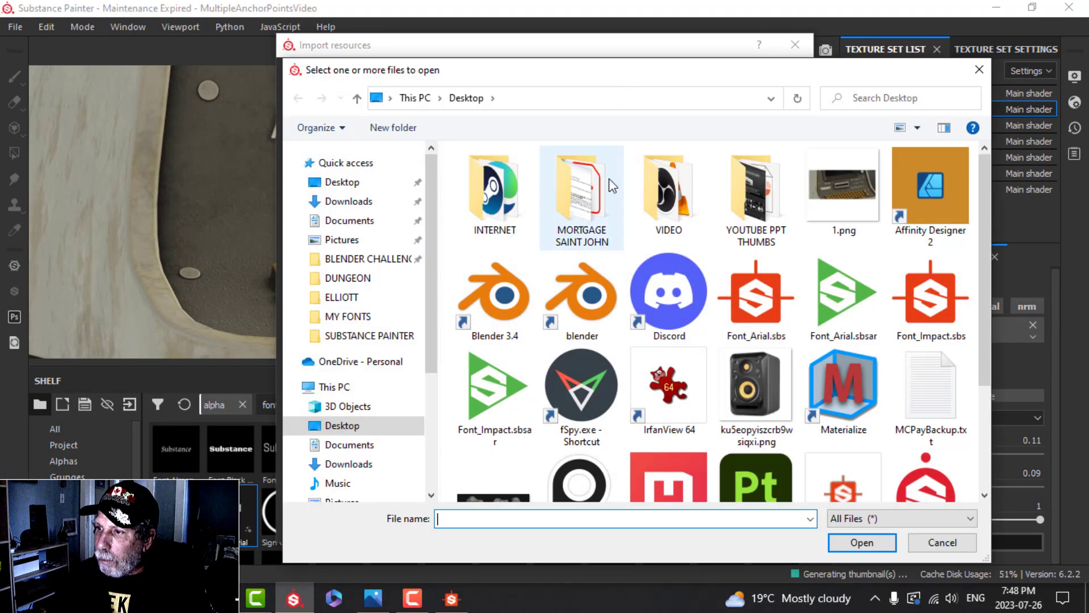
pyautogui.click(493, 385)
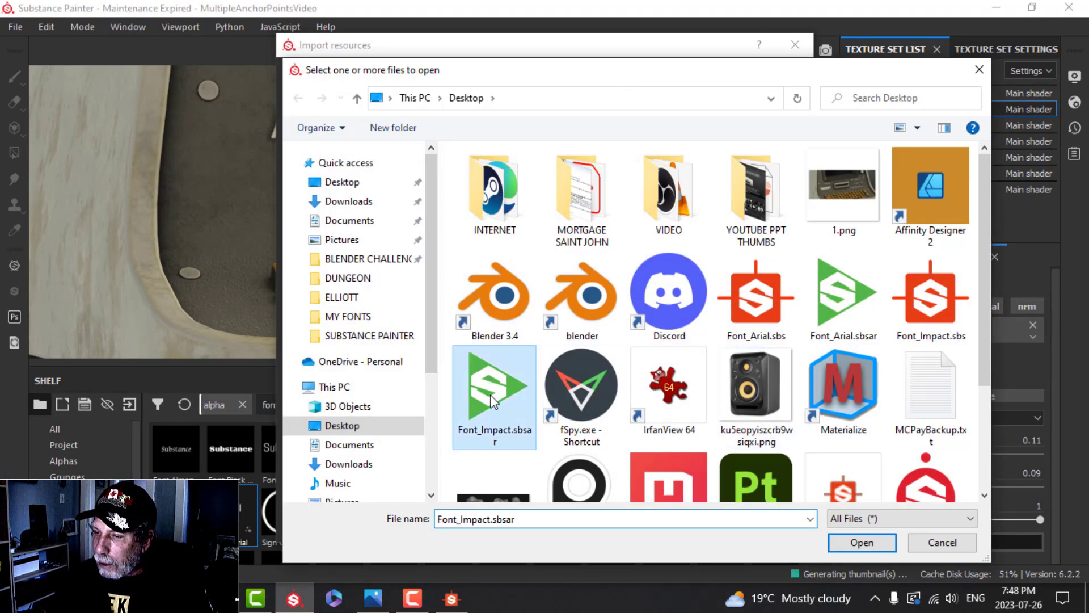
pyautogui.click(861, 543)
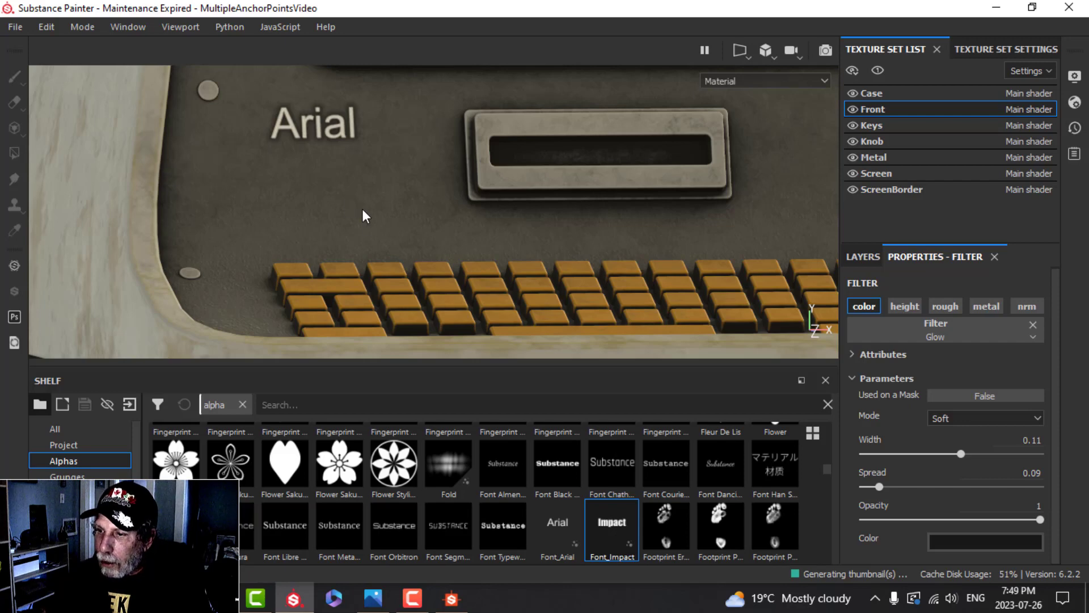
# Stamp 'Impact' with the Font_Impact alpha below Arial on the console front.
pyautogui.click(863, 257)
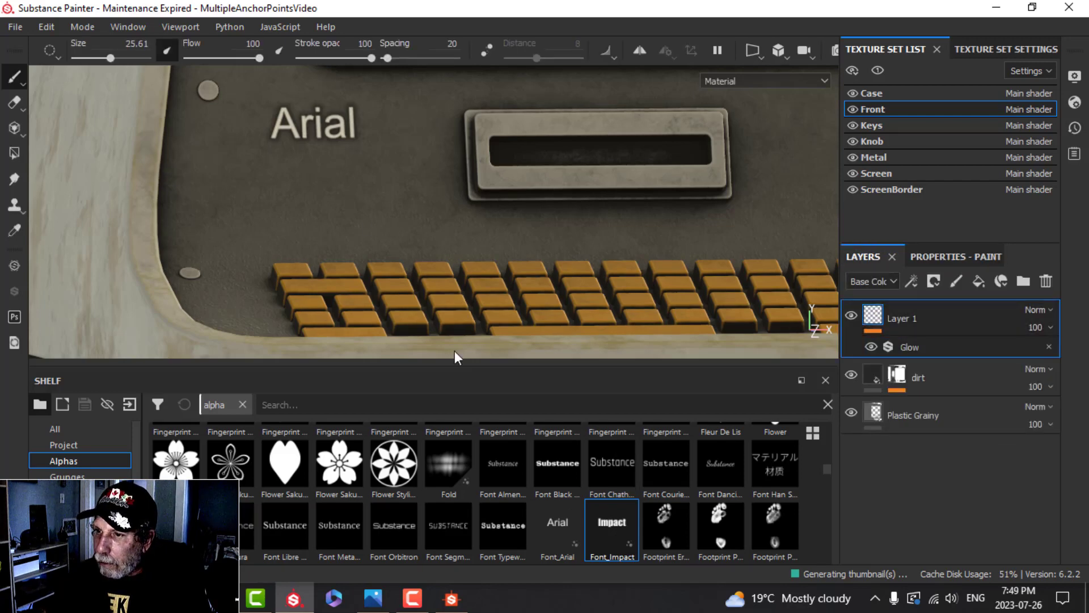
pyautogui.click(956, 256)
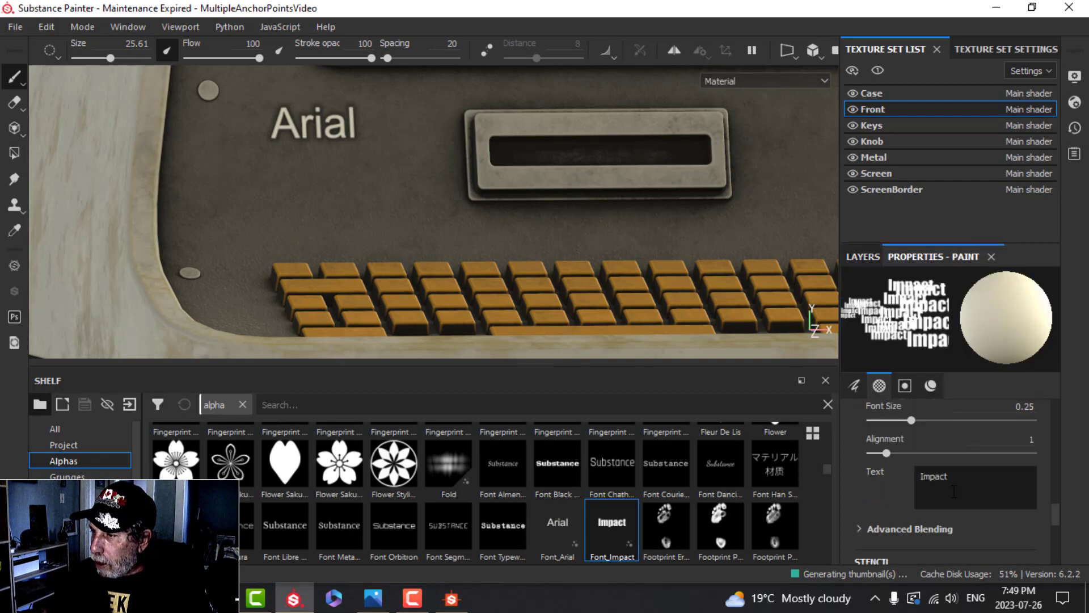
pyautogui.click(343, 198)
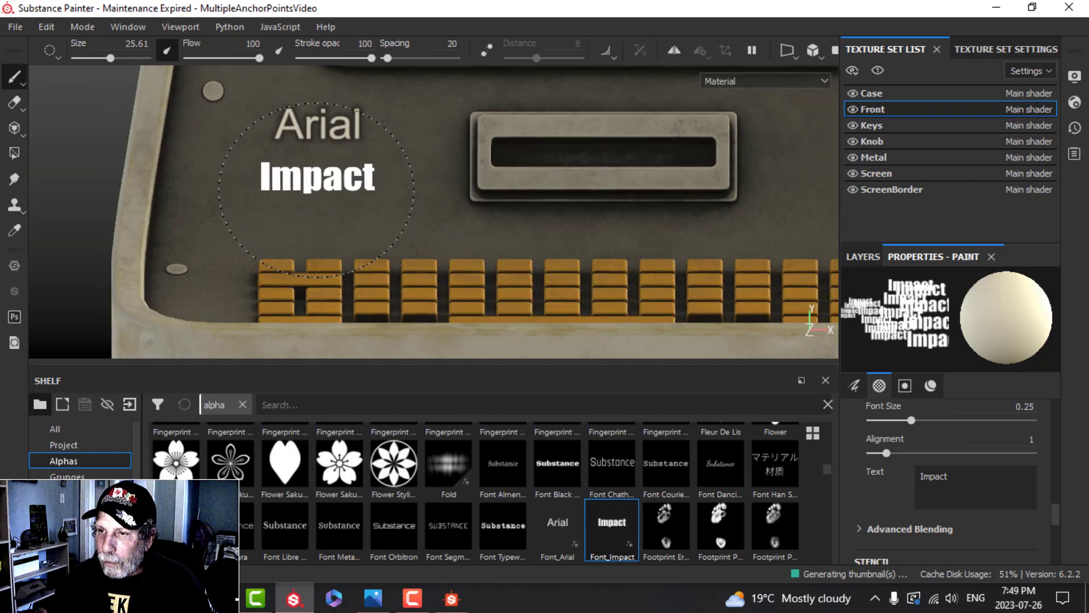
pyautogui.moveTo(417, 208); pyautogui.dragTo(452, 250)
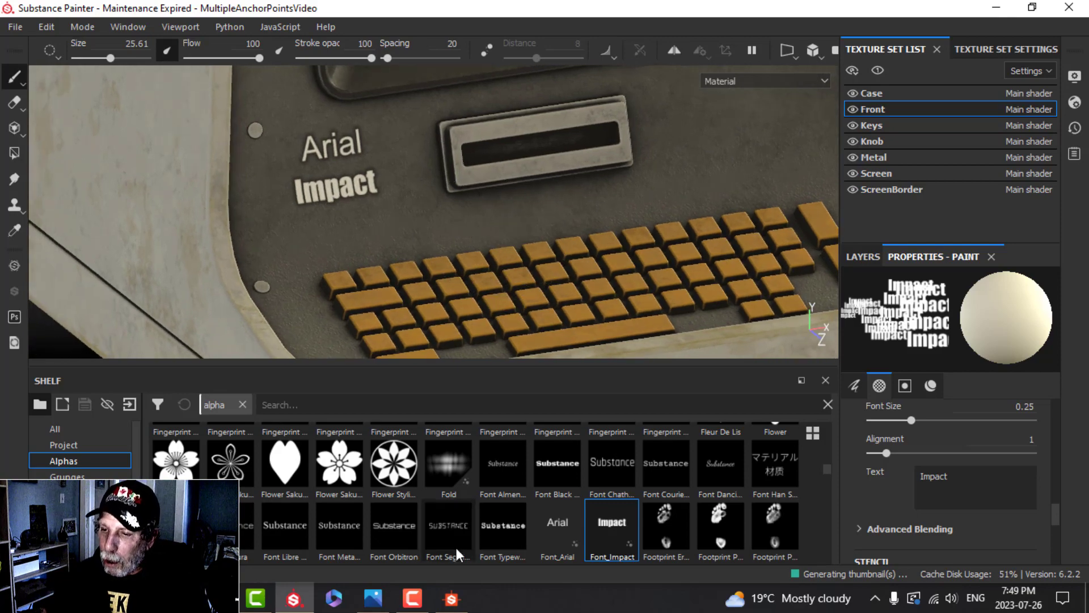
# Reset the Text parameter, enter 'Verdana', and expose it again as a graph input.
pyautogui.click(452, 598)
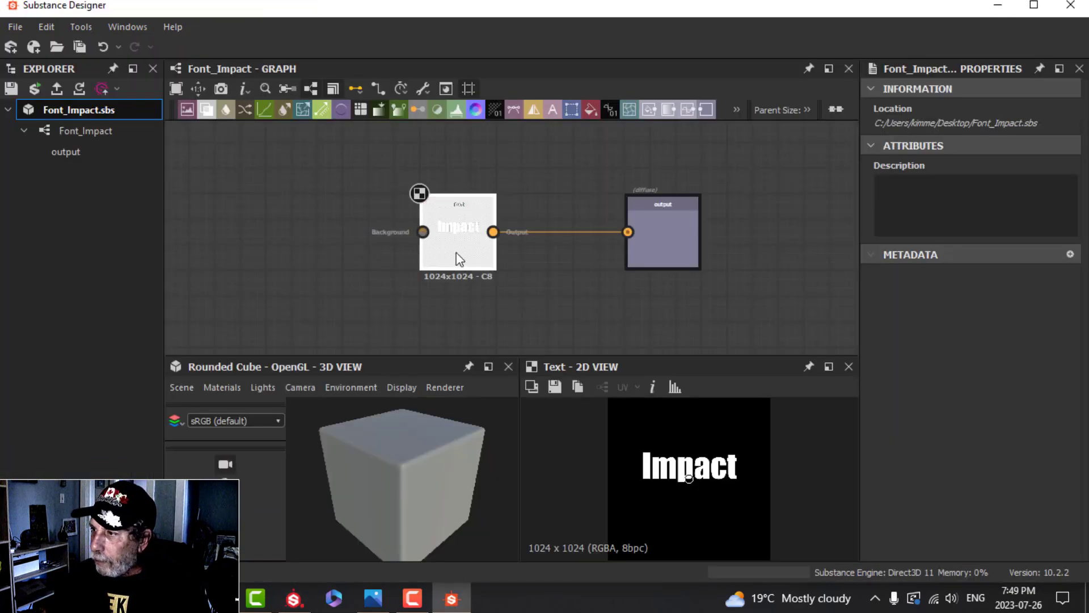
pyautogui.click(458, 231)
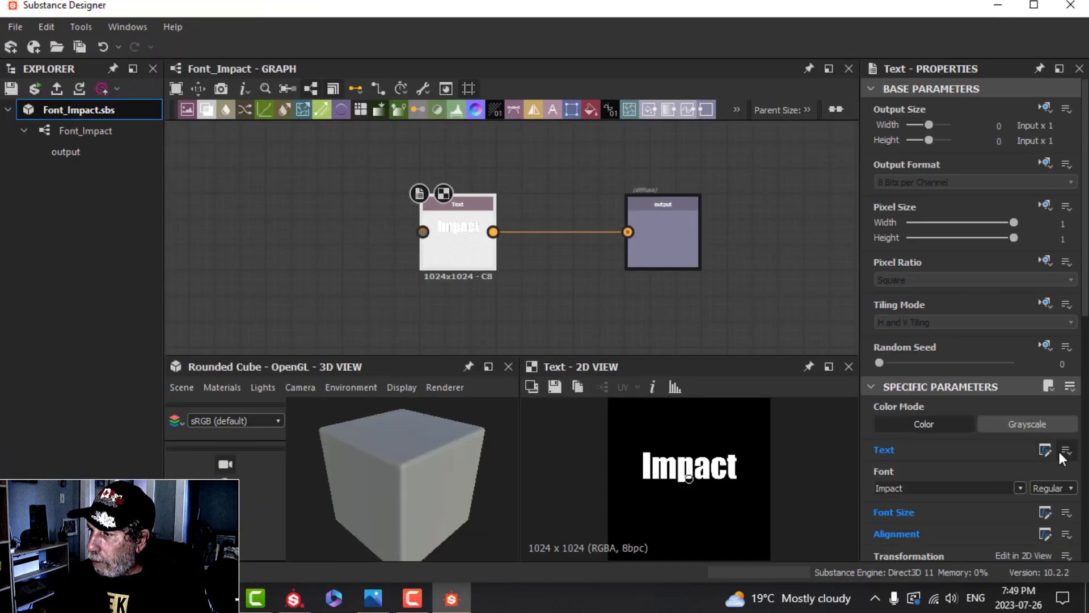
pyautogui.click(1067, 450)
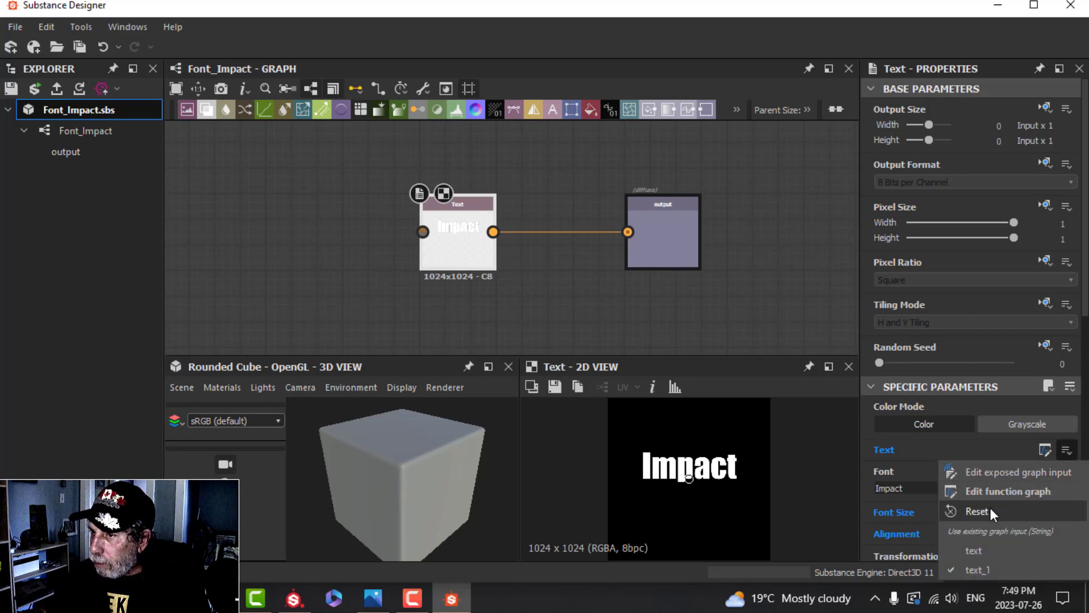
pyautogui.click(975, 511)
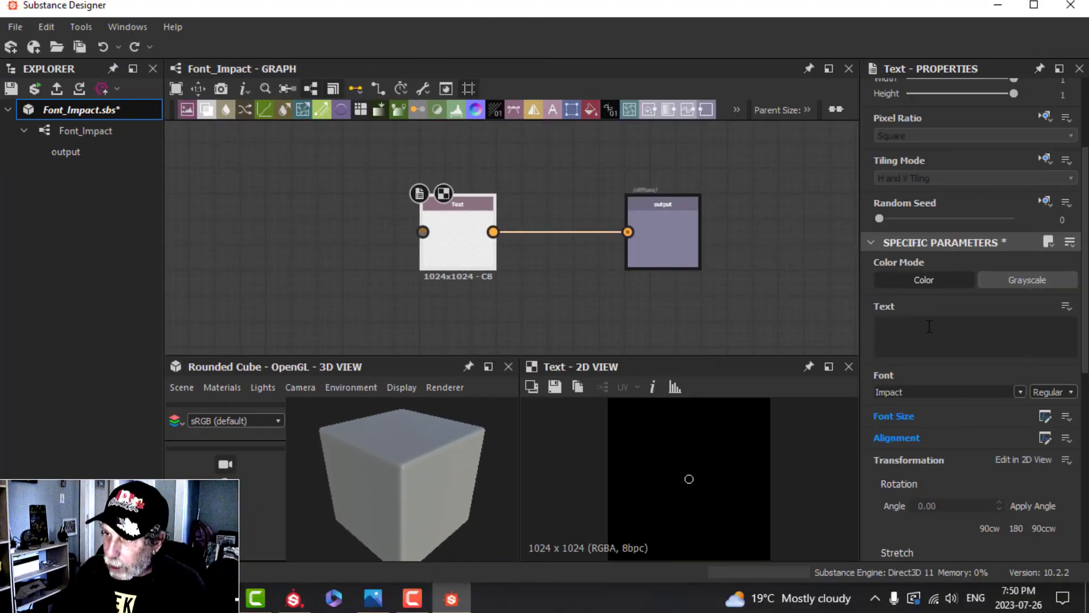
pyautogui.write('Vergana')
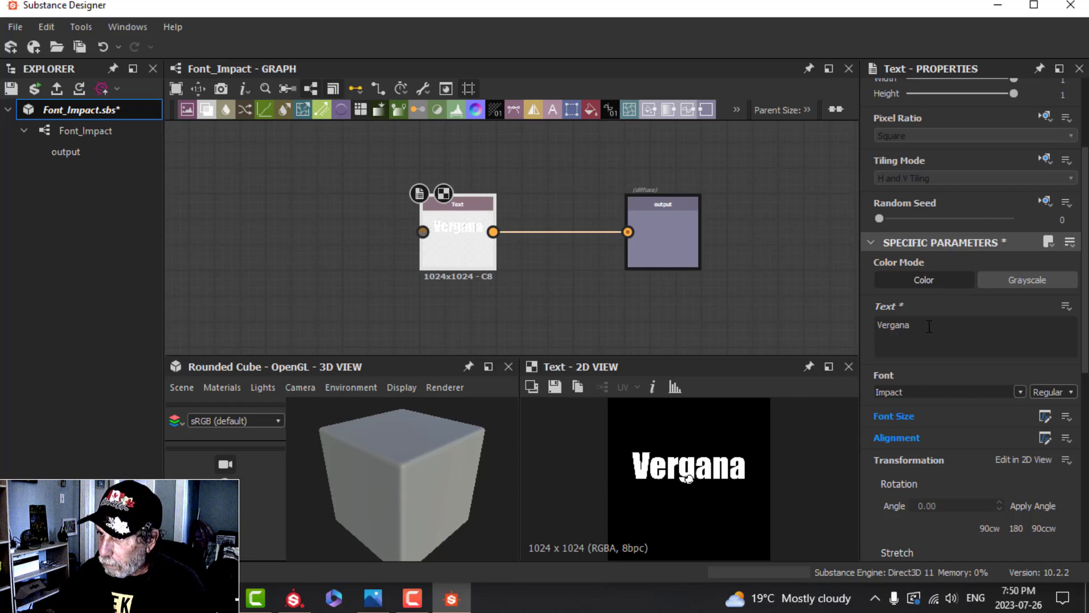
pyautogui.write('Verdan')
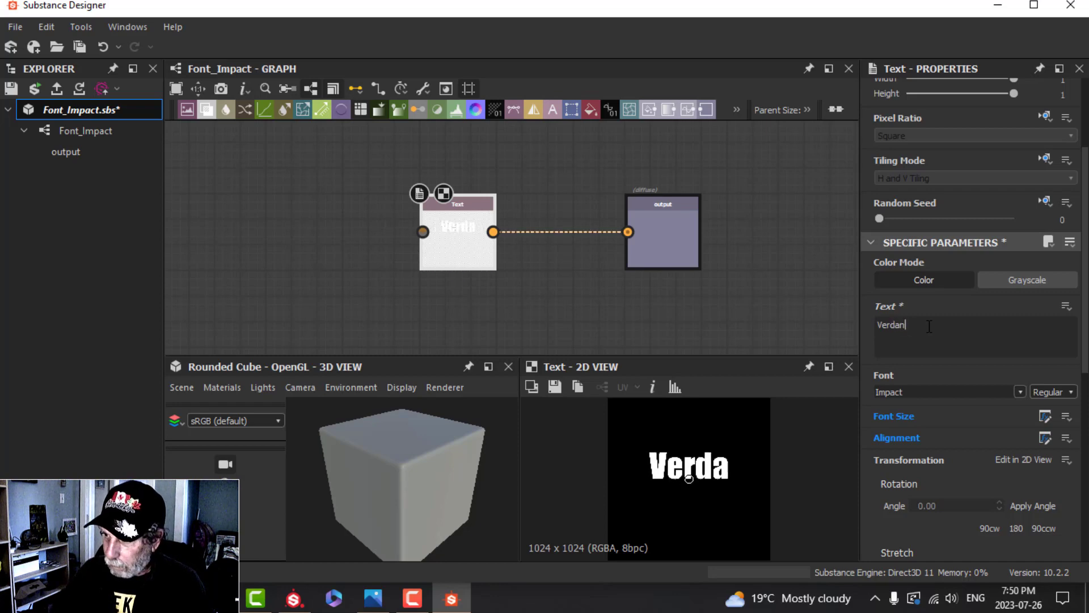
pyautogui.write('a')
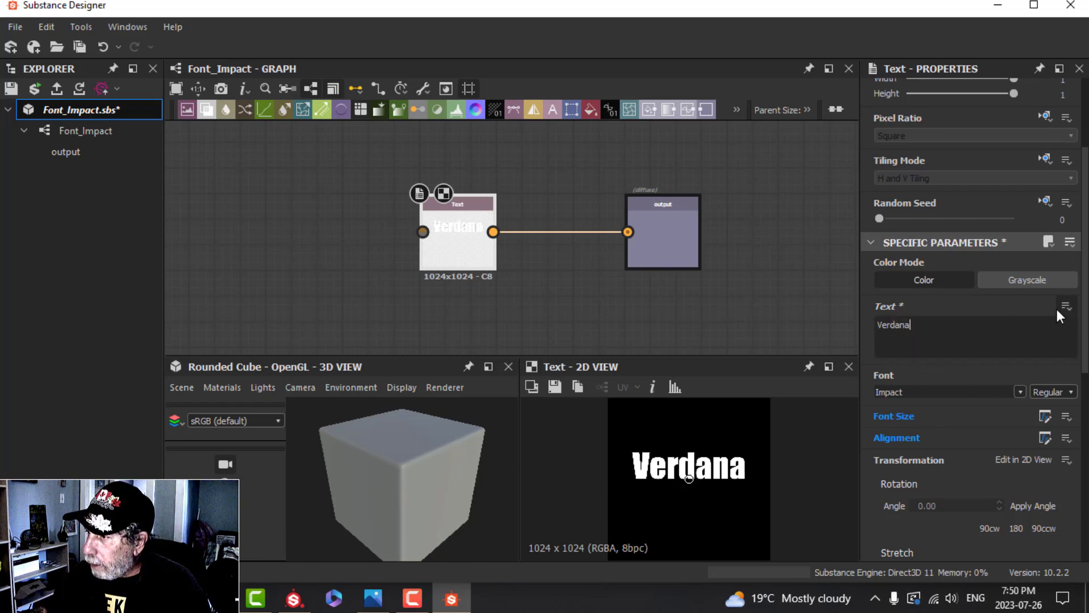
pyautogui.click(1067, 319)
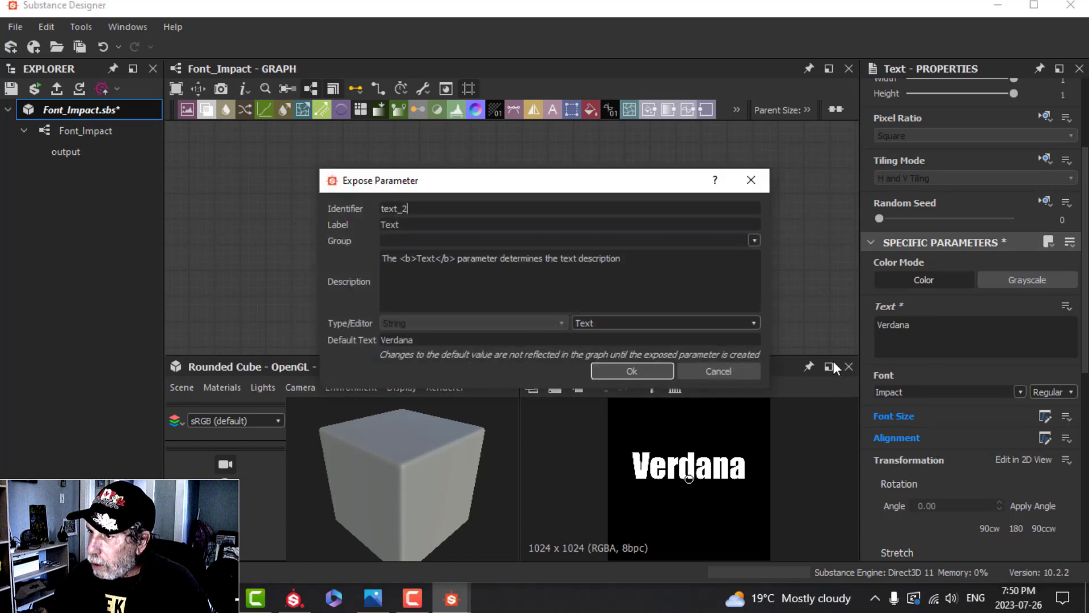
pyautogui.click(632, 371)
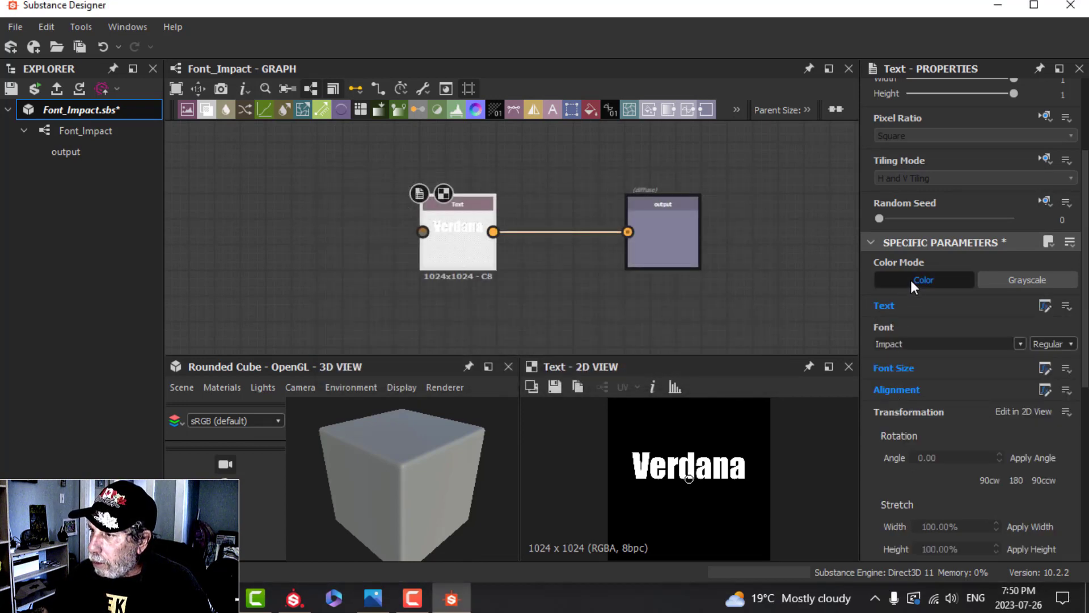
# Rename the graph to Font_Verdana.
pyautogui.rightClick(85, 131)
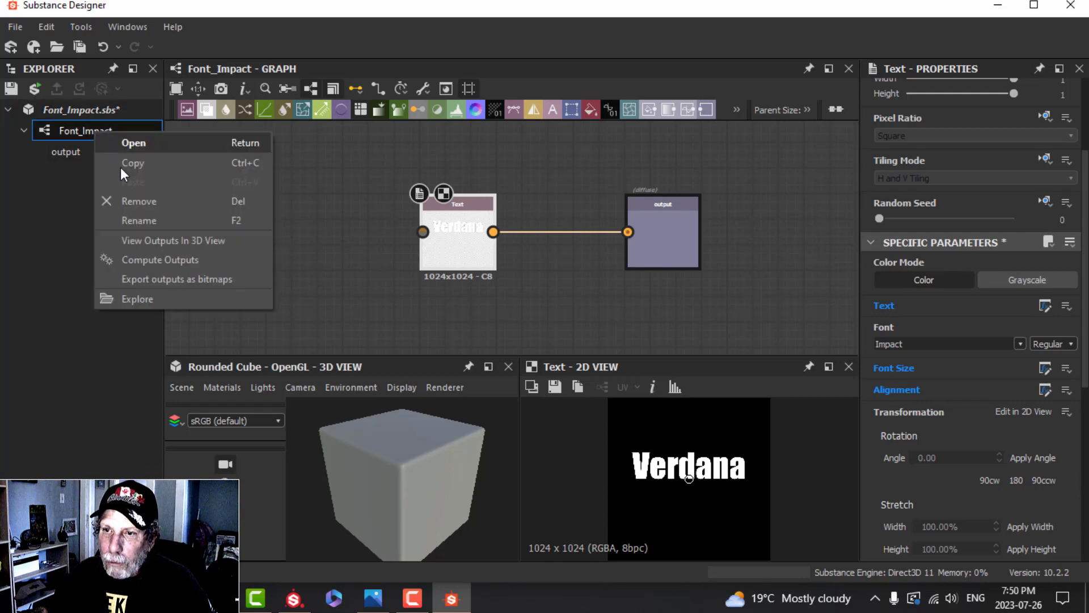
pyautogui.click(139, 220)
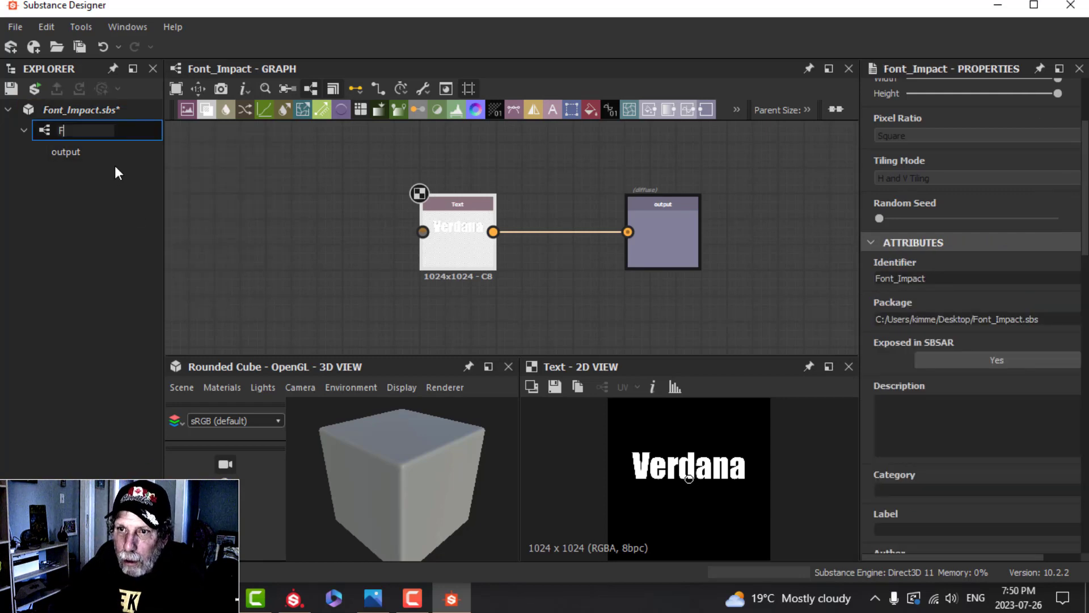
pyautogui.write('Font_Verdana')
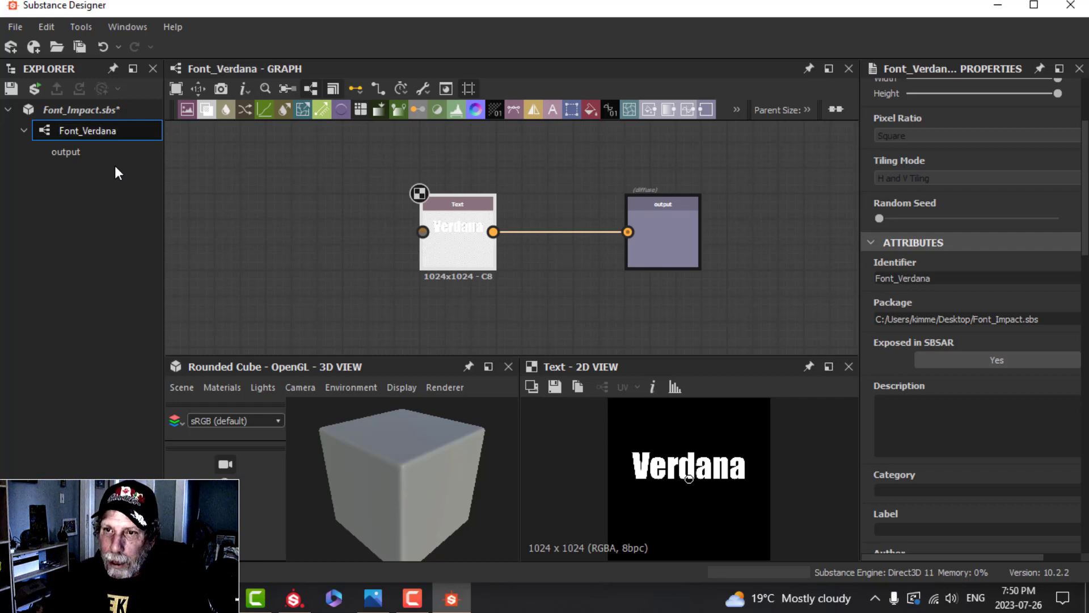
# Save the package as Font_Verdana.sbs and begin publishing it as an sbsar.
pyautogui.rightClick(62, 109)
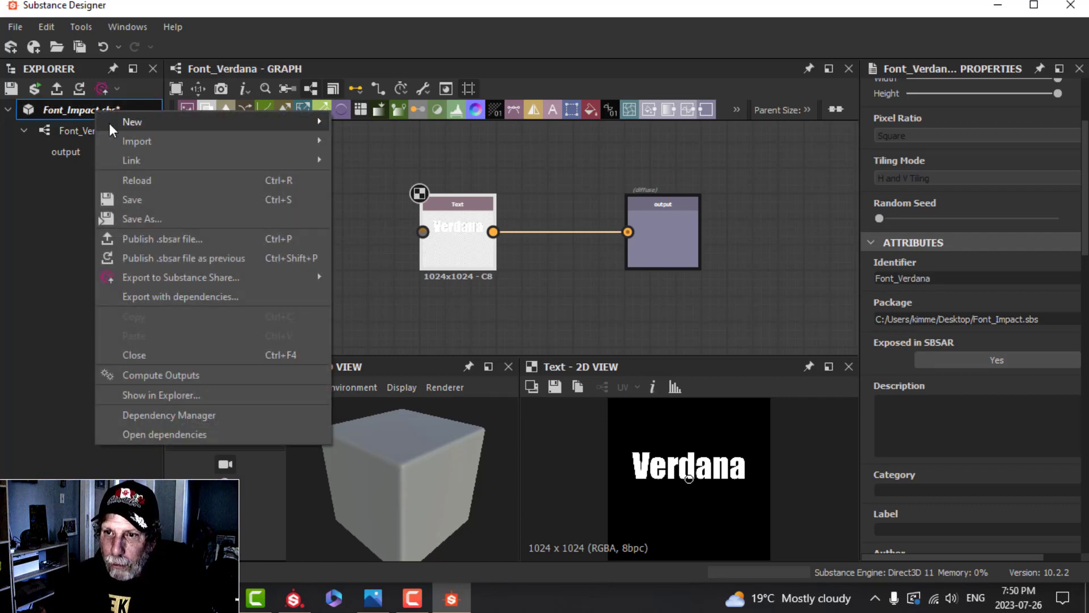
pyautogui.click(142, 219)
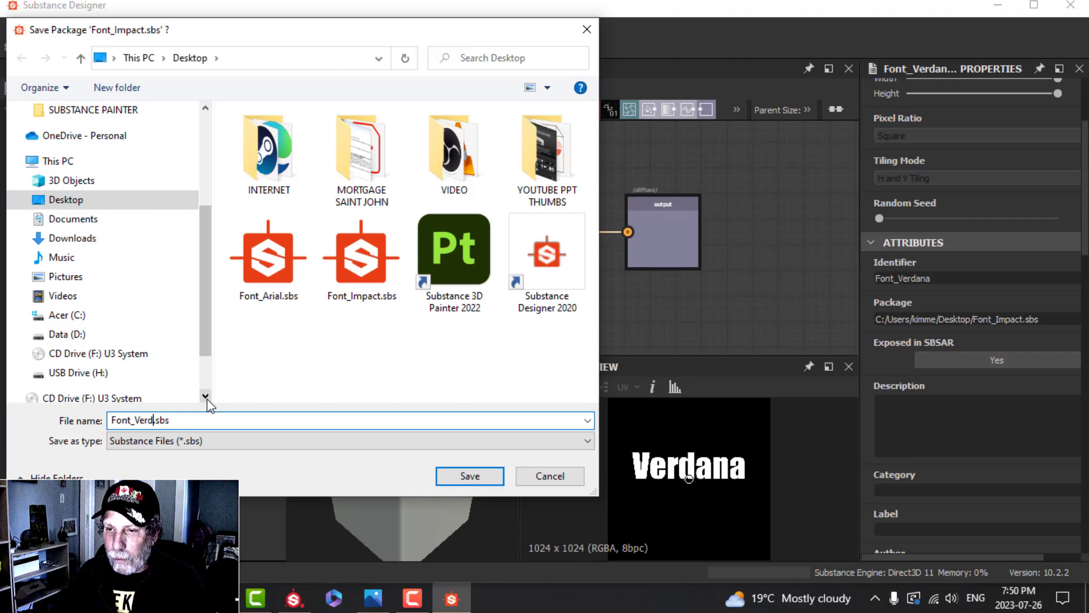
pyautogui.click(470, 476)
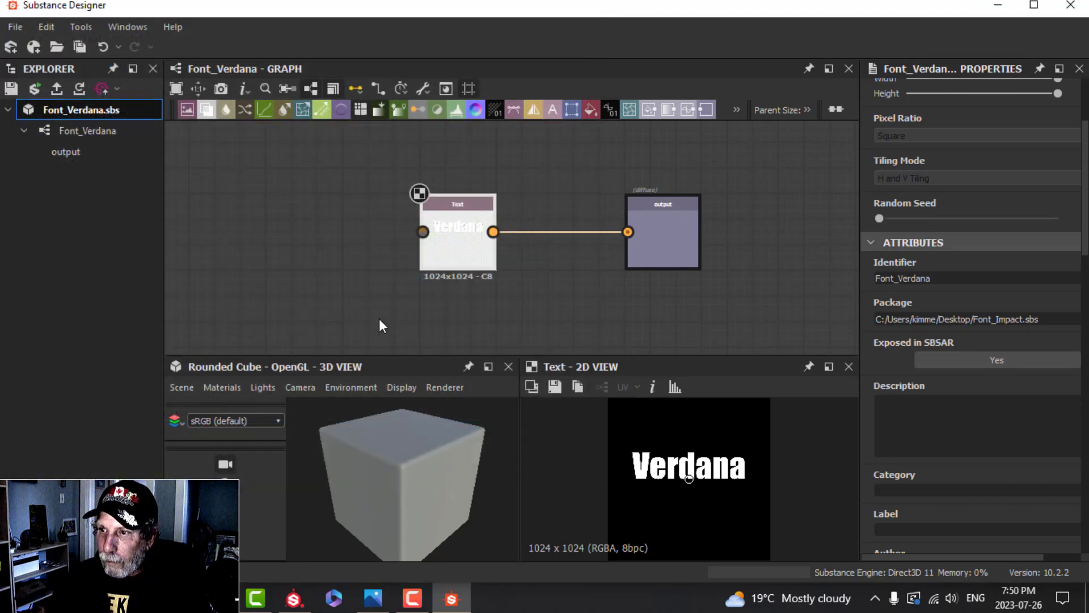
pyautogui.rightClick(67, 109)
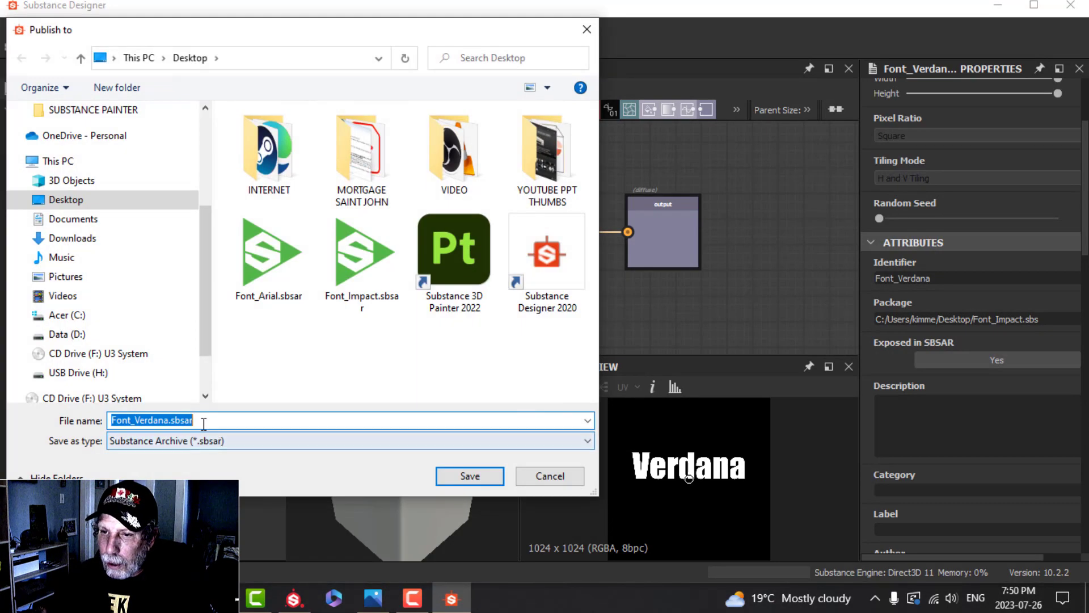
# Publish Font_Verdana.sbsar and import it into Painter's shelf alphas.
pyautogui.click(470, 476)
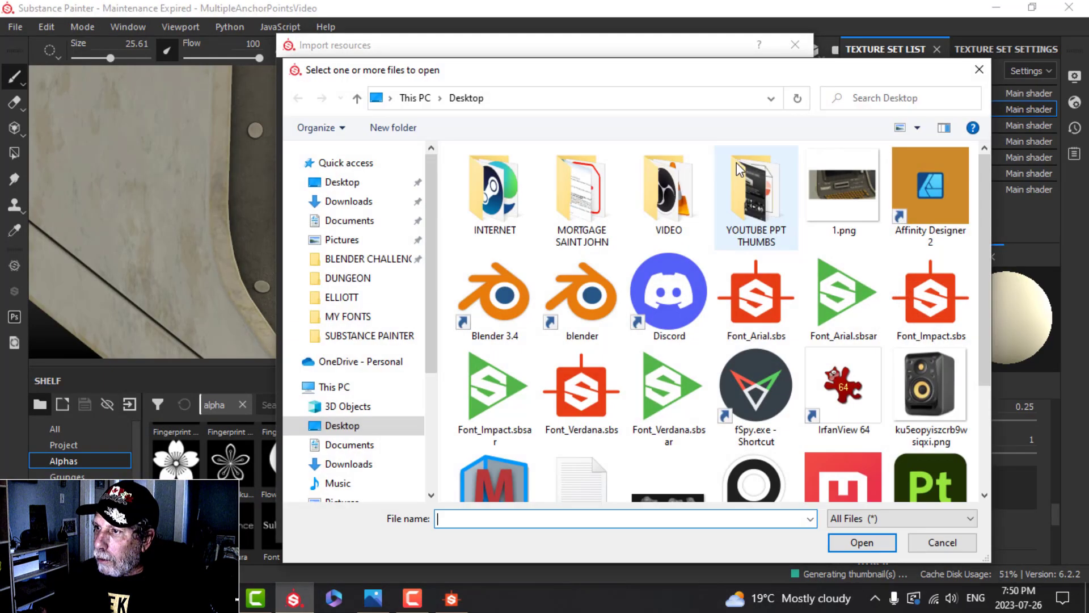
pyautogui.click(669, 388)
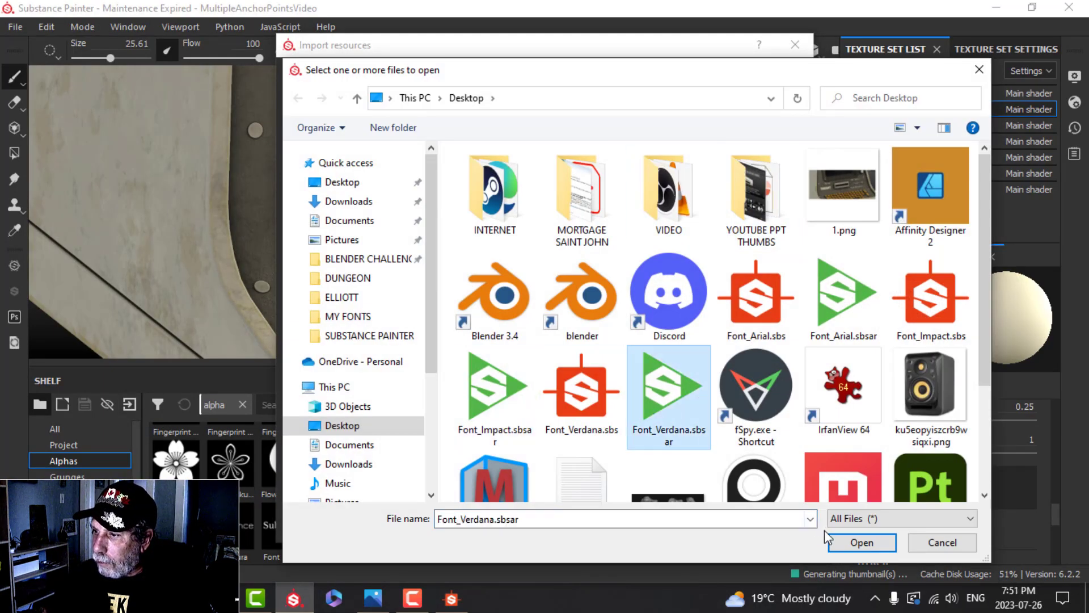
pyautogui.click(864, 543)
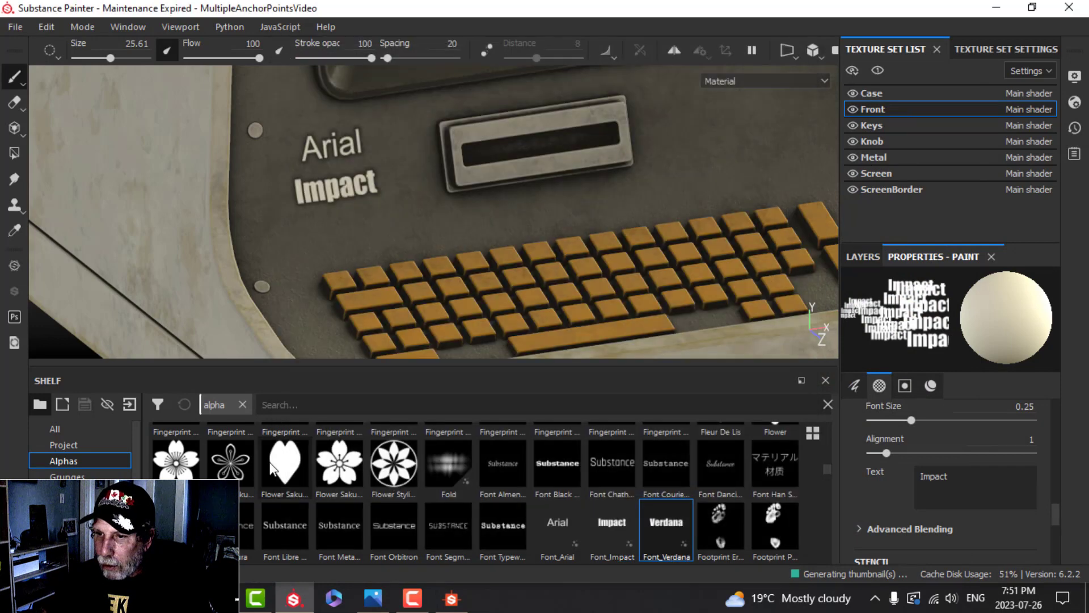
# Stamp 'Verdana' with the Font_Verdana alpha, then stamp 'Scifi' beneath it.
pyautogui.click(666, 521)
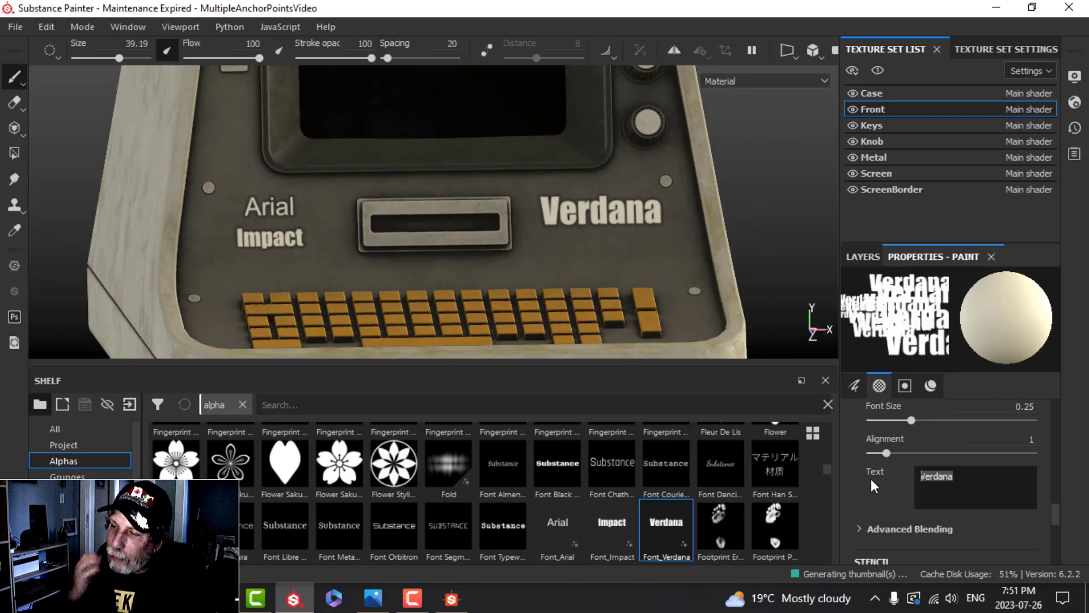
pyautogui.write('N')
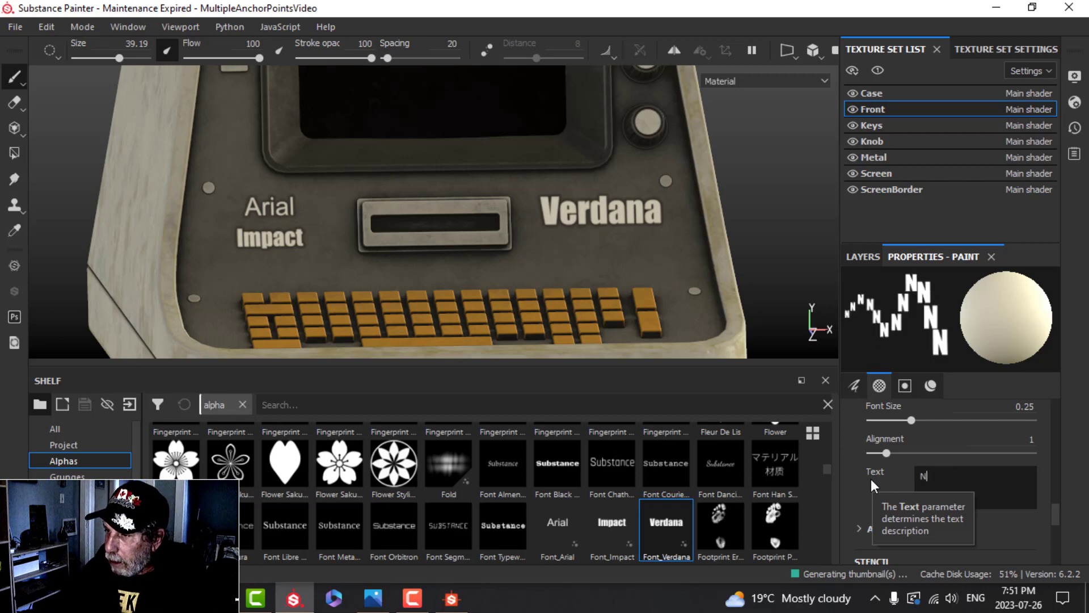
pyautogui.write('ew font')
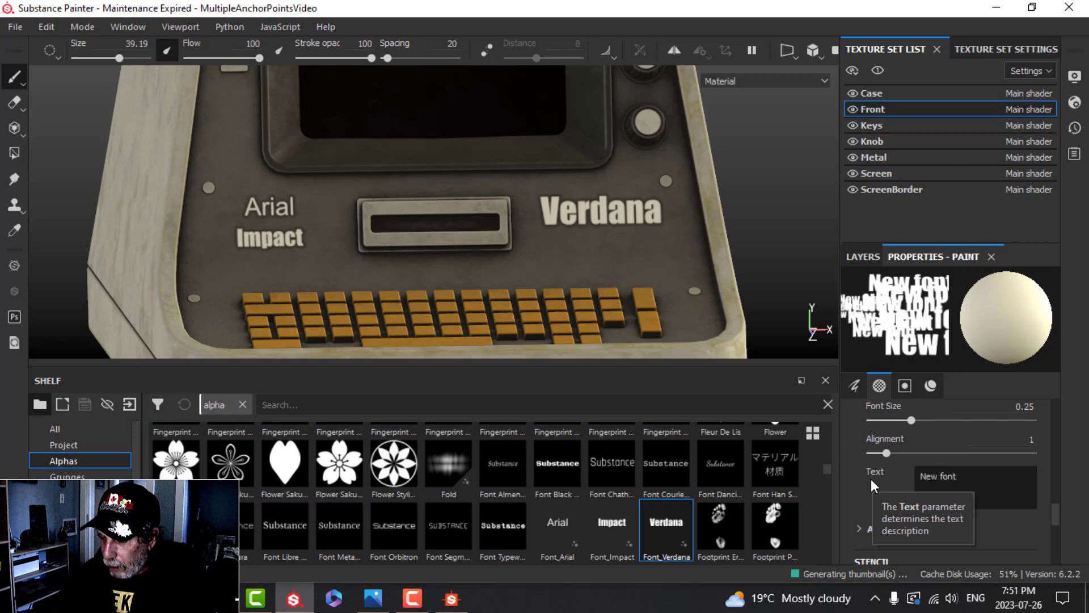
pyautogui.write('Scifi')
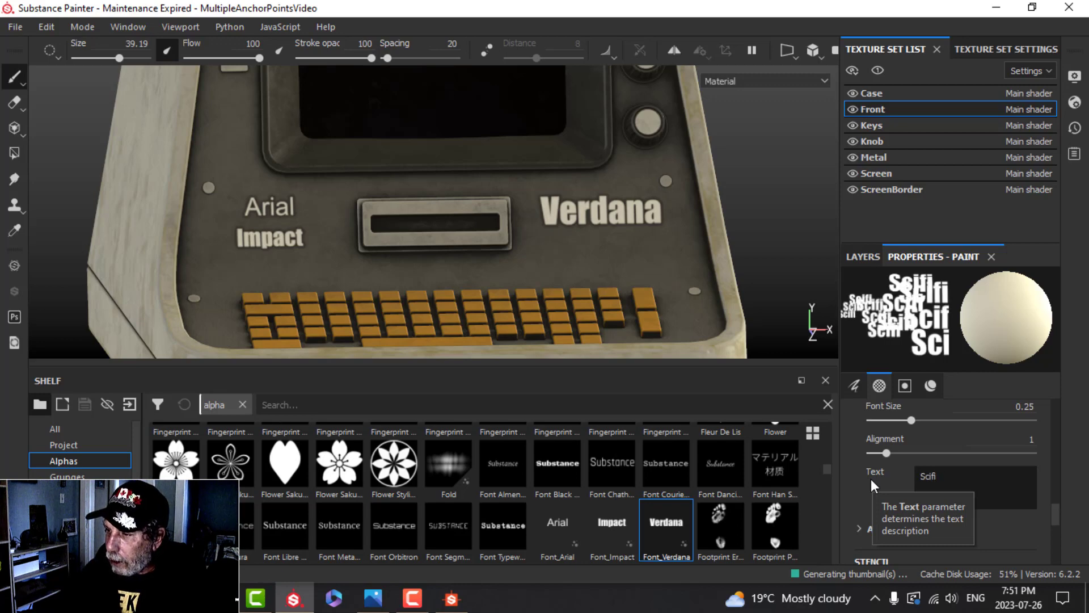
pyautogui.click(627, 244)
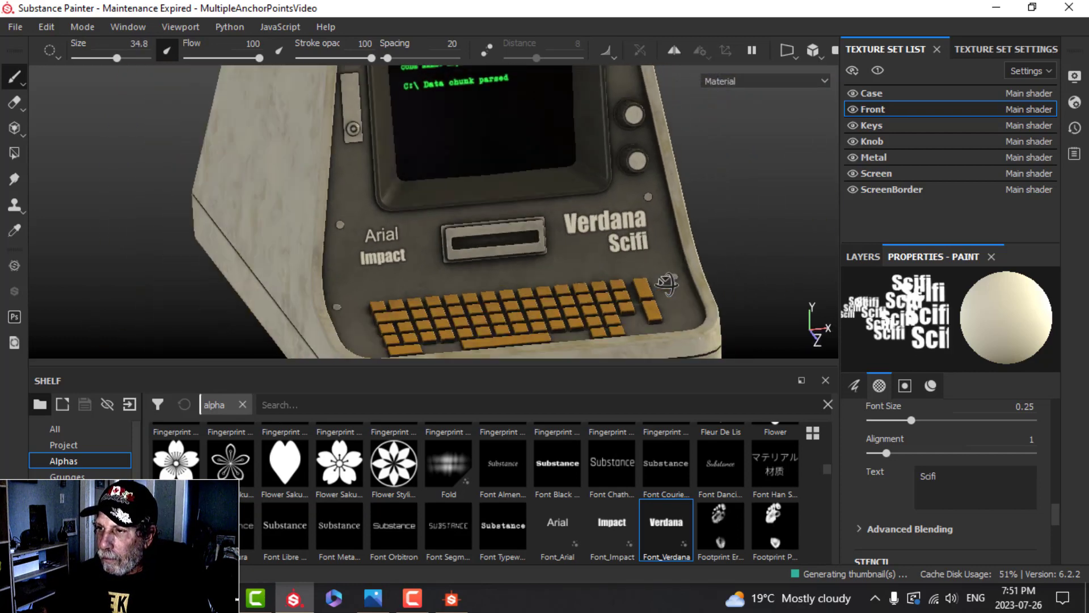
pyautogui.click(814, 50)
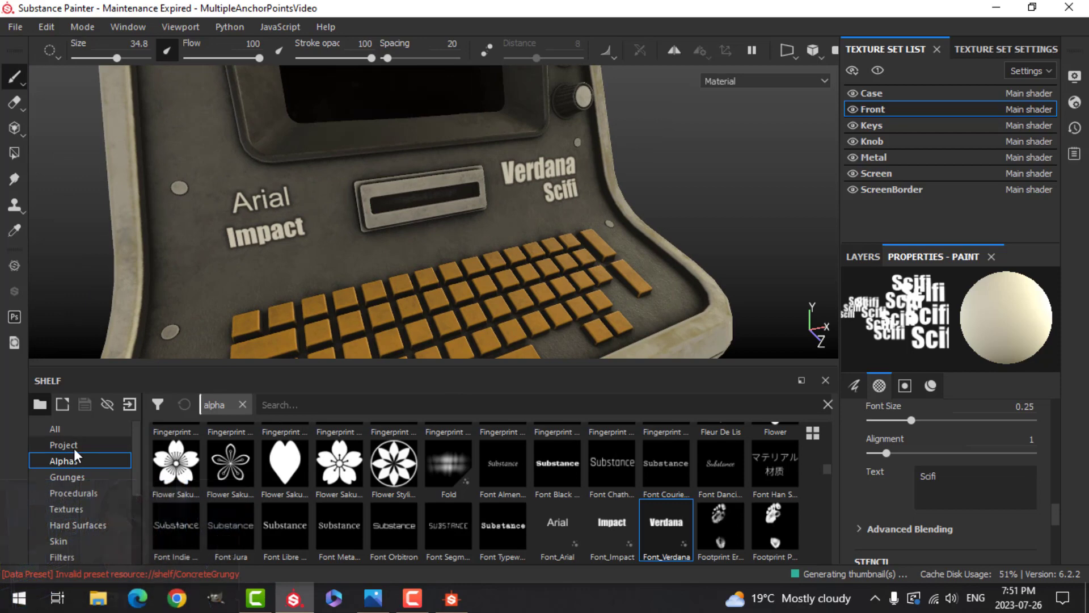
# Pick the Font_Impact alpha, set its text to 'scifi', and stamp it beneath Impact.
pyautogui.write('font')
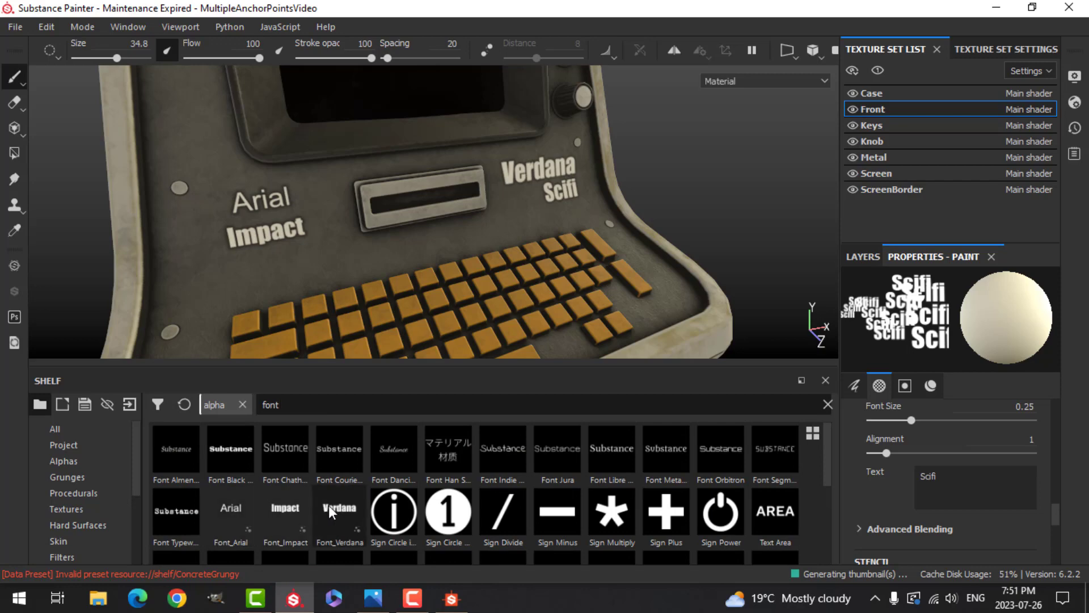
pyautogui.moveTo(233, 513)
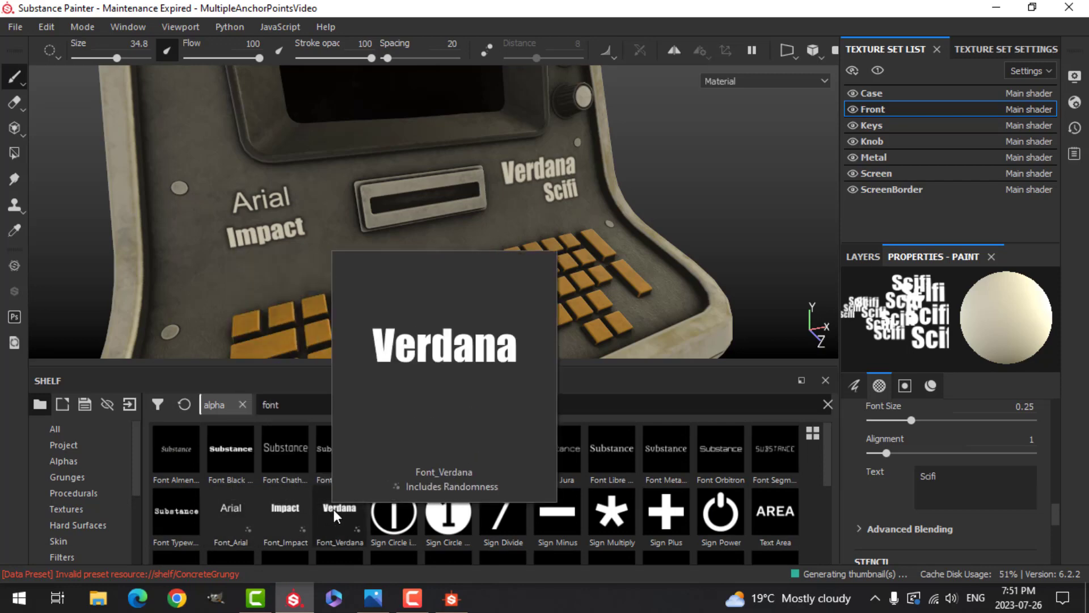
pyautogui.click(285, 514)
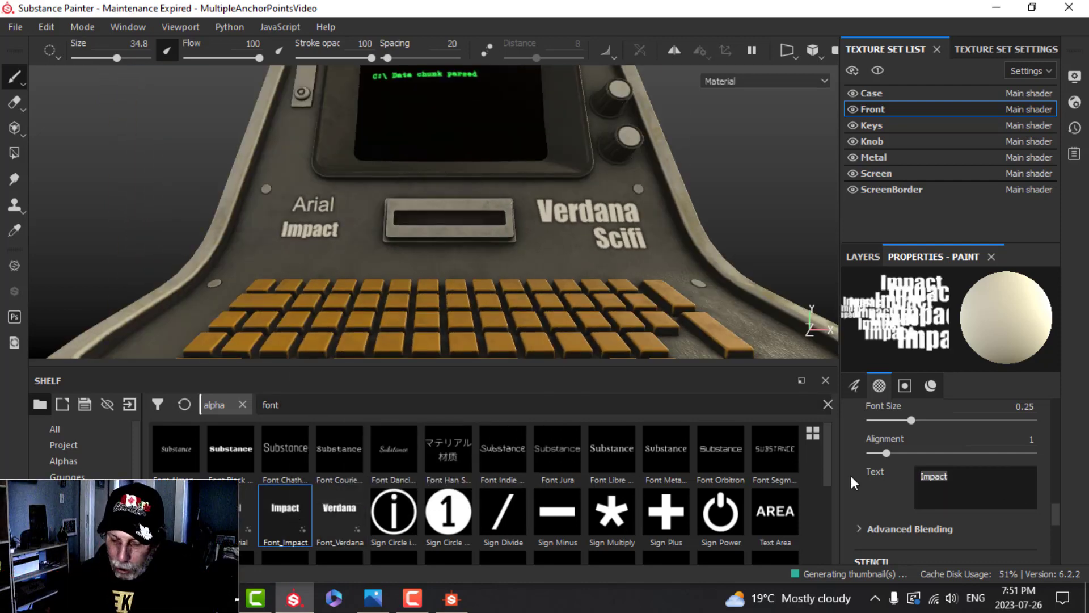
pyautogui.write('scifi')
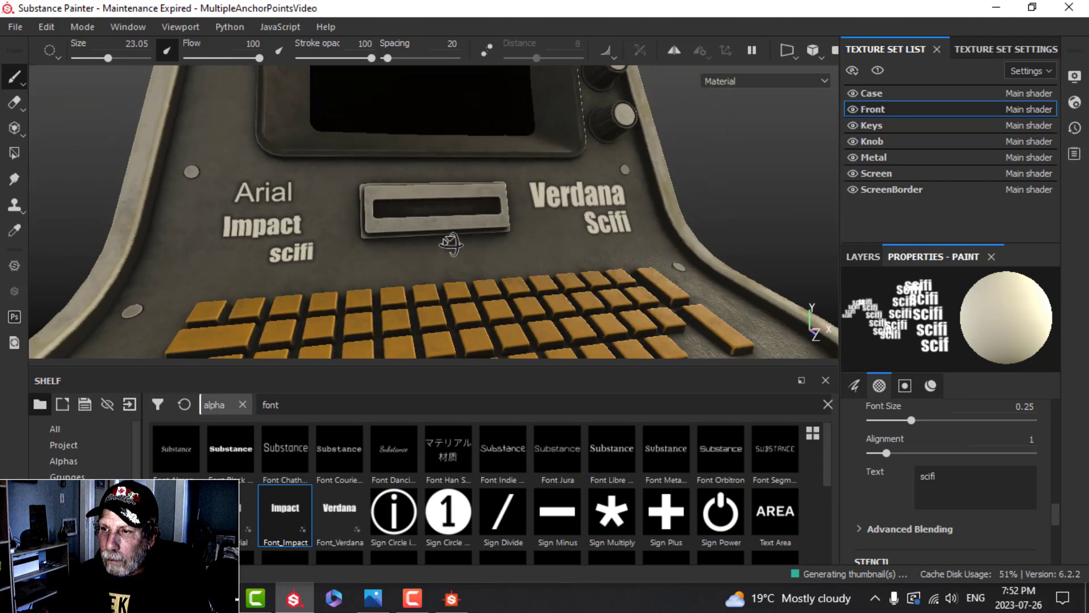
pyautogui.moveTo(452, 244); pyautogui.dragTo(514, 278)
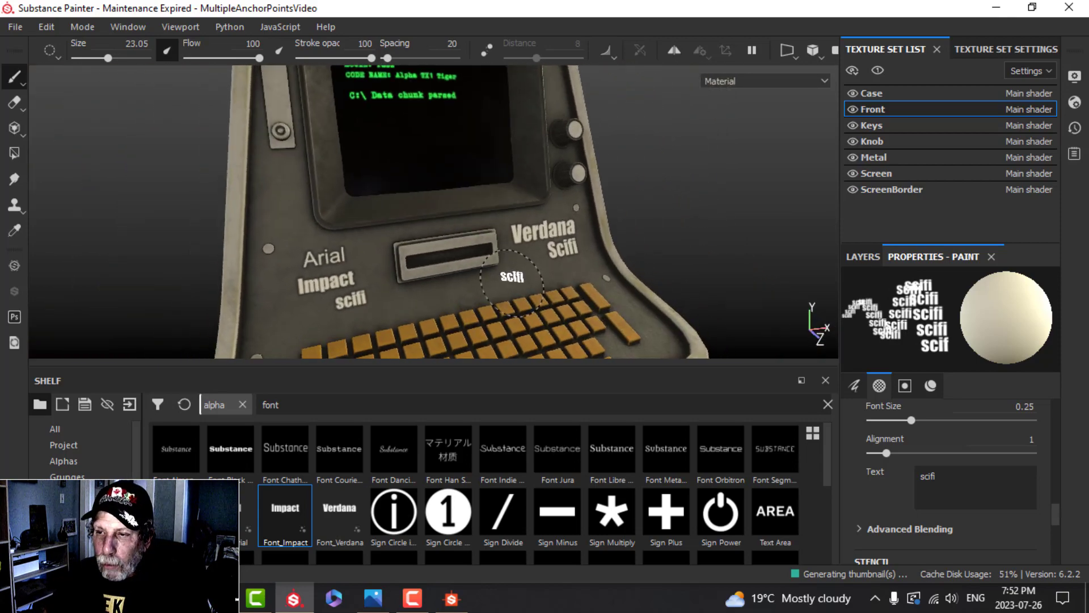